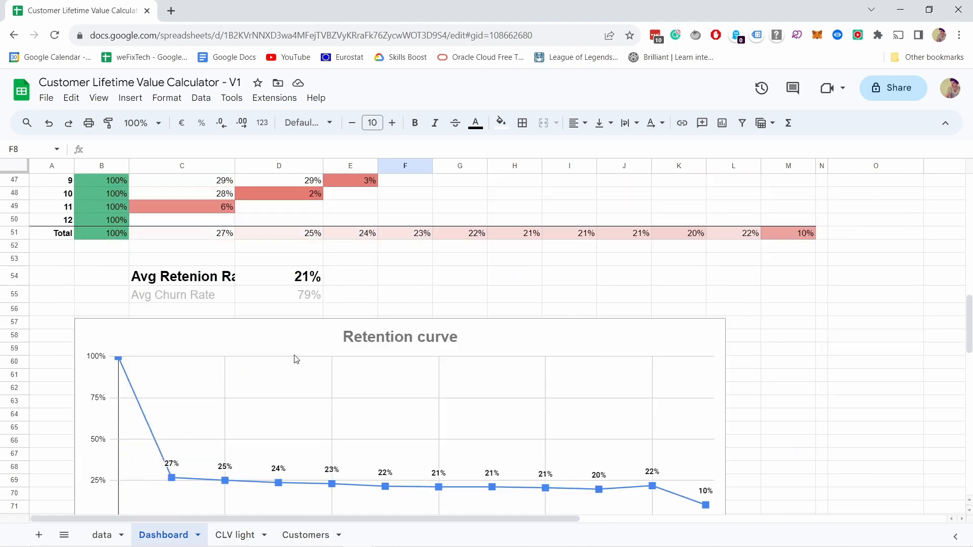
- Review the Dashboard down past the Retention curve to the Customer Lifetime Profit By Cohort table, then go to the raw data tab
{"action": "scroll", "scroll_direction": "down", "scroll_amount": 3}
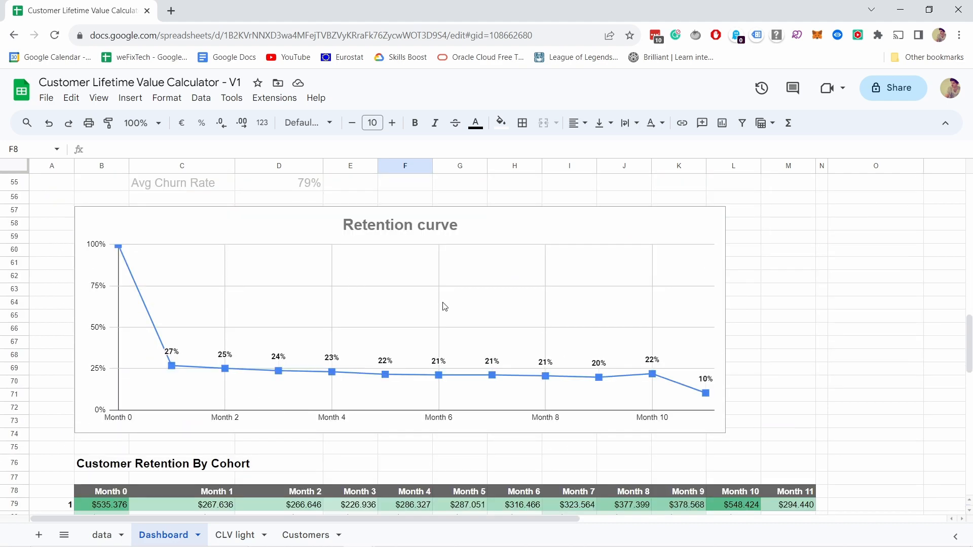
{"action": "scroll", "scroll_direction": "down", "scroll_amount": 3}
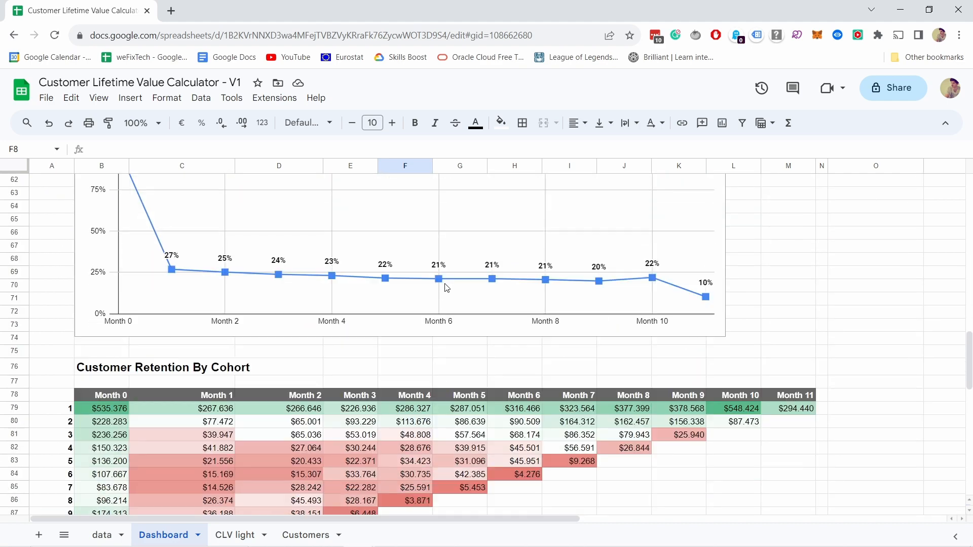
{"action": "scroll", "scroll_direction": "down", "scroll_amount": 3}
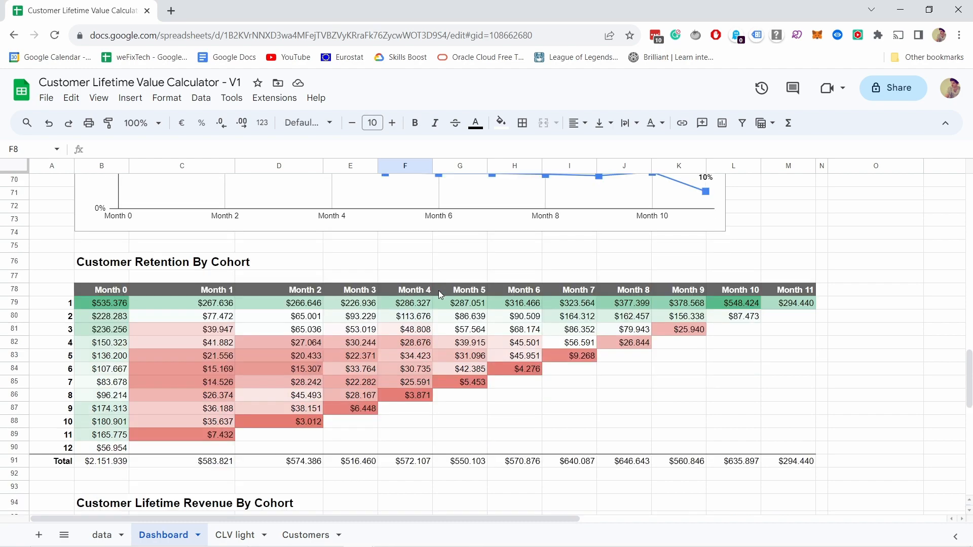
{"action": "scroll", "scroll_direction": "down", "scroll_amount": 3}
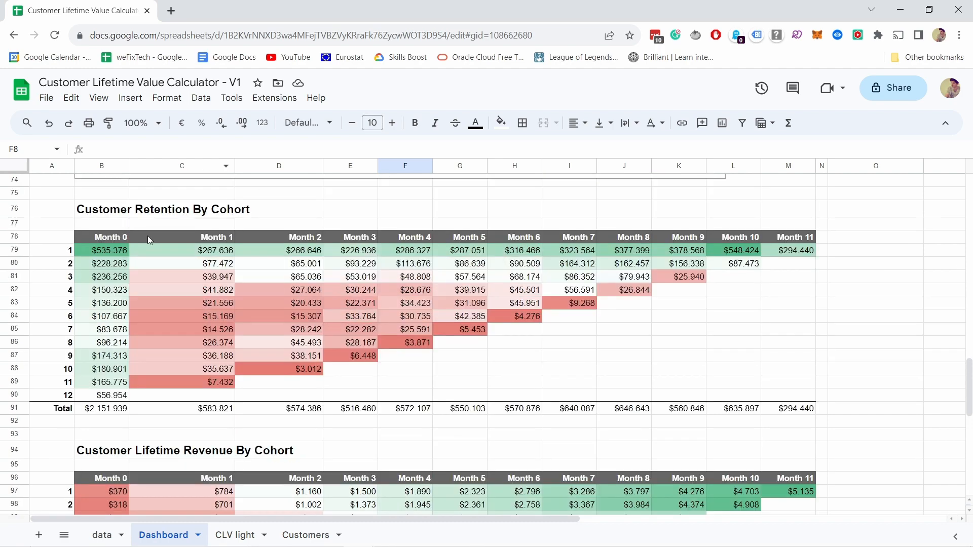
{"action": "scroll", "scroll_direction": "down", "scroll_amount": 3}
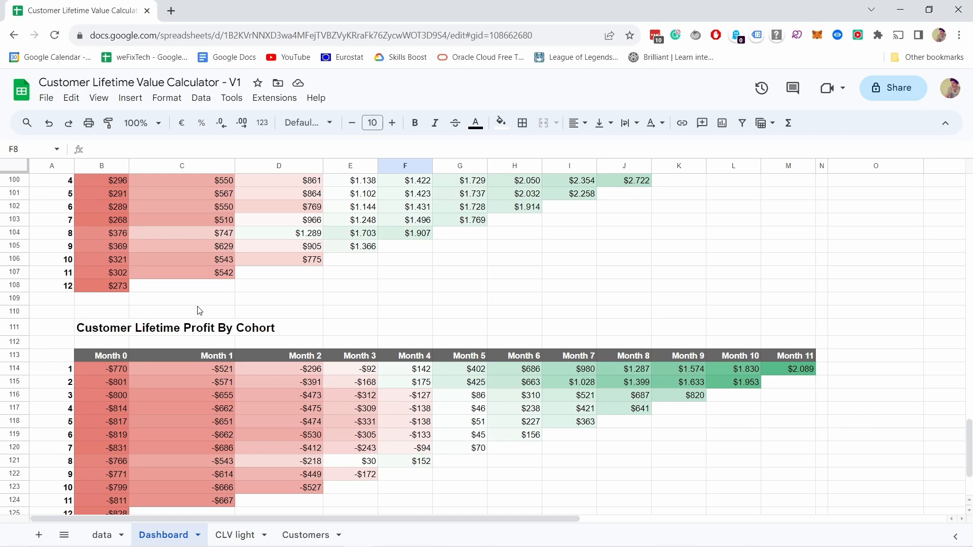
{"action": "left_click", "coordinate": [101, 535]}
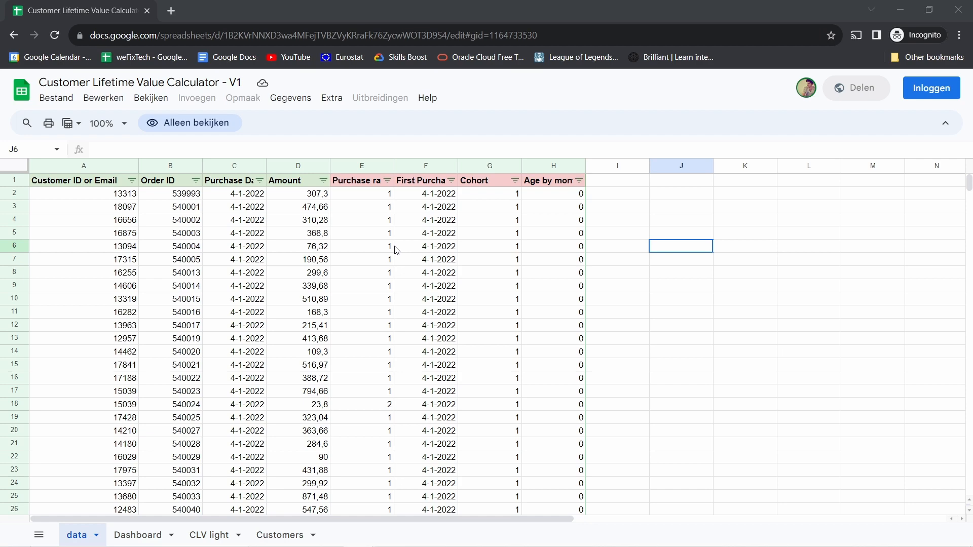
{"action": "mouse_move", "coordinate": [55, 98]}
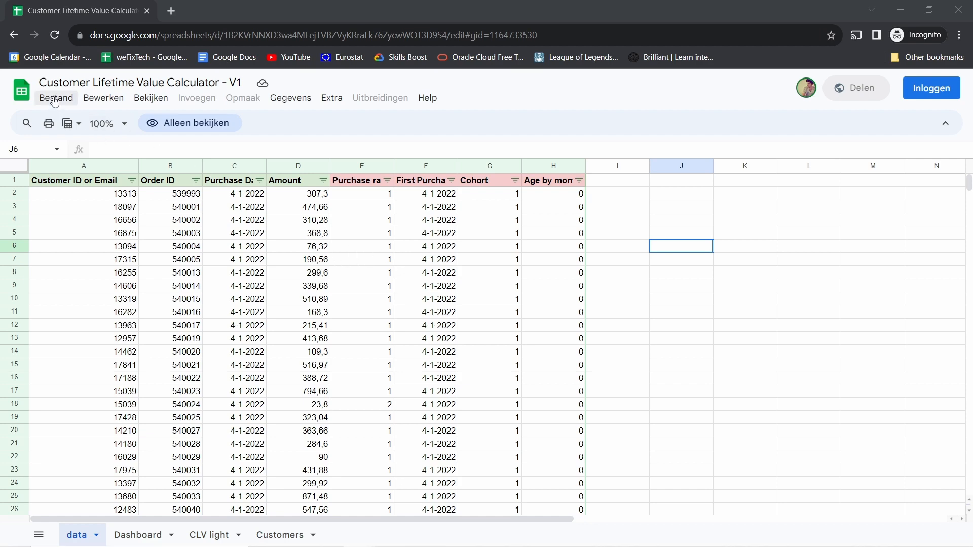
- Check the view-only copy's Bewerken and Bestand menus for Kopie maken, then return to the editable Dashboard
{"action": "left_click", "coordinate": [103, 97]}
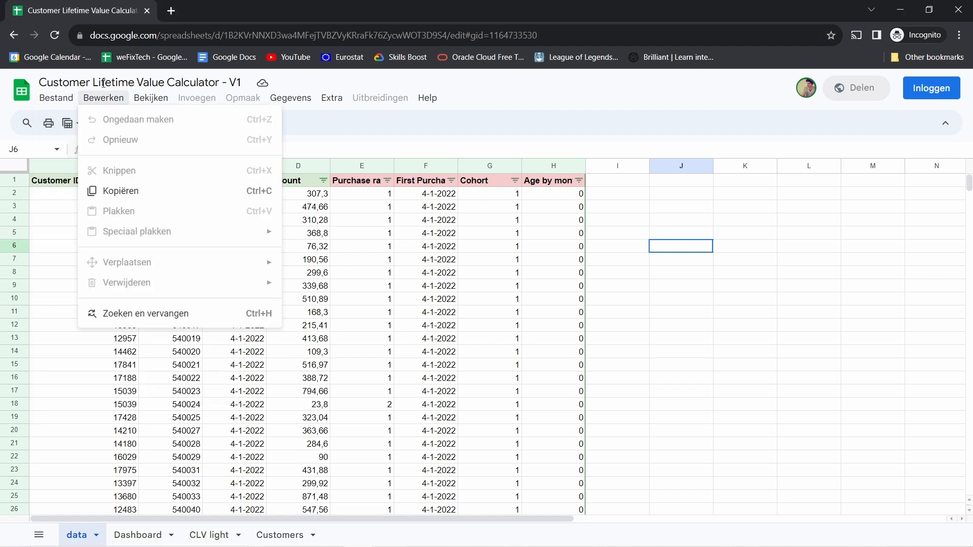
{"action": "left_click", "coordinate": [55, 97]}
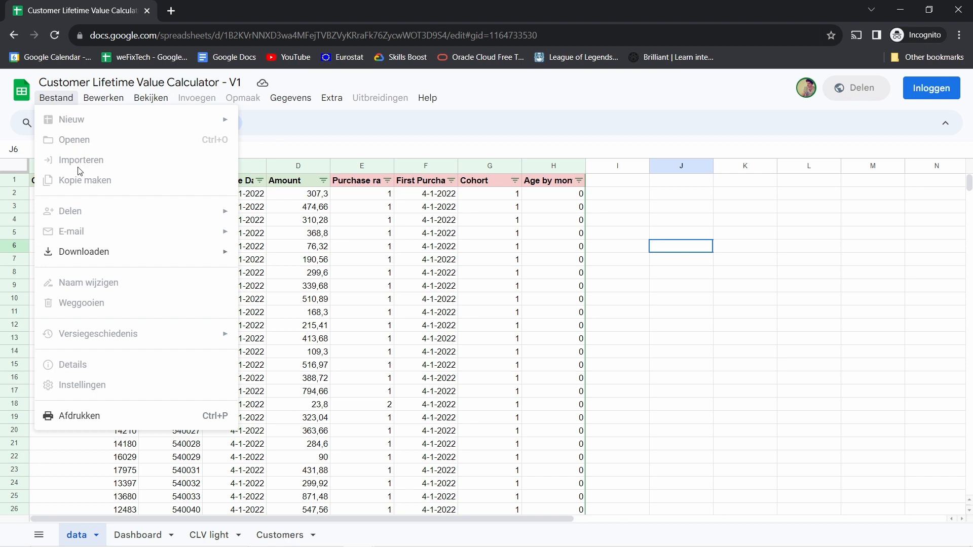
{"action": "mouse_move", "coordinate": [85, 189]}
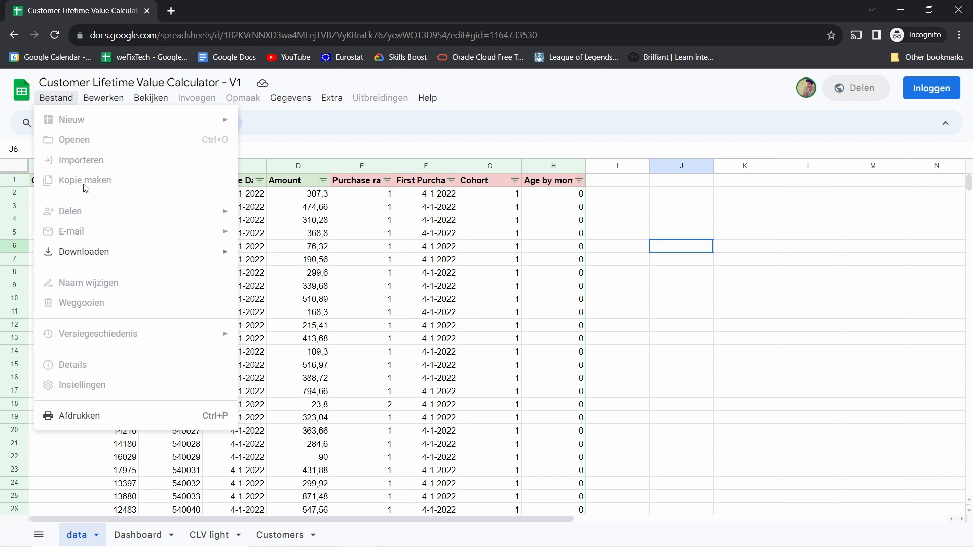
{"action": "mouse_move", "coordinate": [82, 188]}
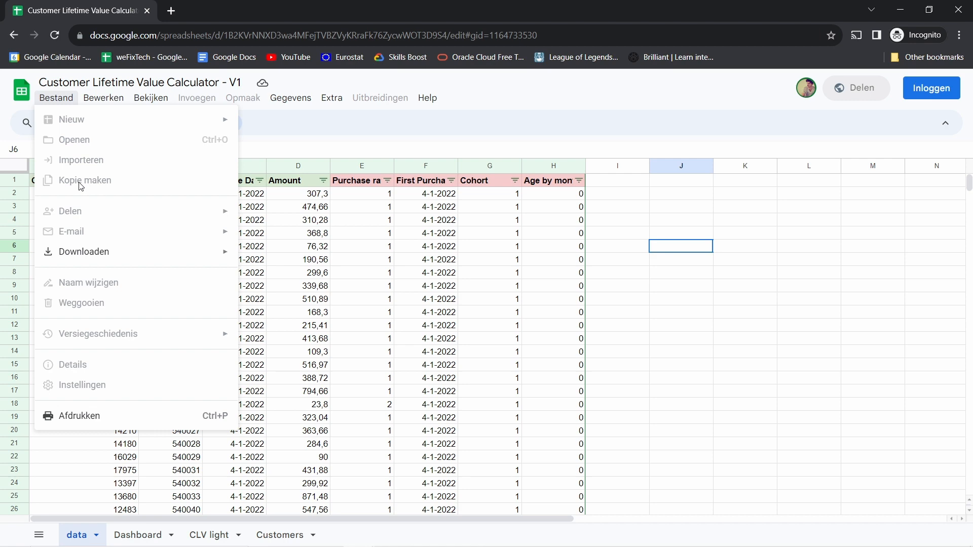
{"action": "left_click", "coordinate": [163, 535]}
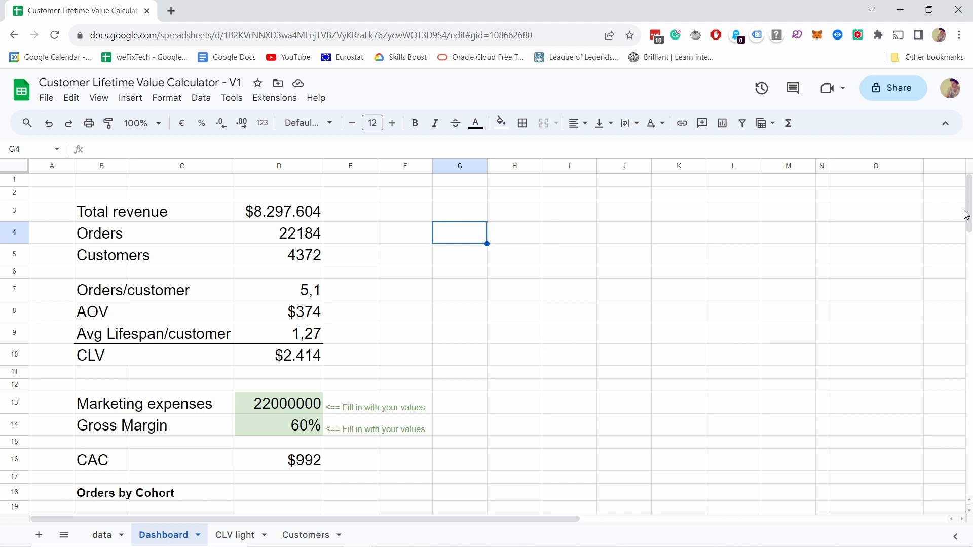
- Compare the TEST spreadsheet's raw orders with the calculator's data sheet columns, including Amount
{"action": "left_click", "coordinate": [101, 535]}
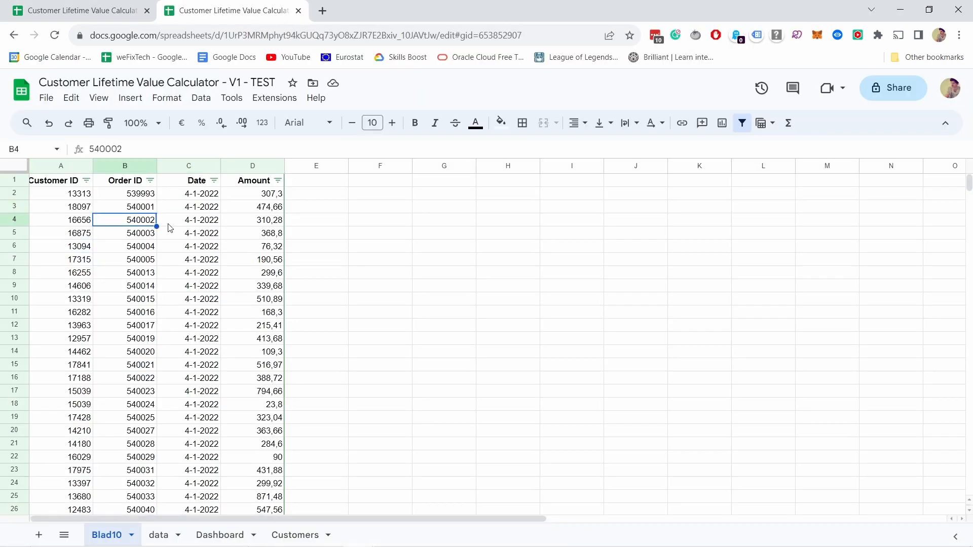
{"action": "left_click", "coordinate": [74, 10]}
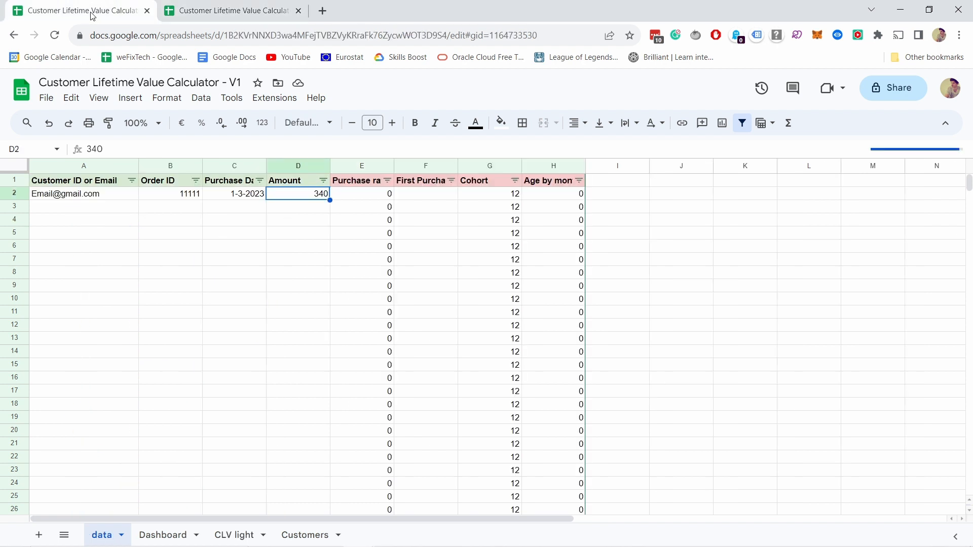
{"action": "mouse_move", "coordinate": [119, 187]}
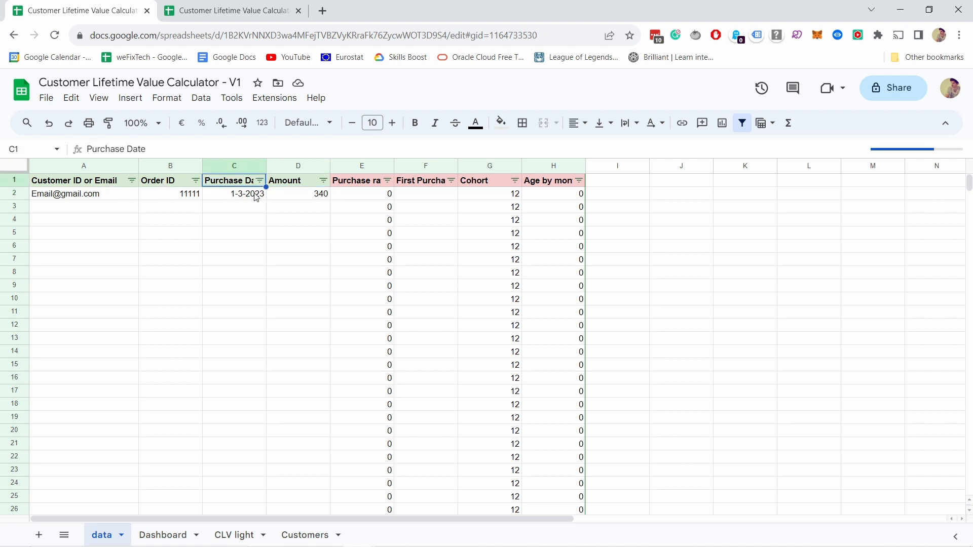
{"action": "left_click", "coordinate": [298, 180]}
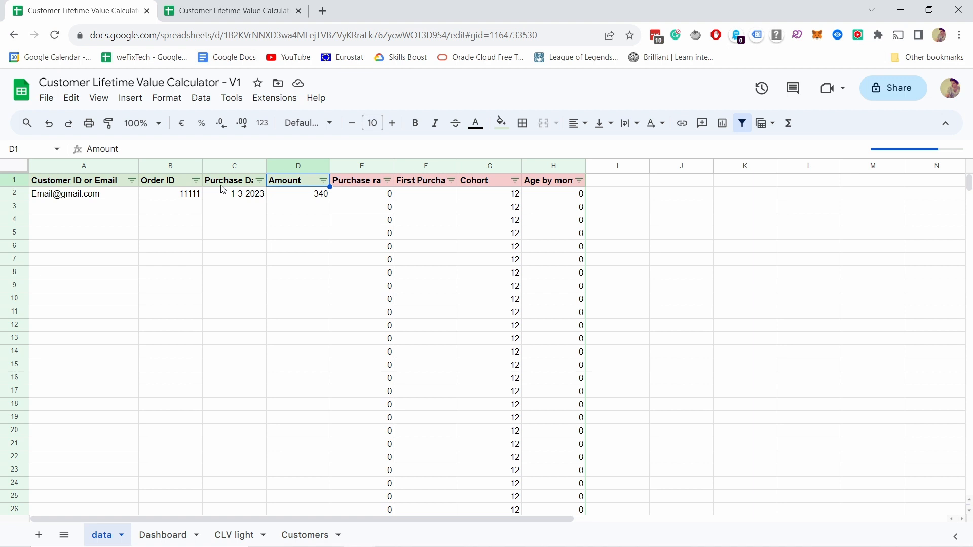
{"action": "left_click", "coordinate": [233, 10]}
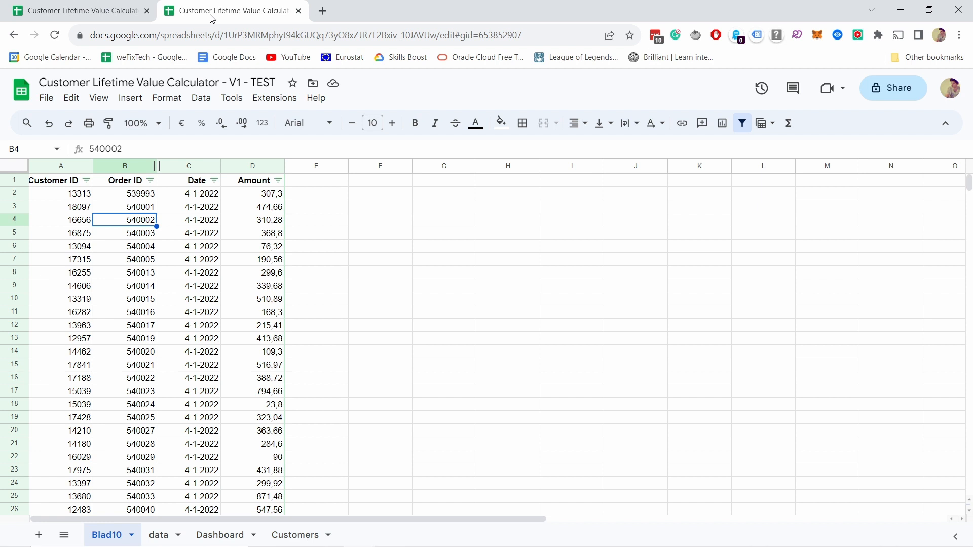
{"action": "mouse_move", "coordinate": [96, 203]}
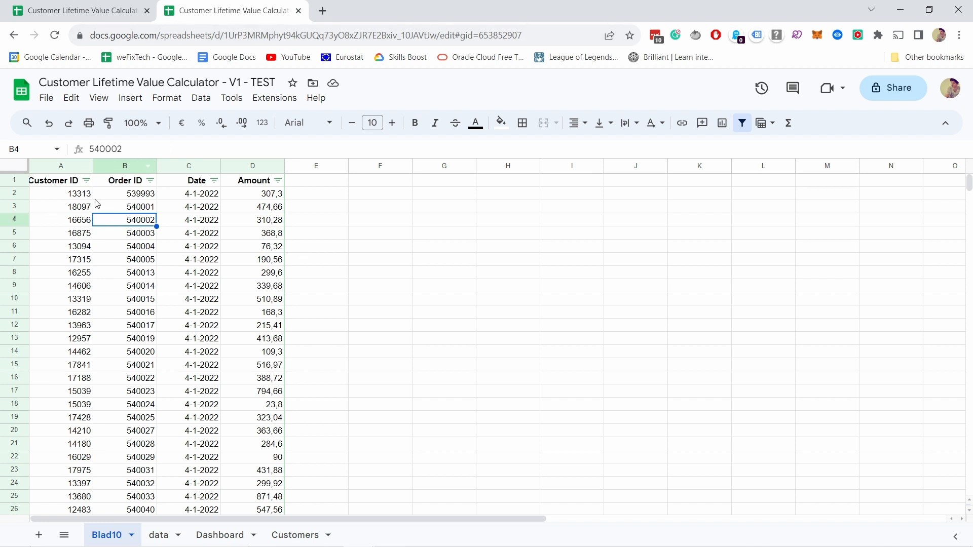
- Paste the copied Blad10 order records into the data sheet starting at cell A2
{"action": "left_click", "coordinate": [60, 192]}
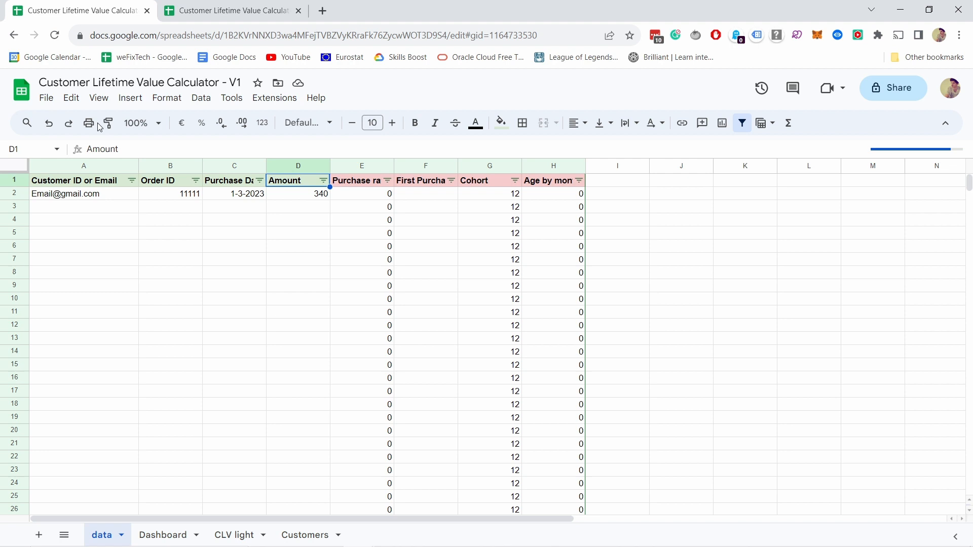
{"action": "left_click", "coordinate": [65, 194]}
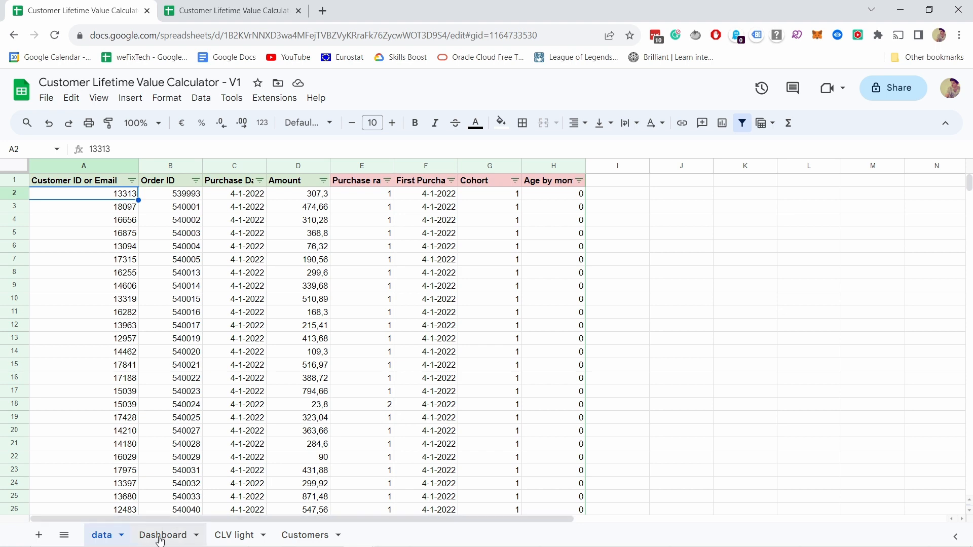
- Insert rows above the Orders by Cohort Total row so the cohort array expands and the #REF! error clears
{"action": "left_click", "coordinate": [163, 536]}
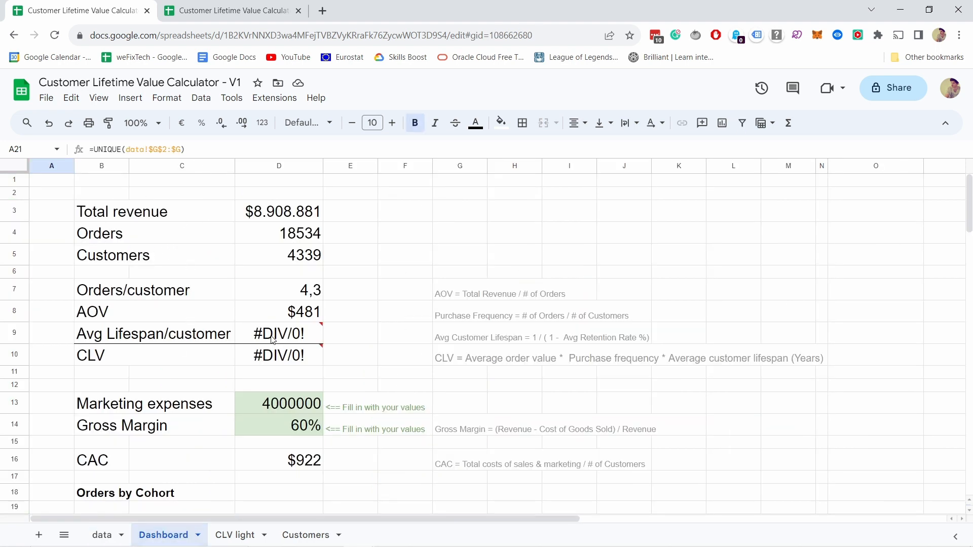
{"action": "scroll", "scroll_direction": "down", "scroll_amount": 3}
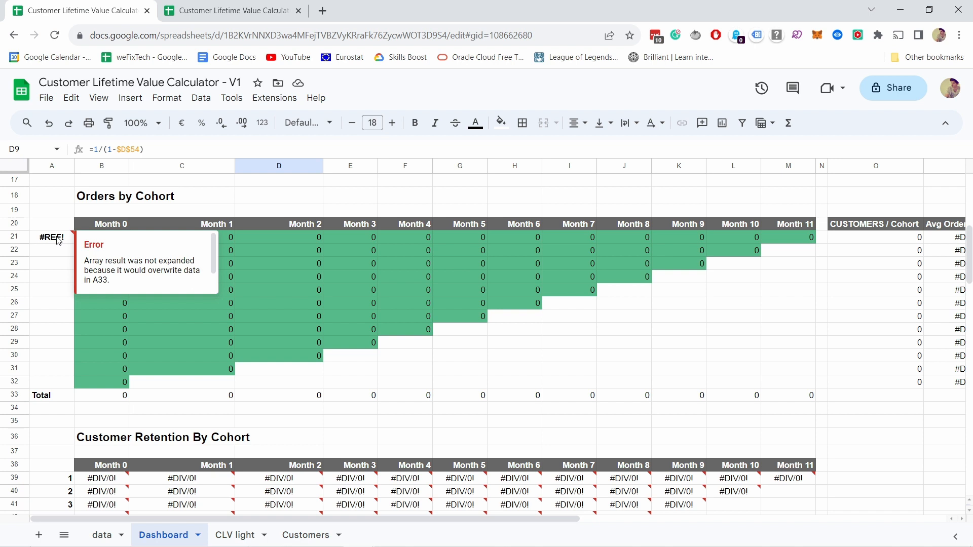
{"action": "mouse_move", "coordinate": [49, 260]}
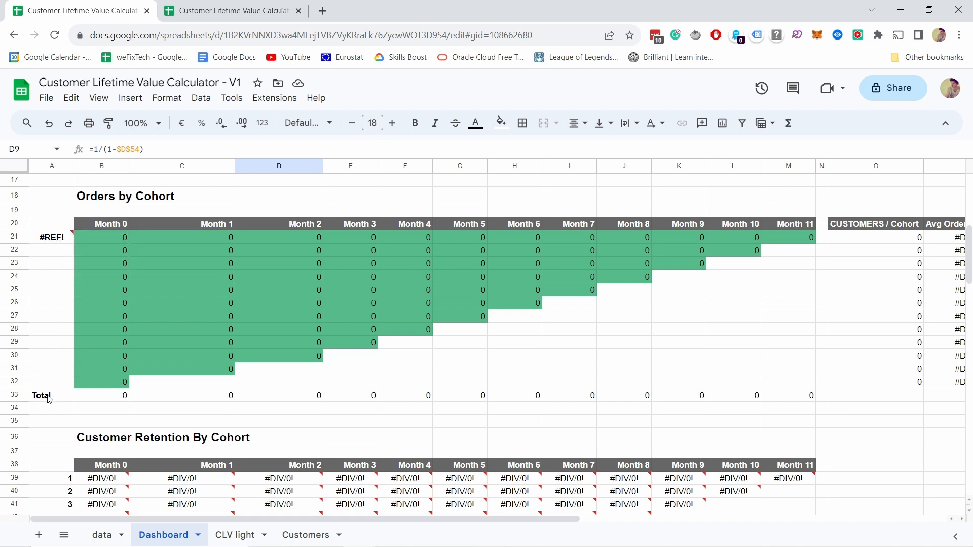
{"action": "mouse_move", "coordinate": [797, 218]}
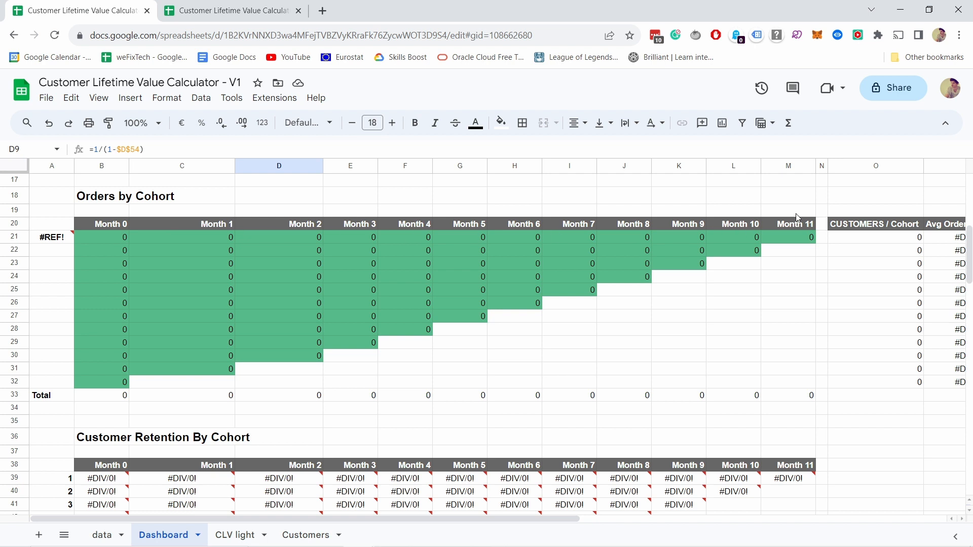
{"action": "left_click", "coordinate": [41, 395]}
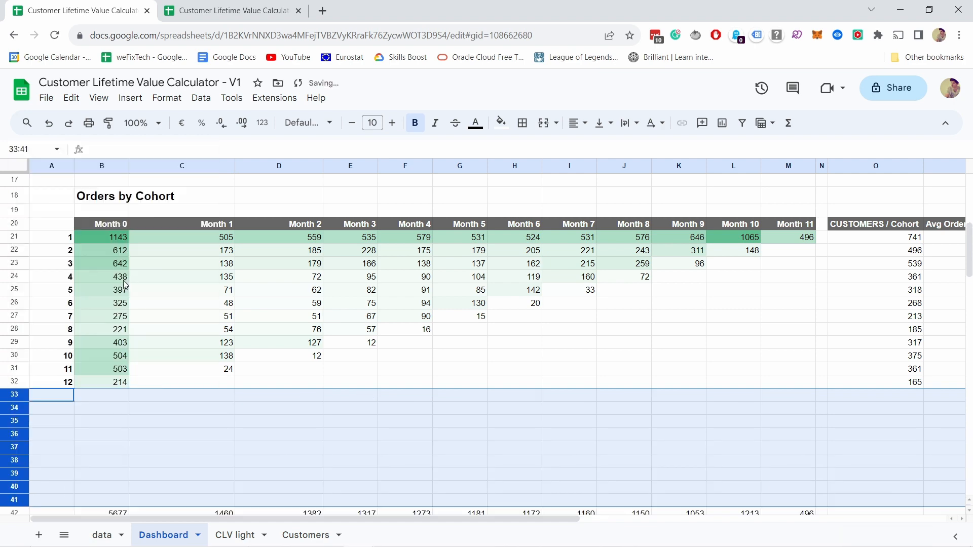
- Scroll through the retention table and curve, then back to the Dashboard's summary figures with CLV $2.586
{"action": "scroll", "scroll_direction": "down", "scroll_amount": 3}
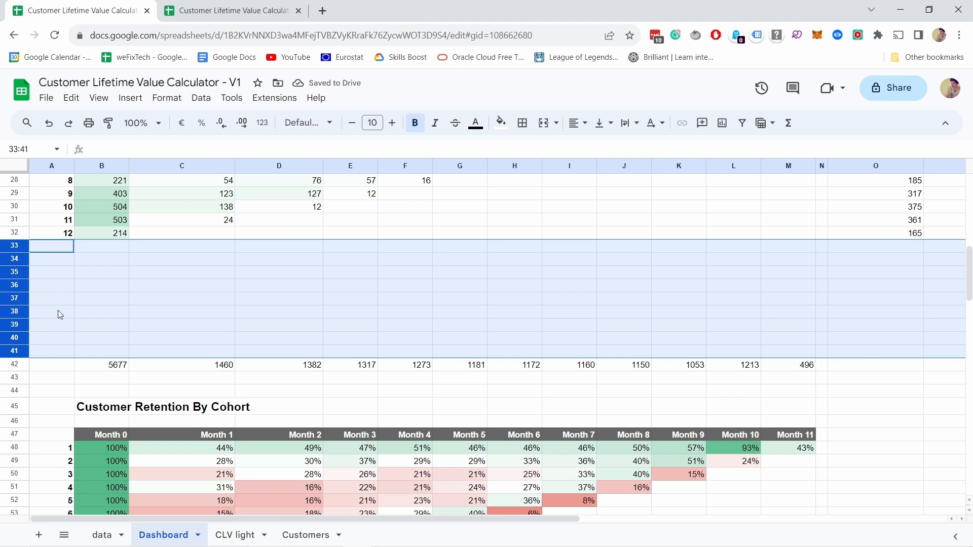
{"action": "scroll", "scroll_direction": "down", "scroll_amount": 3}
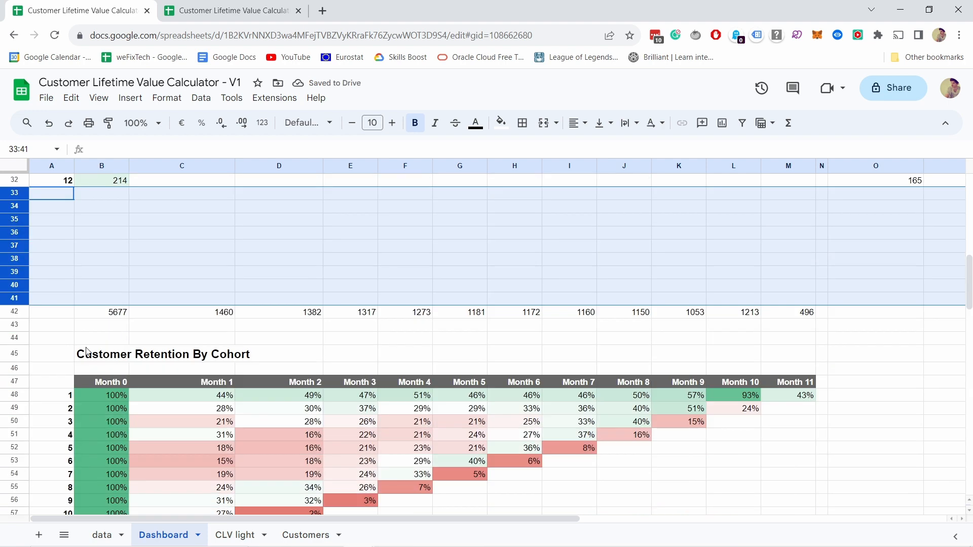
{"action": "scroll", "scroll_direction": "down", "scroll_amount": 3}
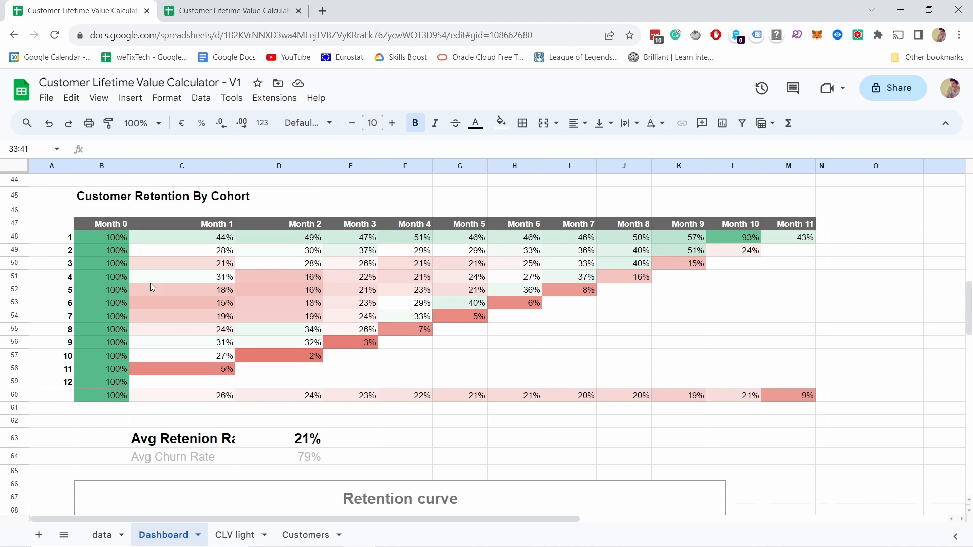
{"action": "mouse_move", "coordinate": [66, 405]}
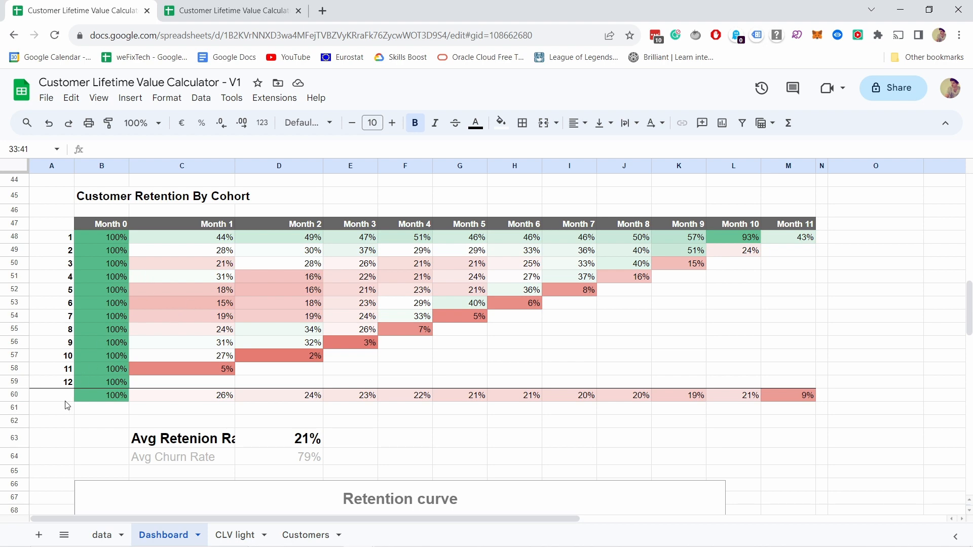
{"action": "scroll", "scroll_direction": "down", "scroll_amount": 3}
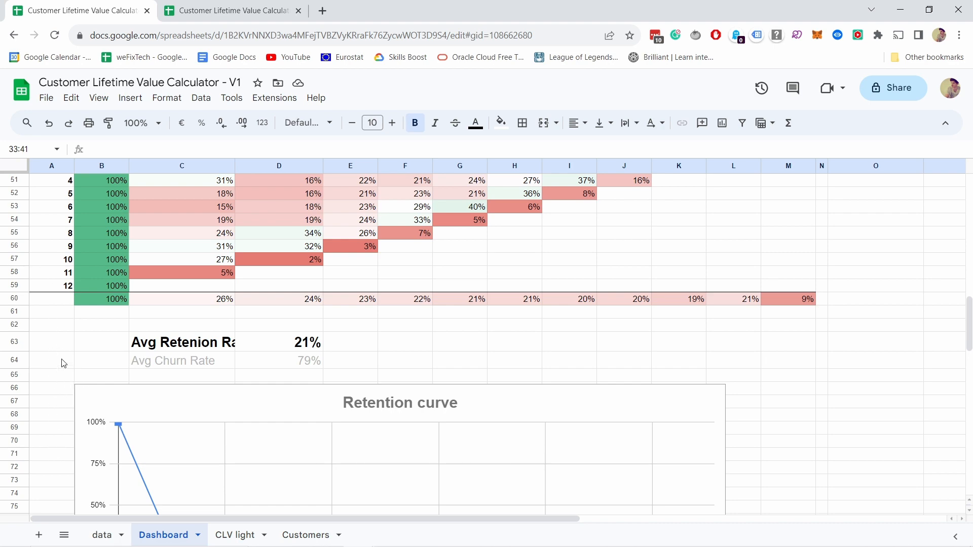
{"action": "scroll", "scroll_direction": "up", "scroll_amount": 3}
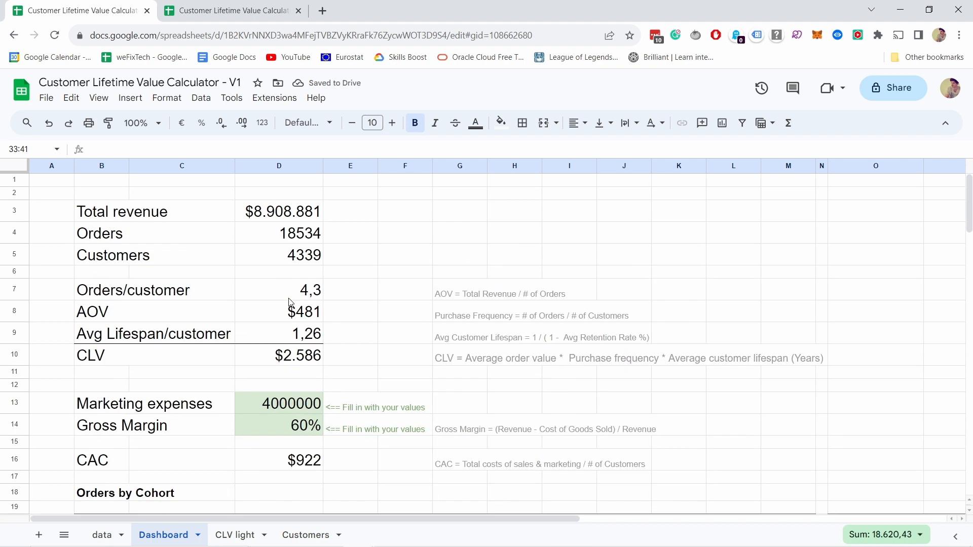
{"action": "left_click", "coordinate": [279, 212]}
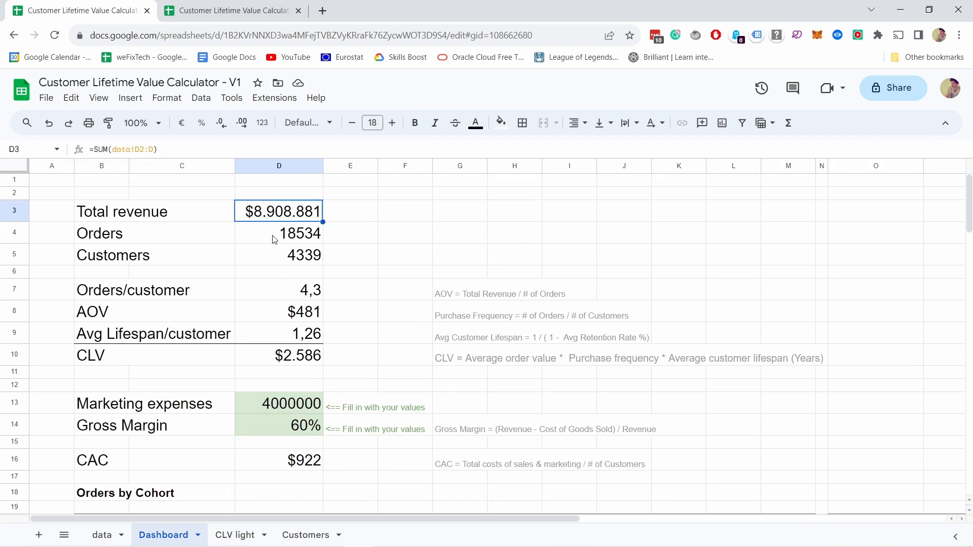
{"action": "left_click", "coordinate": [278, 255]}
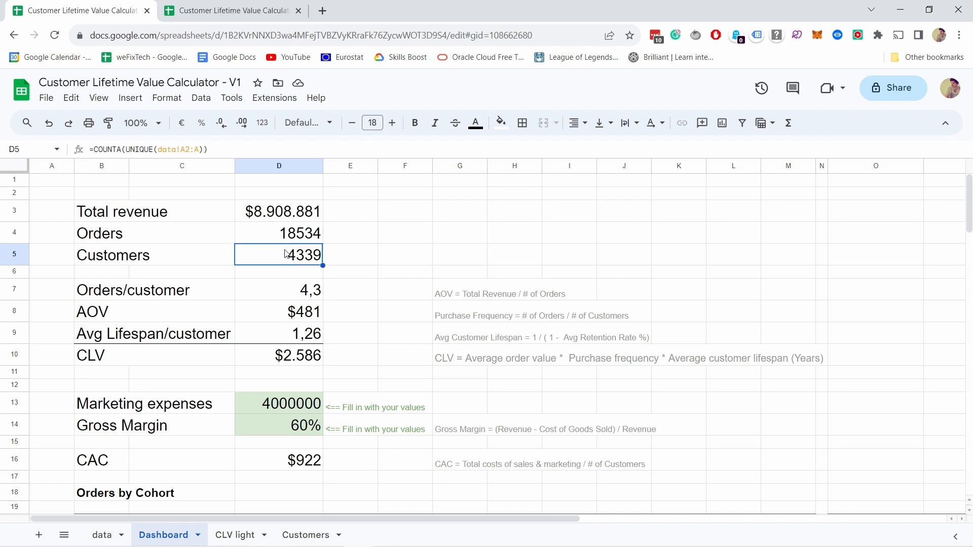
{"action": "left_click", "coordinate": [278, 289]}
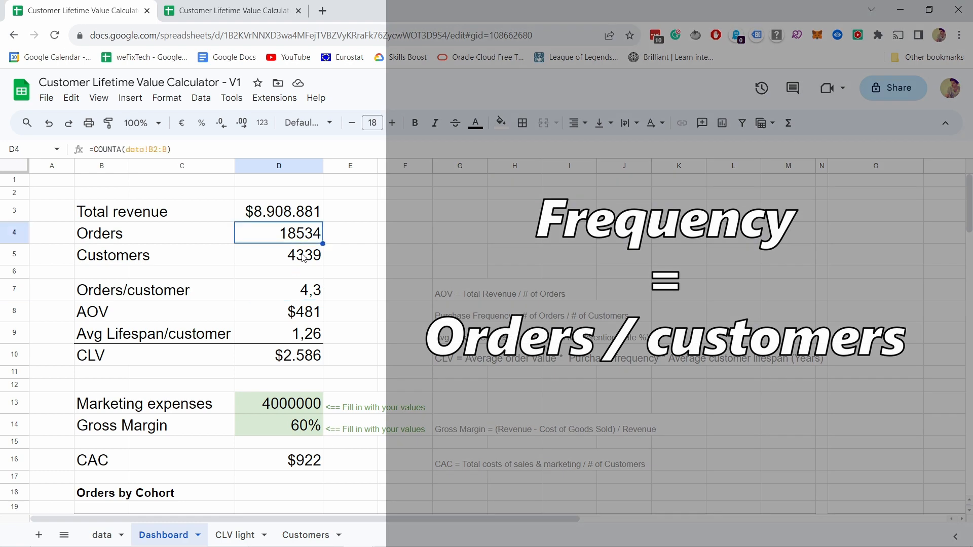
{"action": "left_click", "coordinate": [279, 311]}
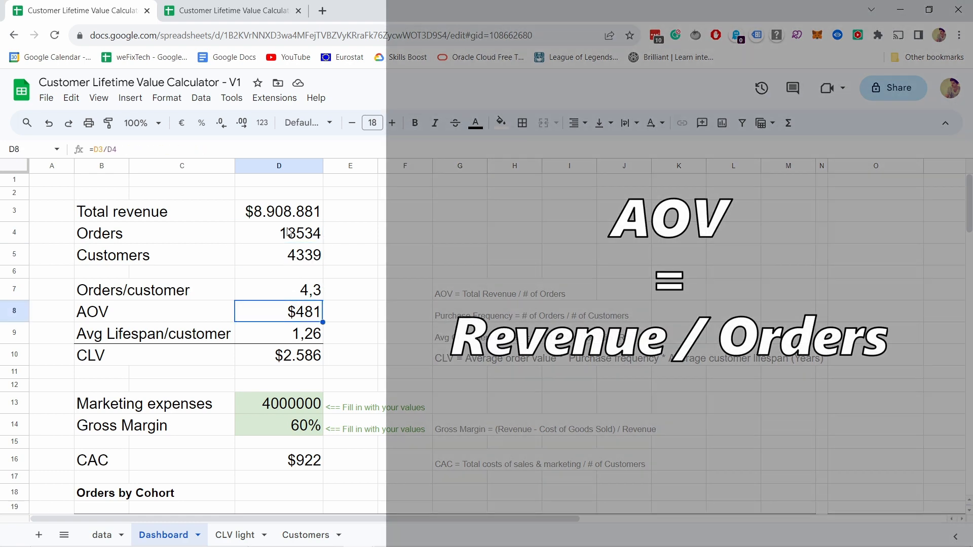
{"action": "left_click", "coordinate": [279, 211]}
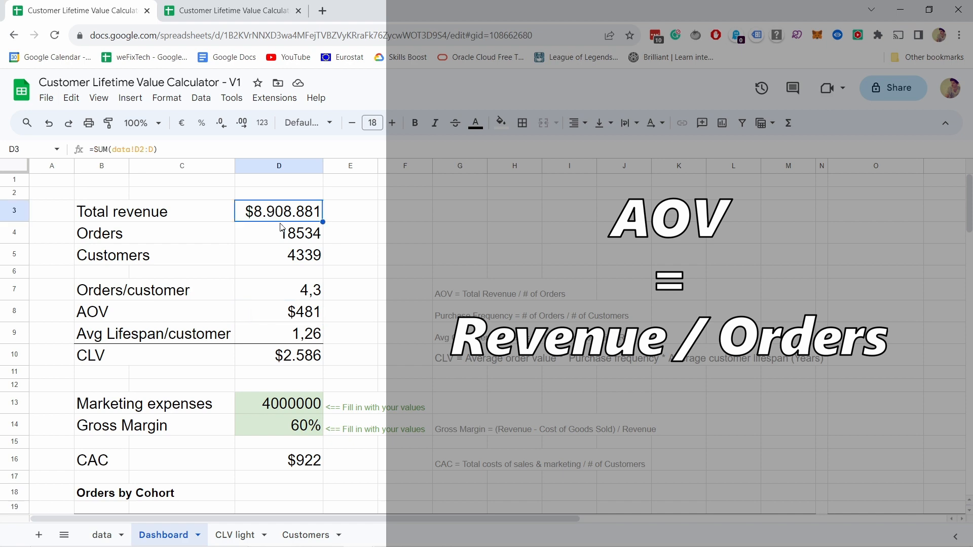
{"action": "left_click", "coordinate": [279, 233]}
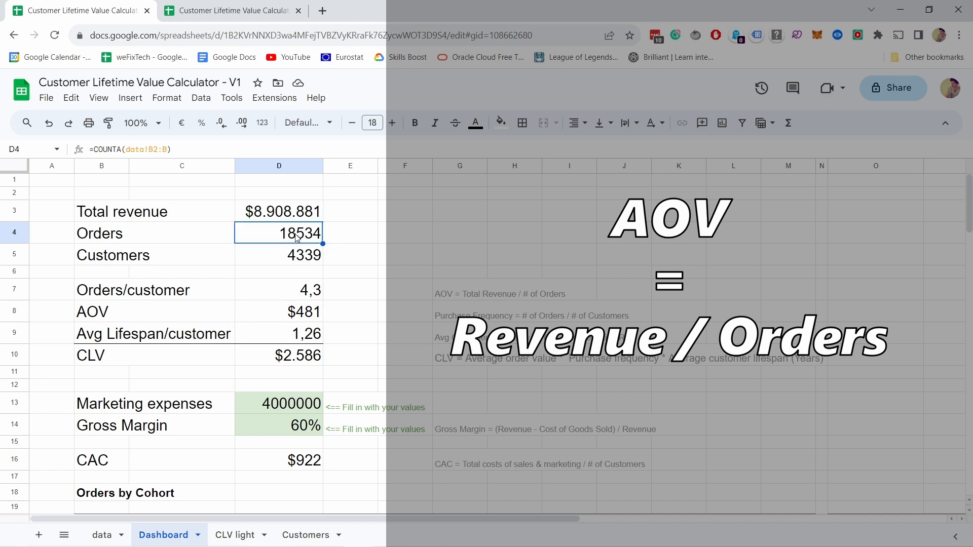
{"action": "left_click", "coordinate": [278, 311]}
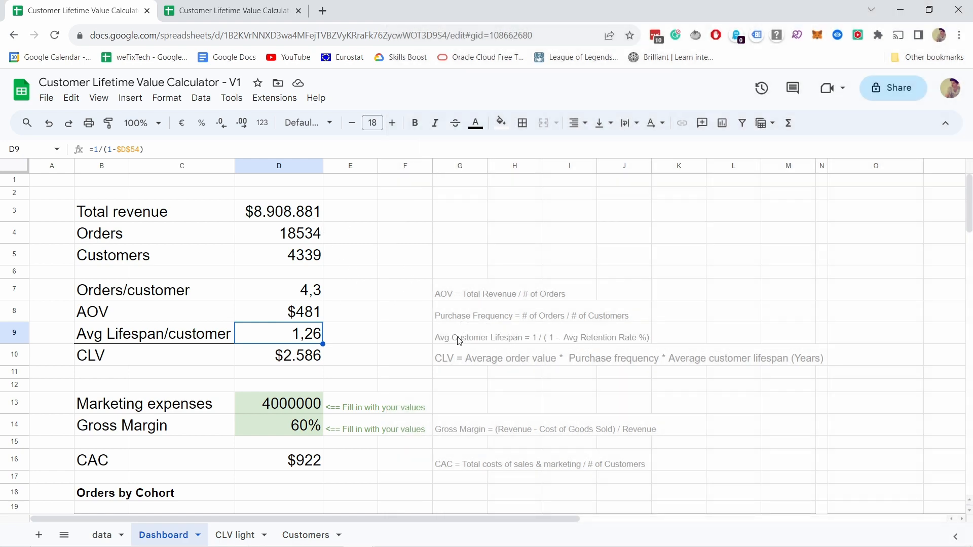
{"action": "mouse_move", "coordinate": [570, 347]}
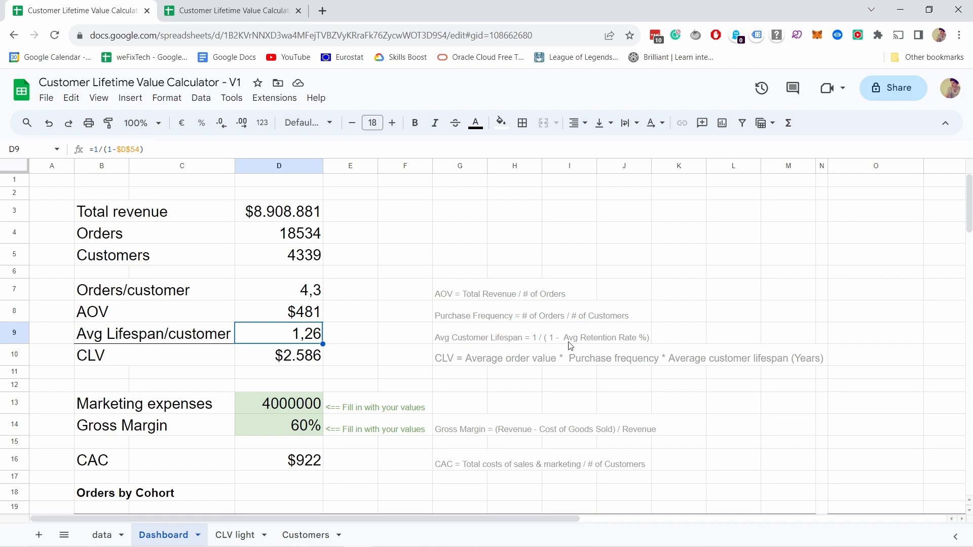
{"action": "mouse_move", "coordinate": [424, 347]}
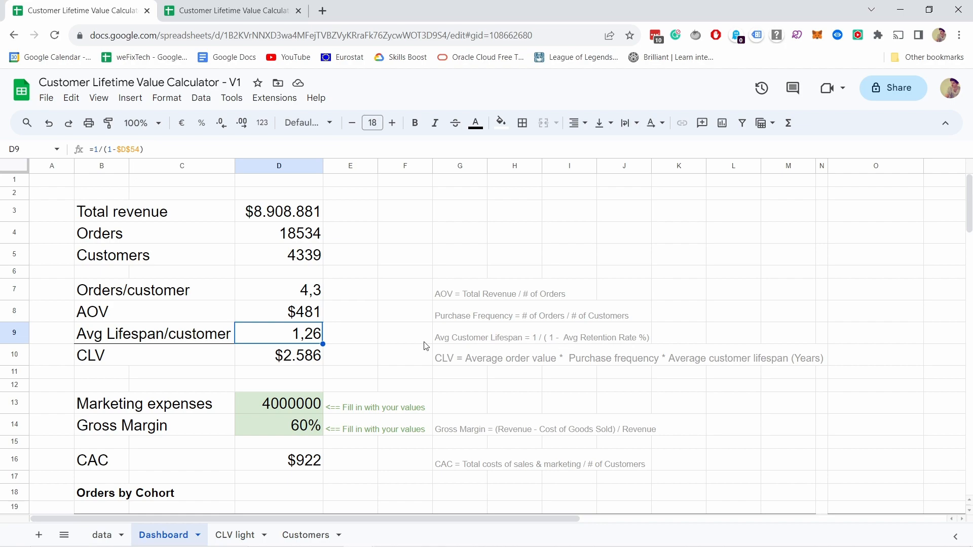
{"action": "scroll", "scroll_direction": "down", "scroll_amount": 3}
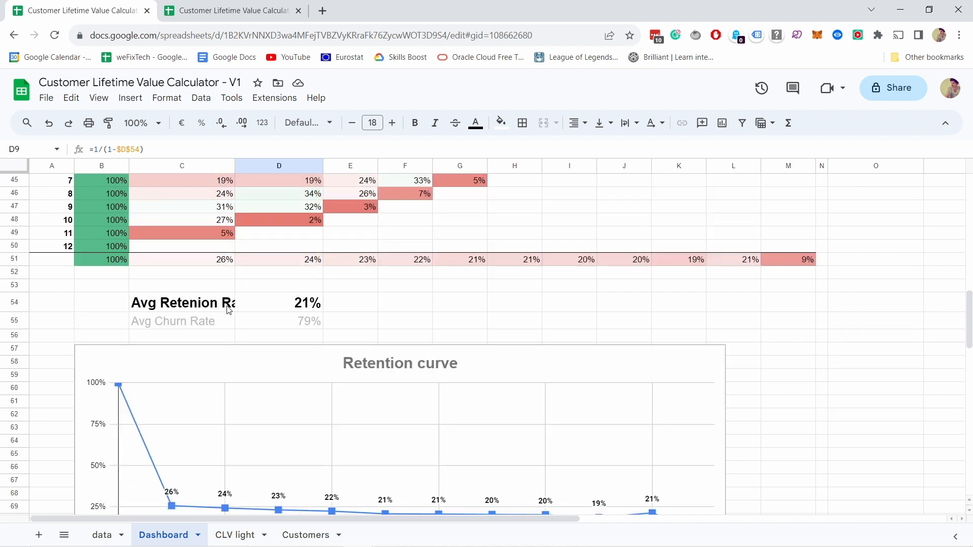
{"action": "mouse_move", "coordinate": [211, 306]}
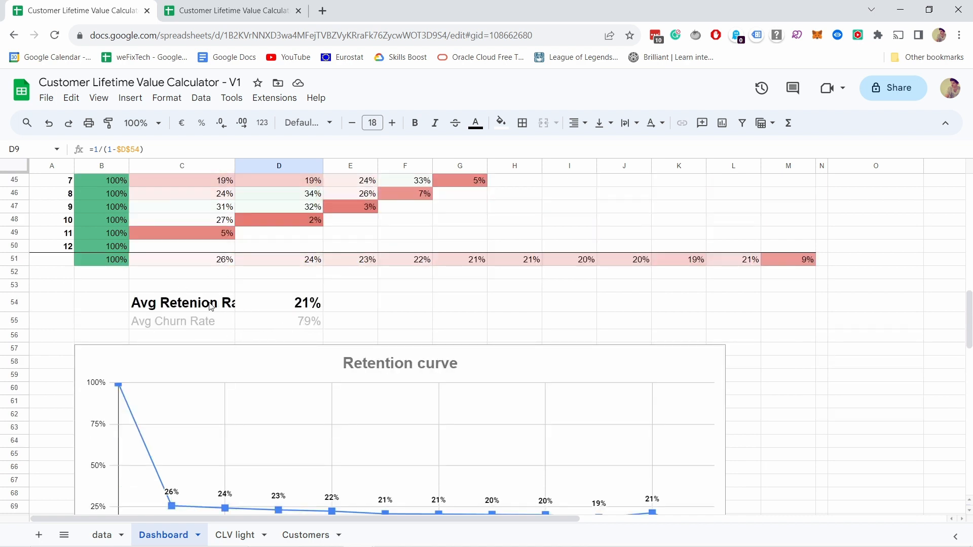
- Inspect the Avg Retention Rate 21% and Avg Churn Rate 79% cells below the retention table
{"action": "left_click", "coordinate": [182, 302]}
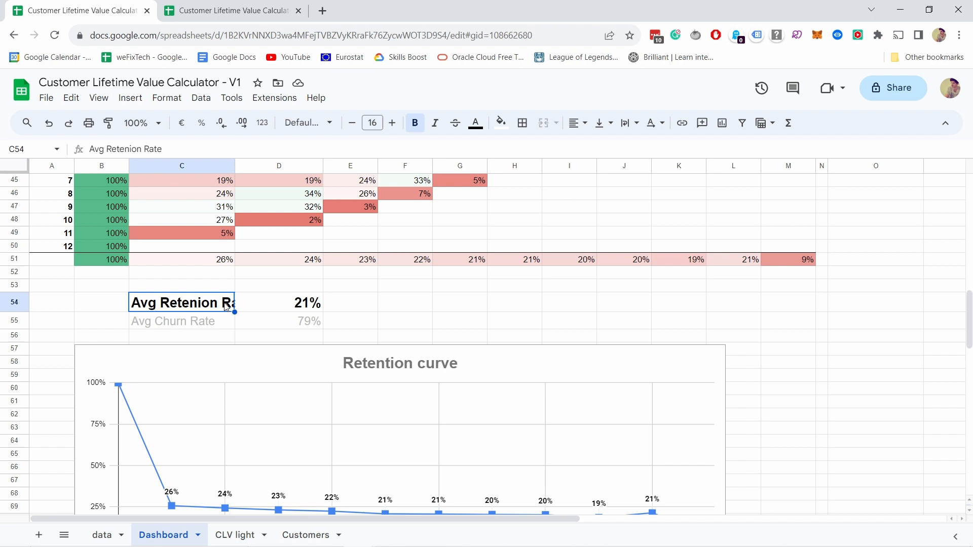
{"action": "left_click", "coordinate": [182, 322]}
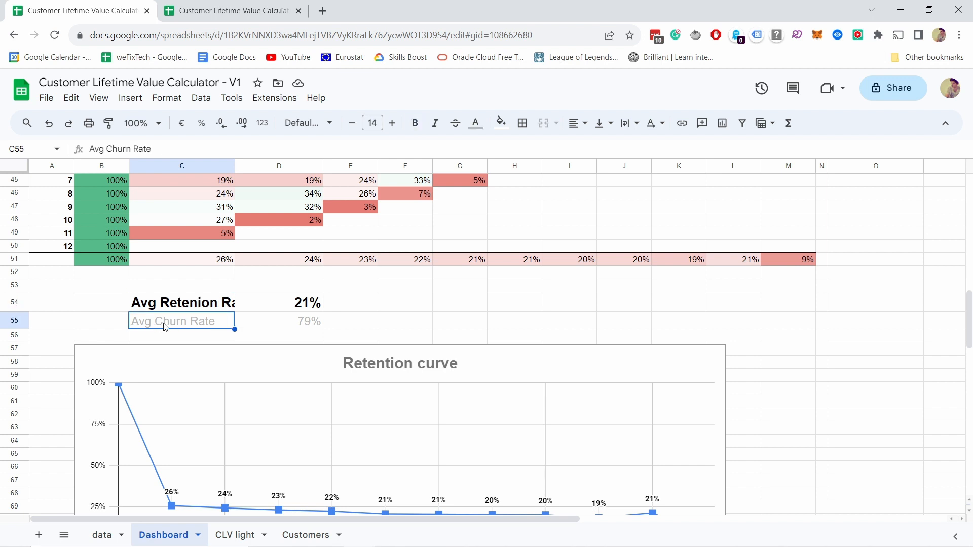
{"action": "mouse_move", "coordinate": [344, 325]}
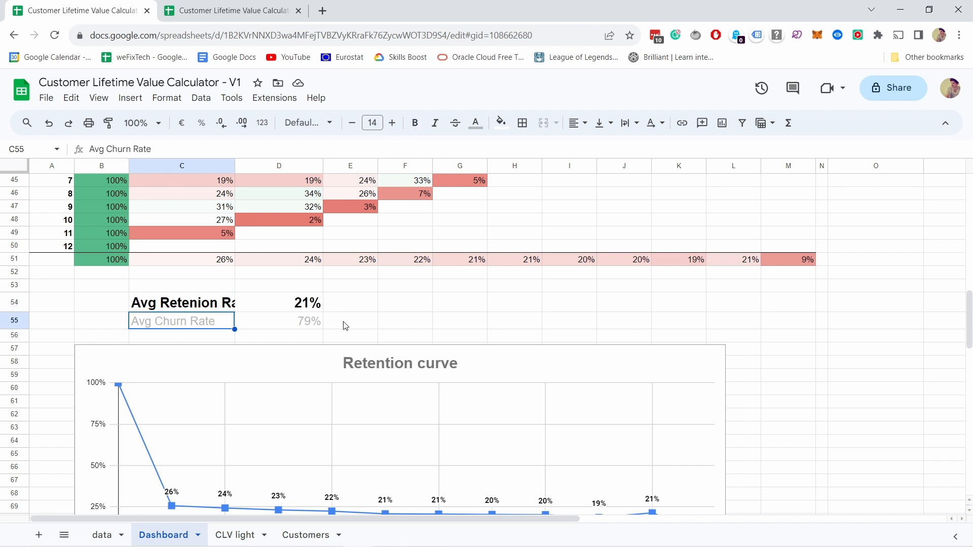
{"action": "mouse_move", "coordinate": [202, 326]}
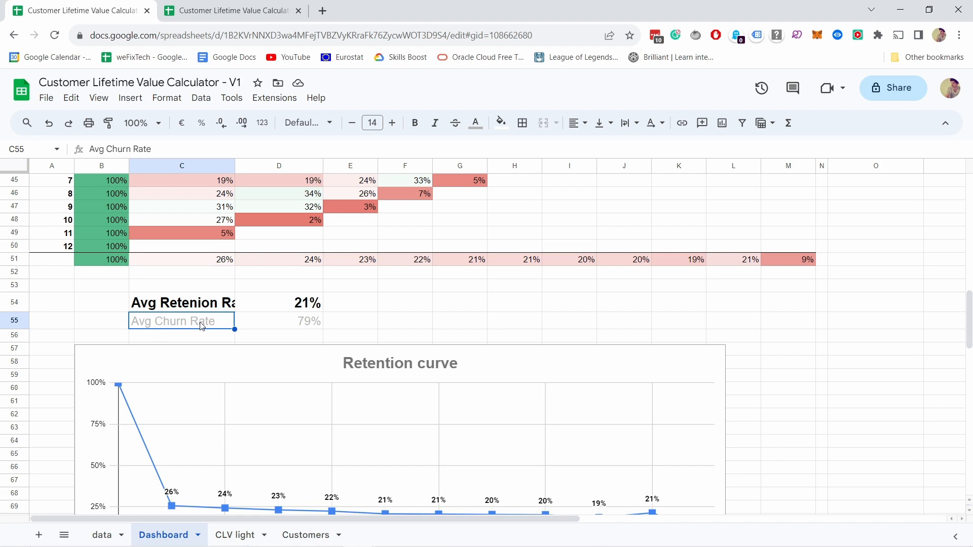
{"action": "mouse_move", "coordinate": [207, 288]}
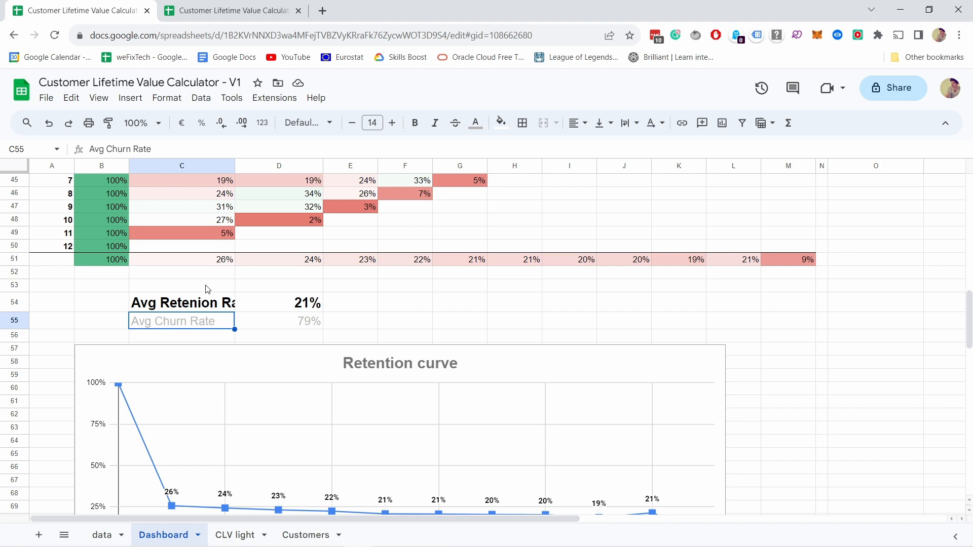
- Show CLV $2.586 in D10 as orders per customer times AOV times average lifespan from D7:D9
{"action": "scroll", "scroll_direction": "up", "scroll_amount": 3}
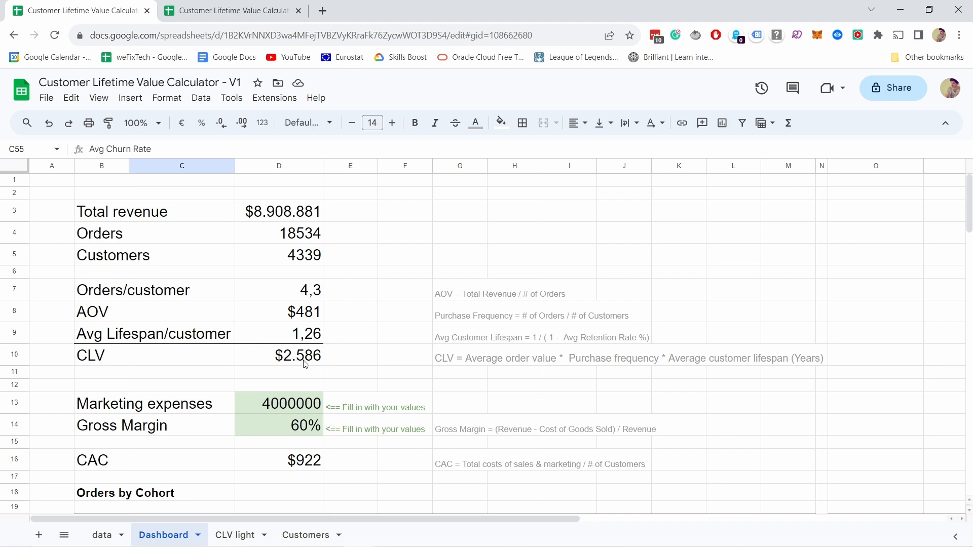
{"action": "left_click", "coordinate": [278, 355]}
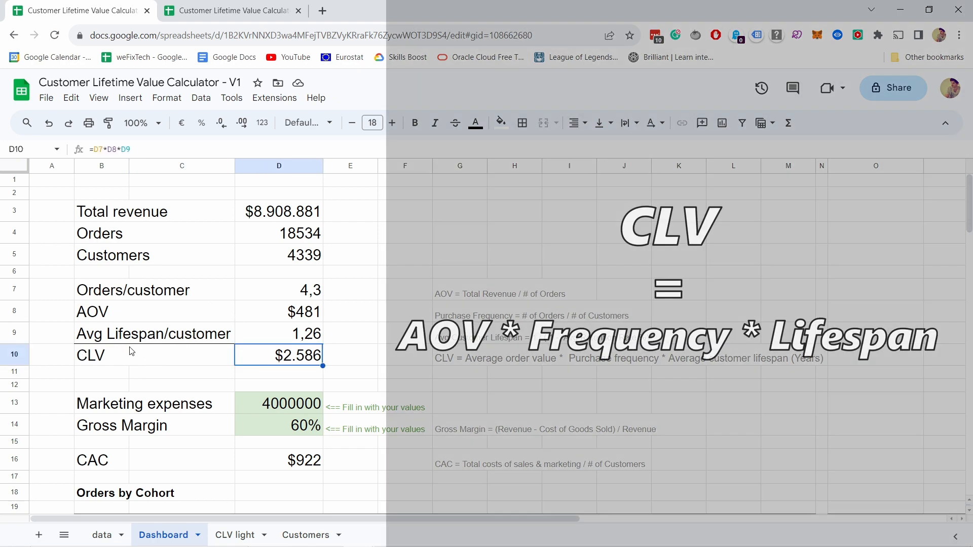
{"action": "left_click", "coordinate": [278, 290]}
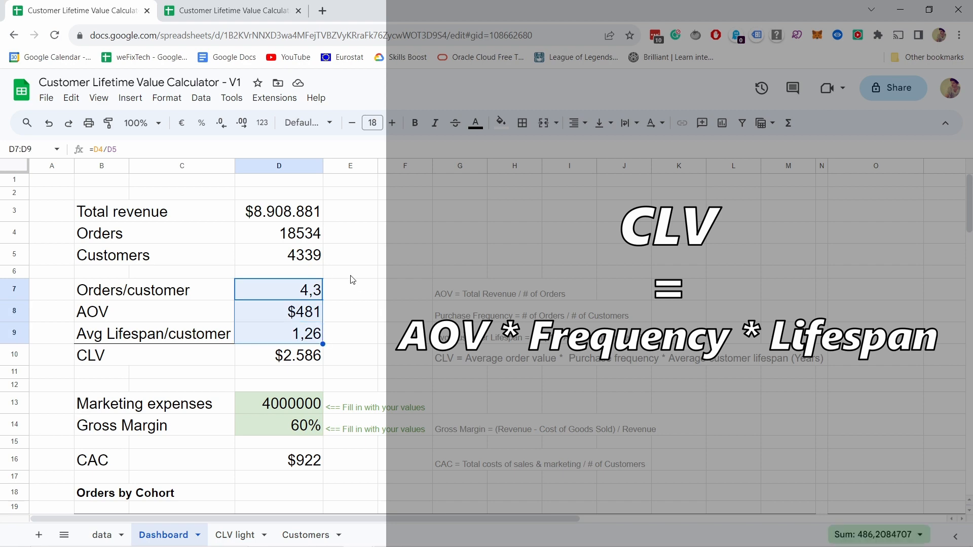
{"action": "left_click", "coordinate": [279, 354]}
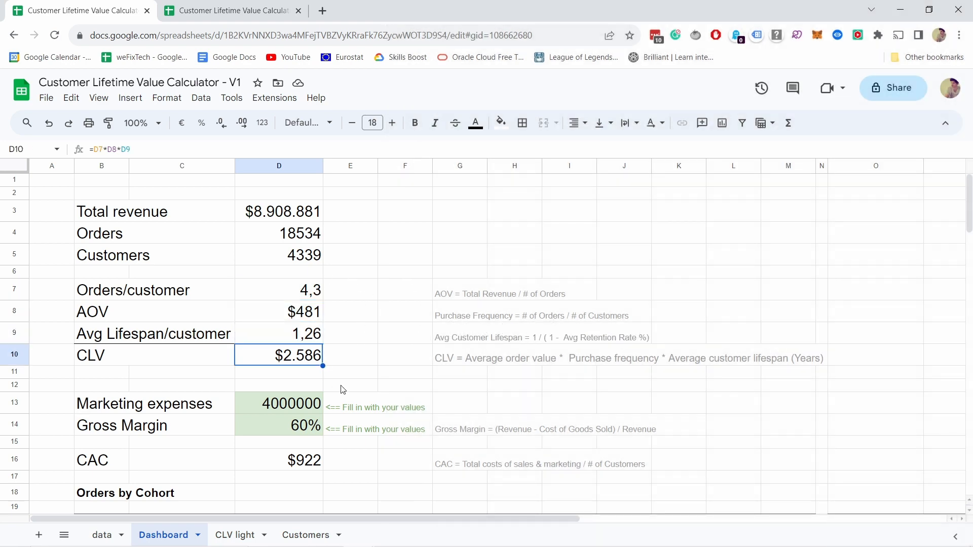
{"action": "mouse_move", "coordinate": [377, 339]}
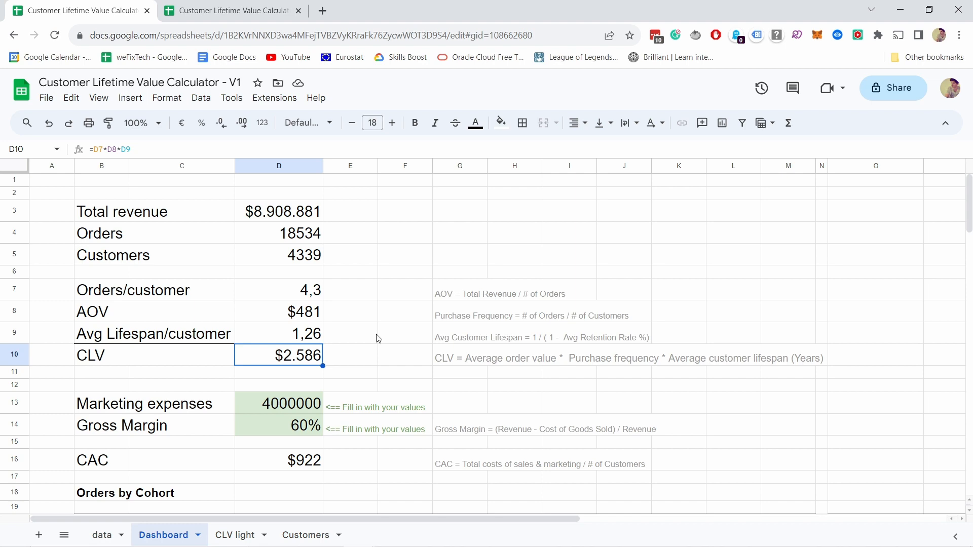
{"action": "scroll", "scroll_direction": "down", "scroll_amount": 3}
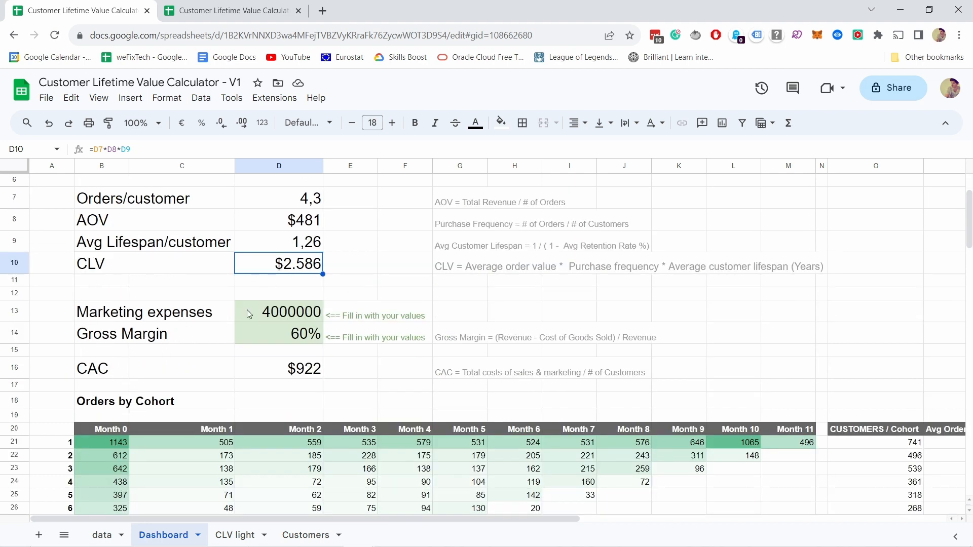
{"action": "left_click", "coordinate": [279, 311]}
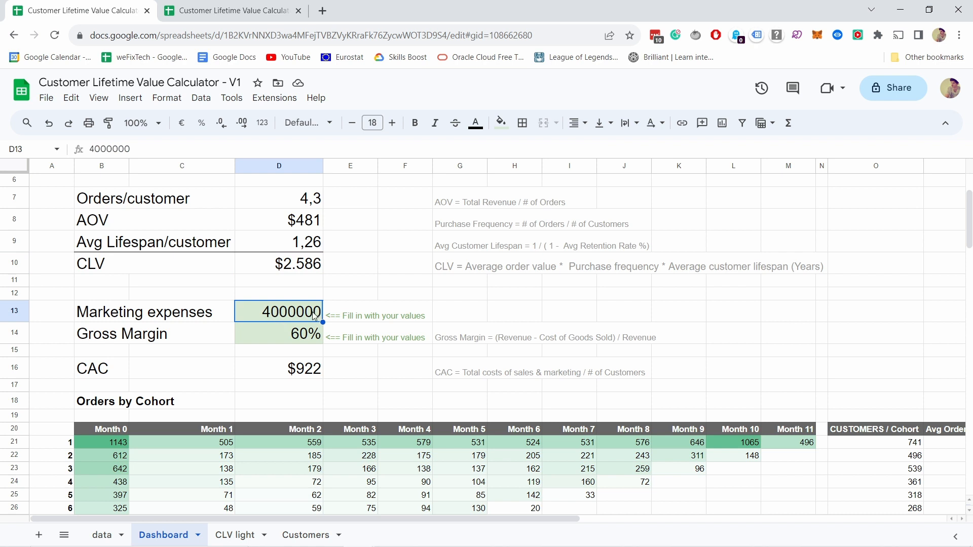
{"action": "mouse_move", "coordinate": [353, 313]}
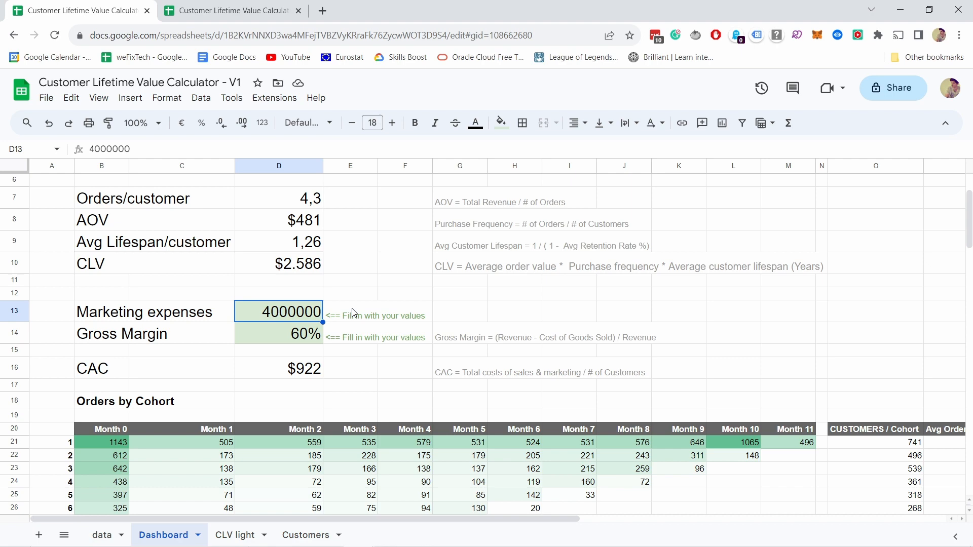
{"action": "mouse_move", "coordinate": [340, 326]}
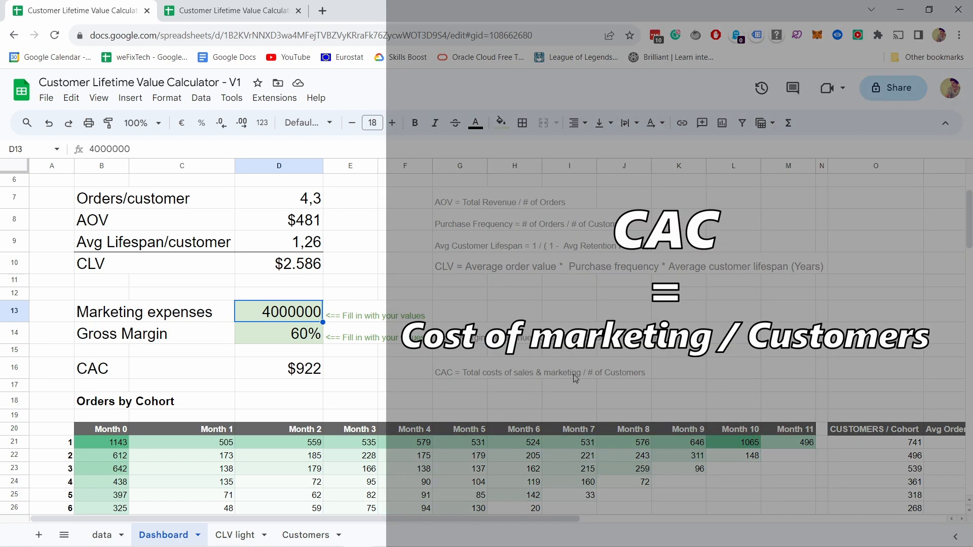
{"action": "left_click", "coordinate": [278, 368]}
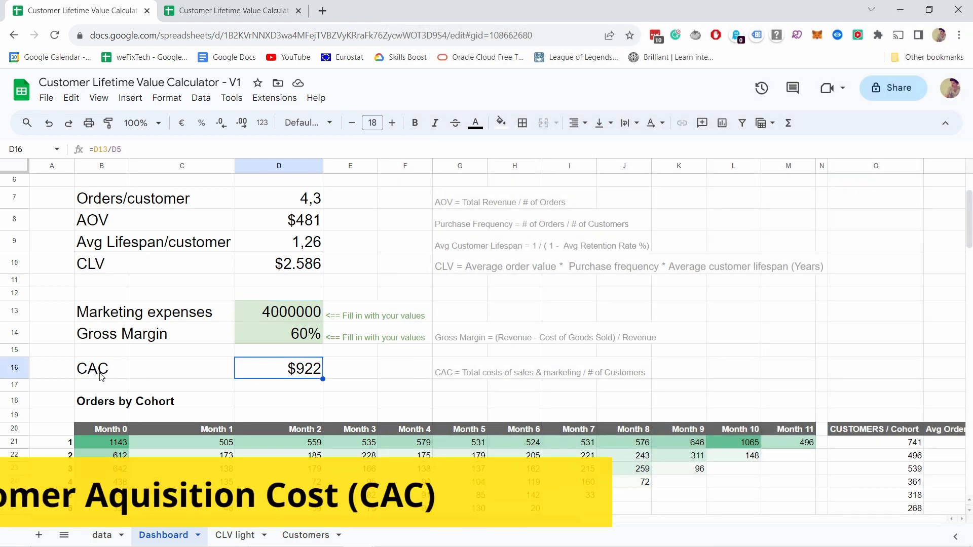
{"action": "left_click", "coordinate": [182, 350]}
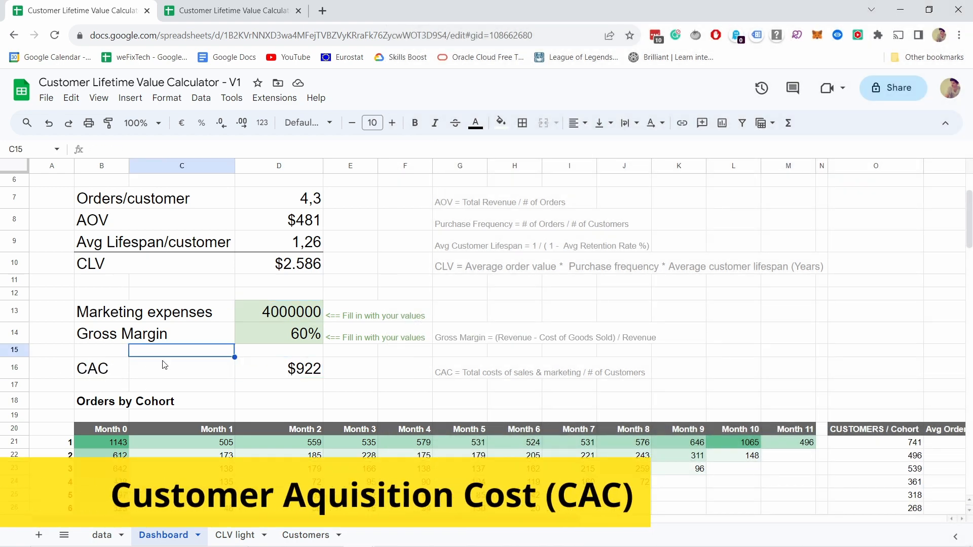
{"action": "left_click", "coordinate": [279, 334]}
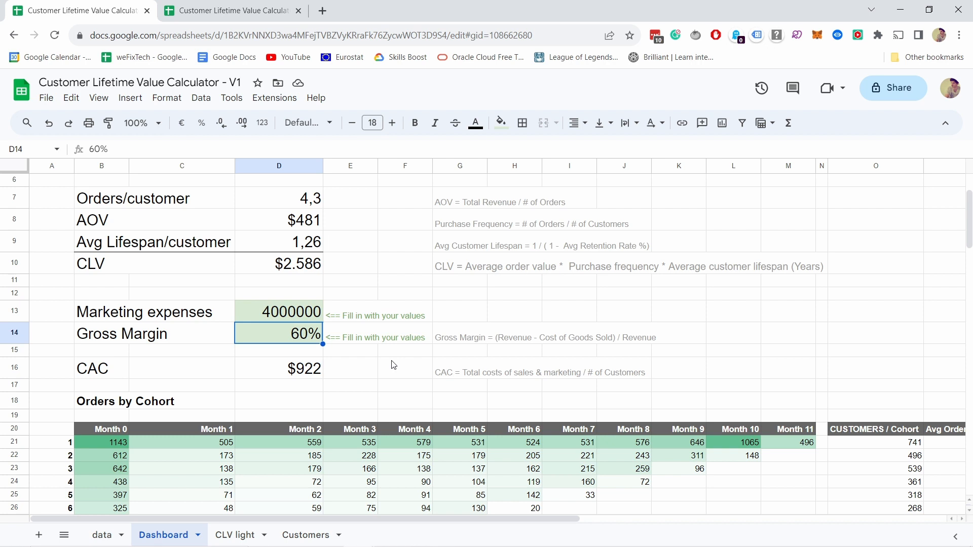
{"action": "mouse_move", "coordinate": [300, 346]}
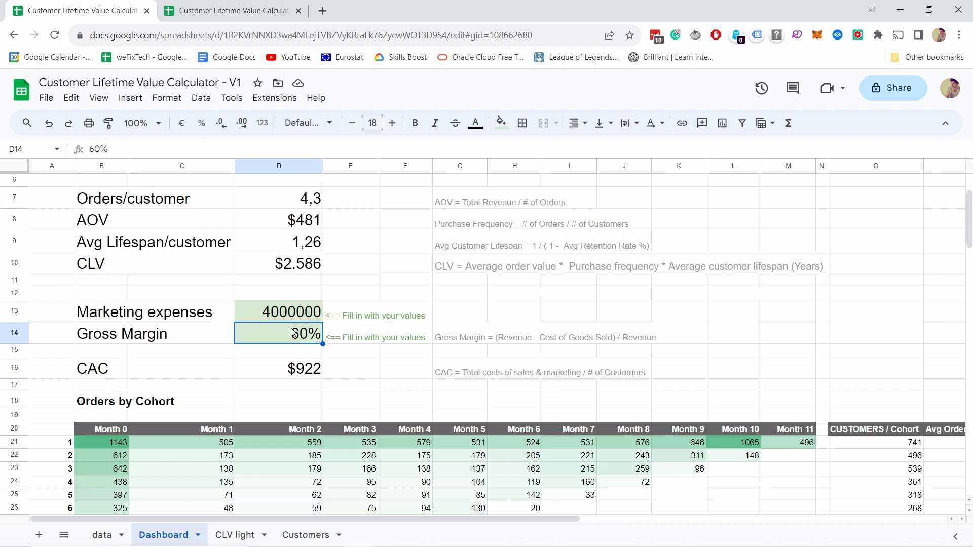
- Enter 60% as the gross margin in D14
{"action": "type", "text": "60%"}
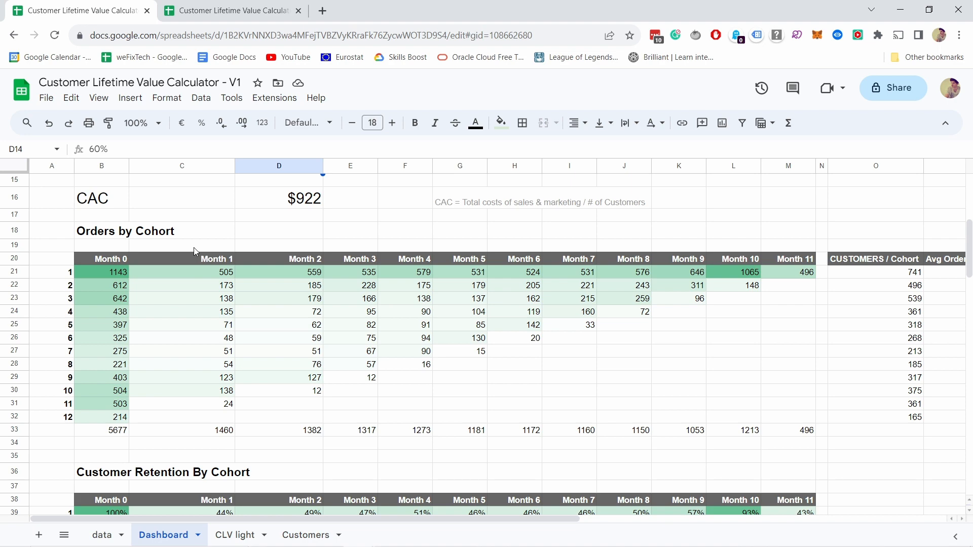
{"action": "mouse_move", "coordinate": [55, 278]}
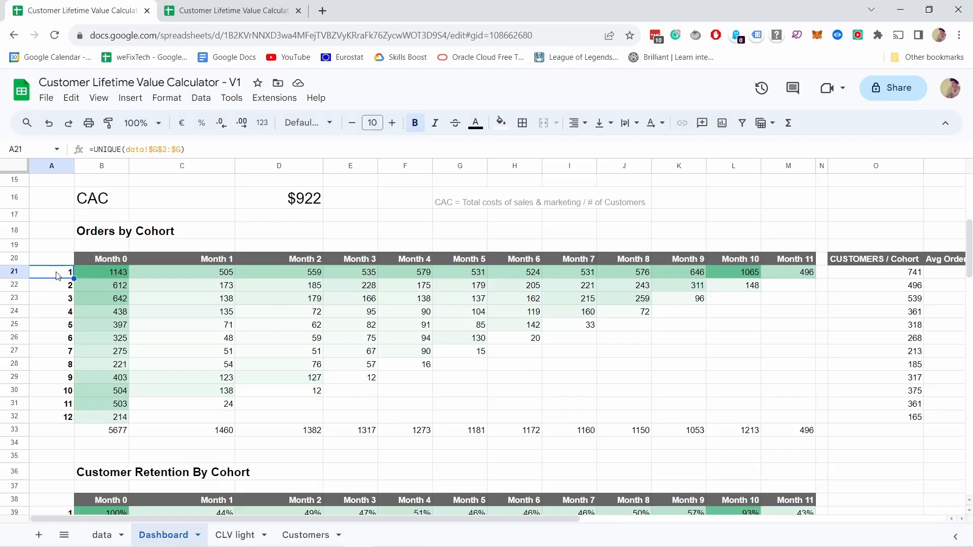
{"action": "mouse_move", "coordinate": [65, 279]}
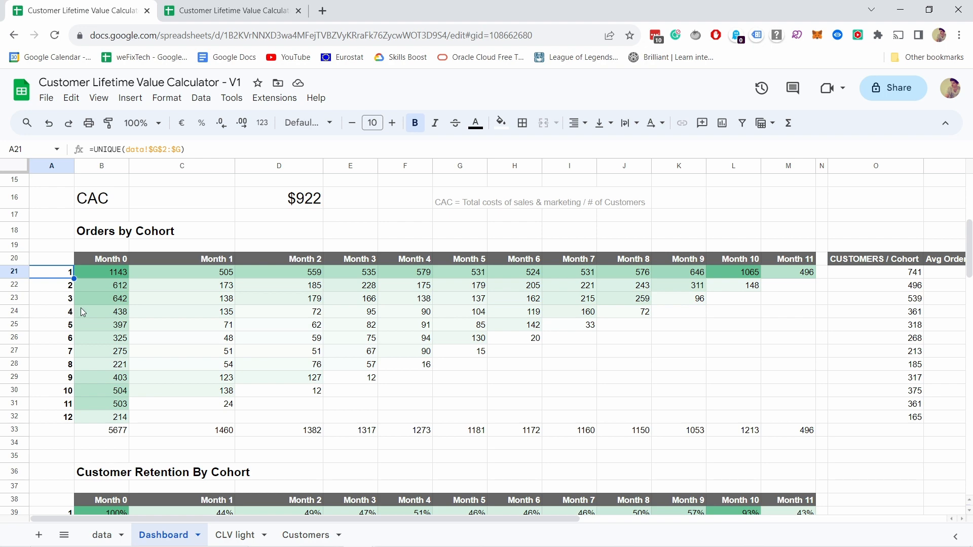
{"action": "left_click", "coordinate": [405, 377]}
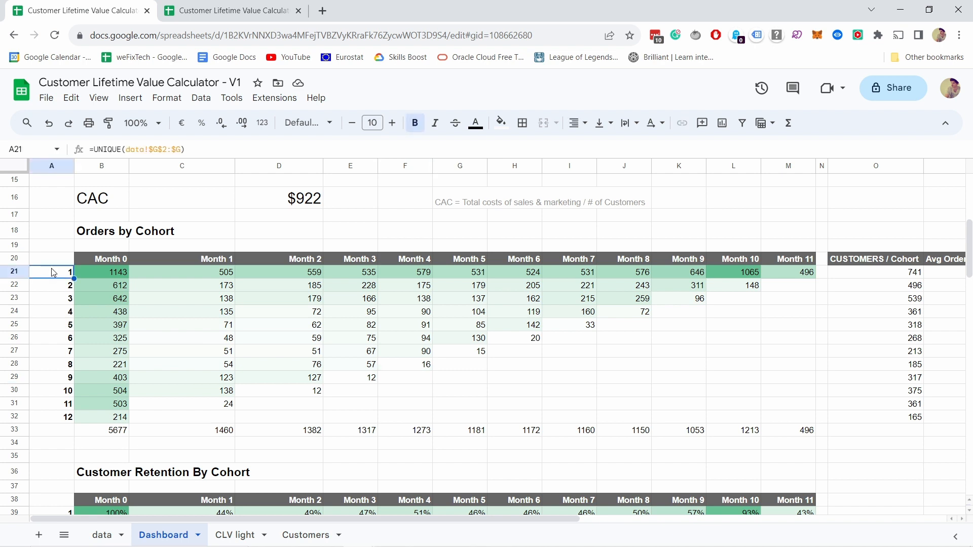
{"action": "mouse_move", "coordinate": [61, 278]}
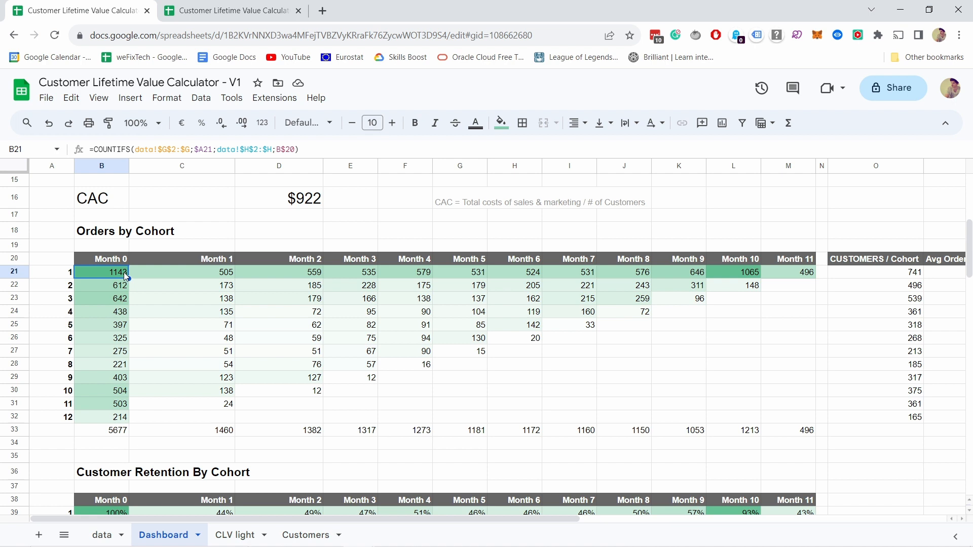
{"action": "mouse_move", "coordinate": [176, 277]}
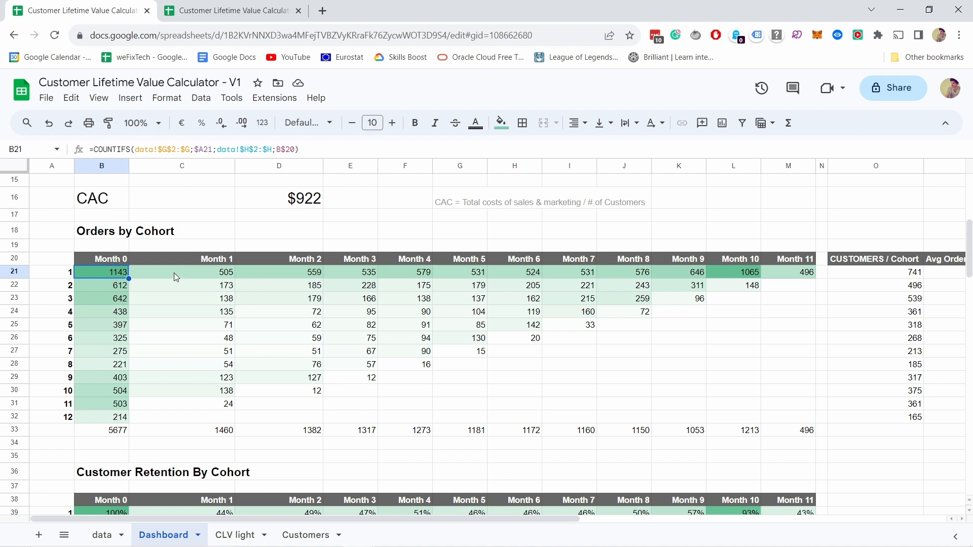
{"action": "left_click", "coordinate": [181, 272]}
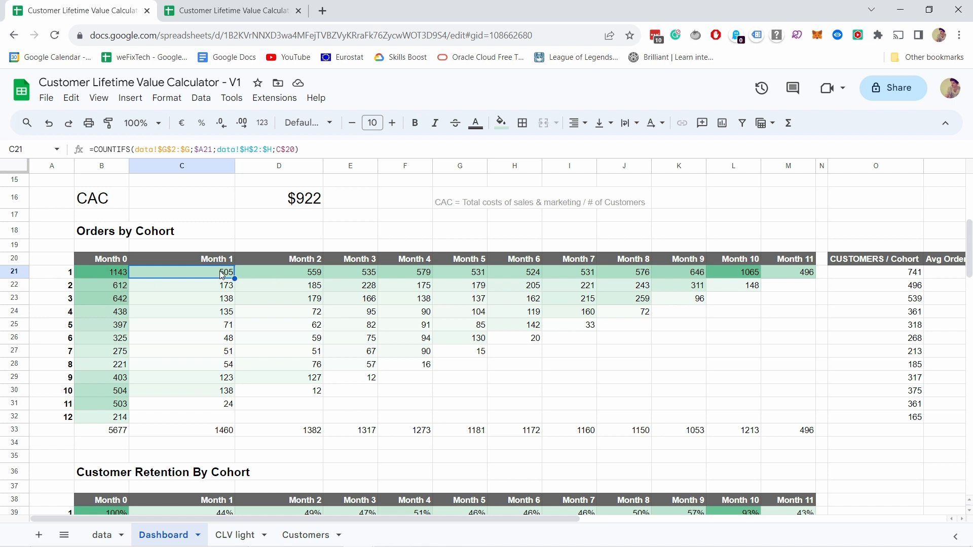
{"action": "left_click", "coordinate": [279, 271]}
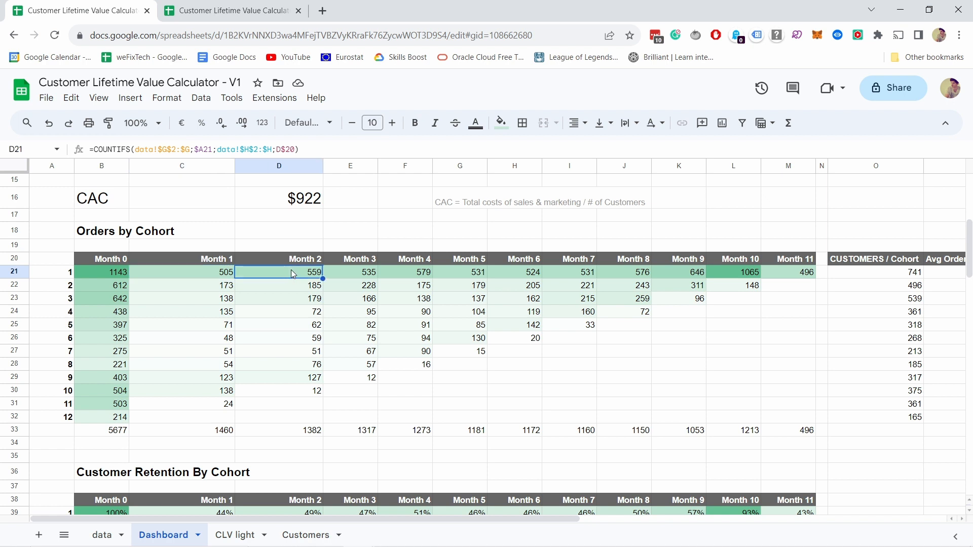
{"action": "mouse_move", "coordinate": [201, 261]}
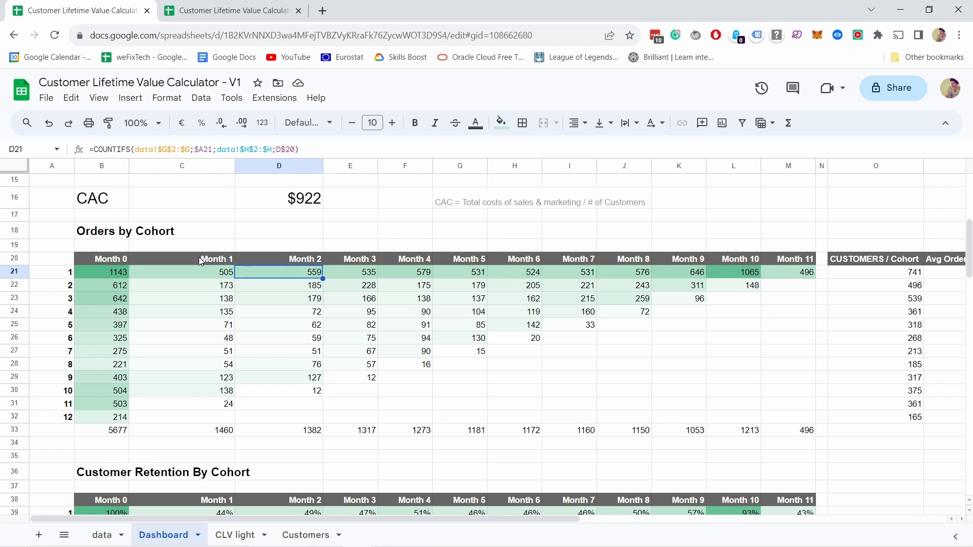
{"action": "left_click", "coordinate": [182, 271]}
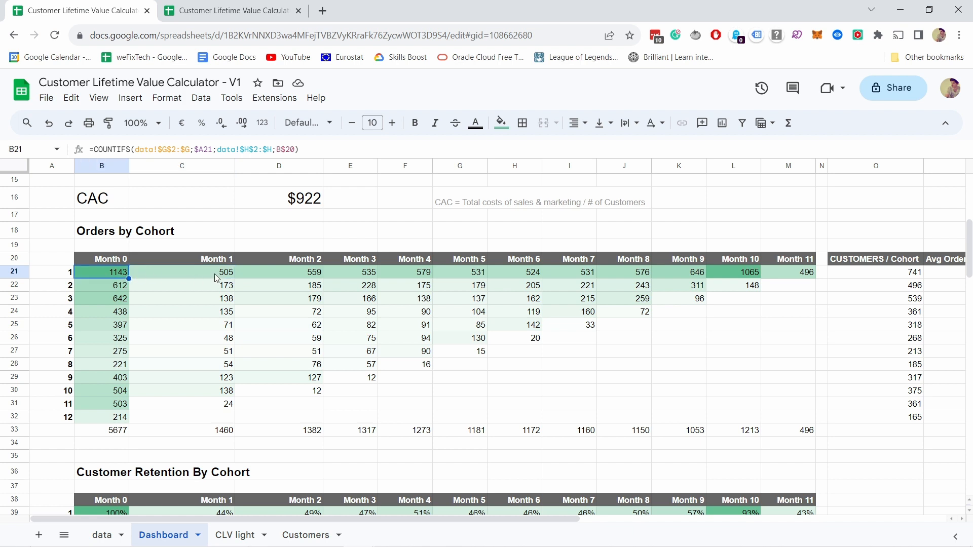
{"action": "mouse_move", "coordinate": [132, 275]}
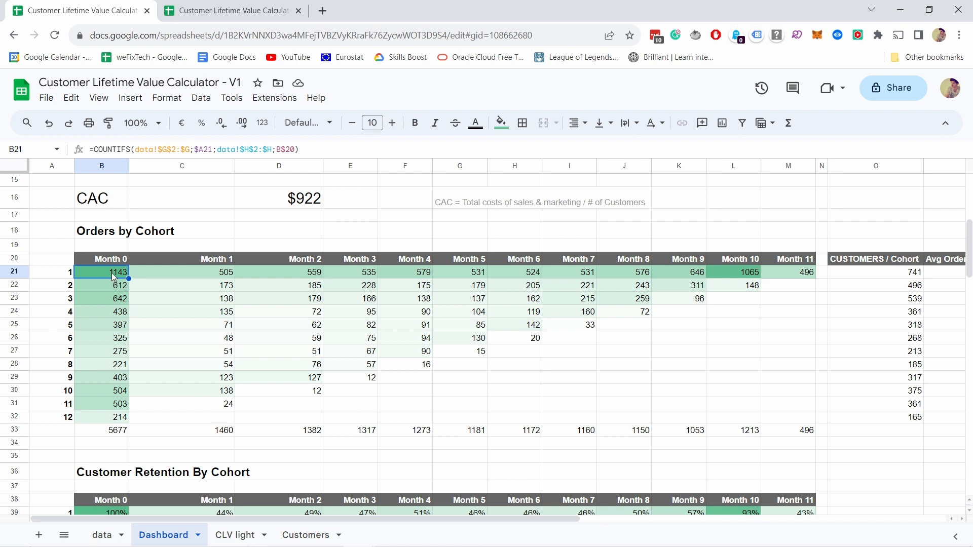
{"action": "mouse_move", "coordinate": [408, 278]}
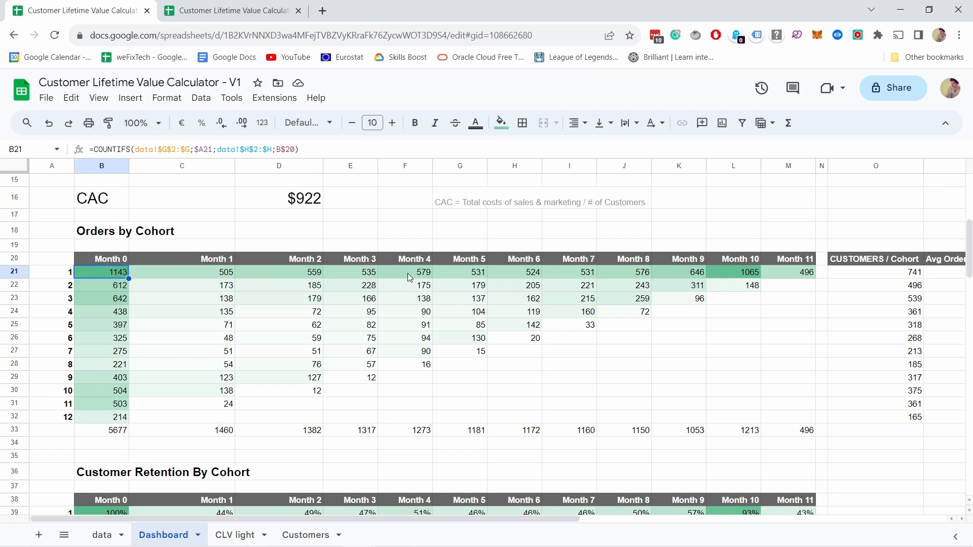
{"action": "mouse_move", "coordinate": [246, 267]}
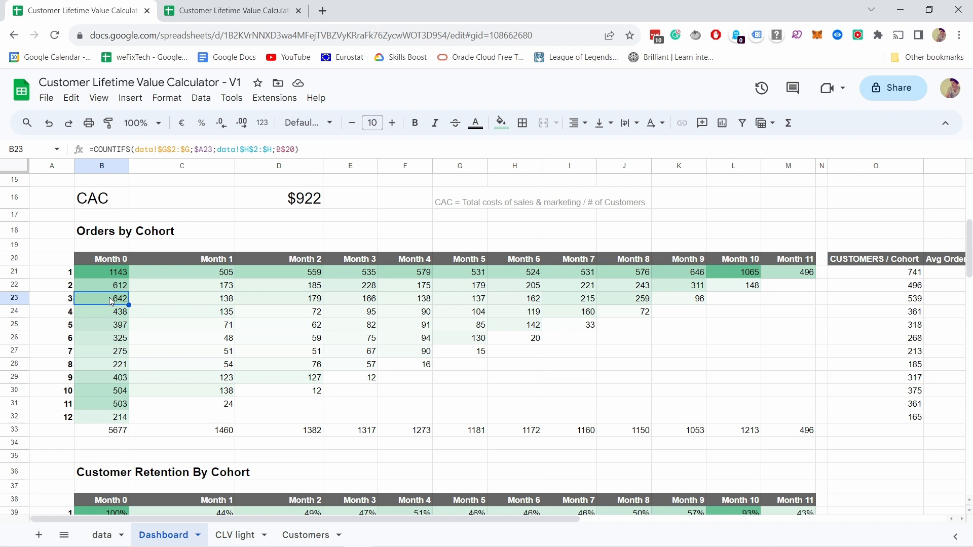
{"action": "mouse_move", "coordinate": [115, 306]}
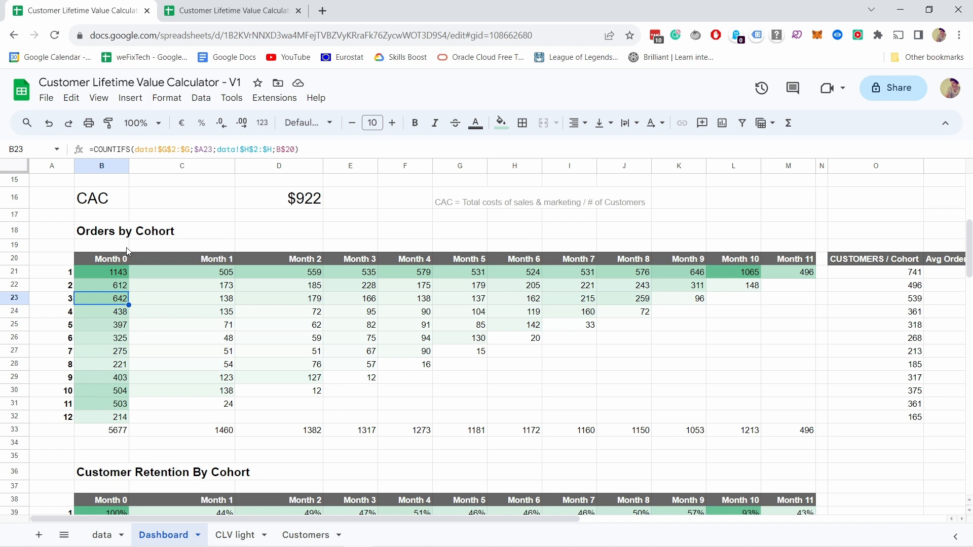
{"action": "mouse_move", "coordinate": [124, 303]}
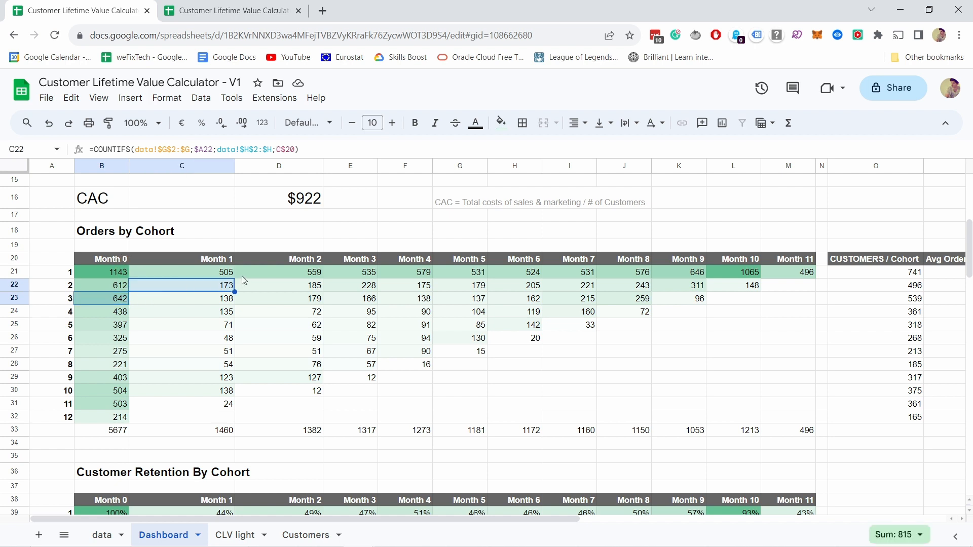
{"action": "left_click", "coordinate": [305, 272]}
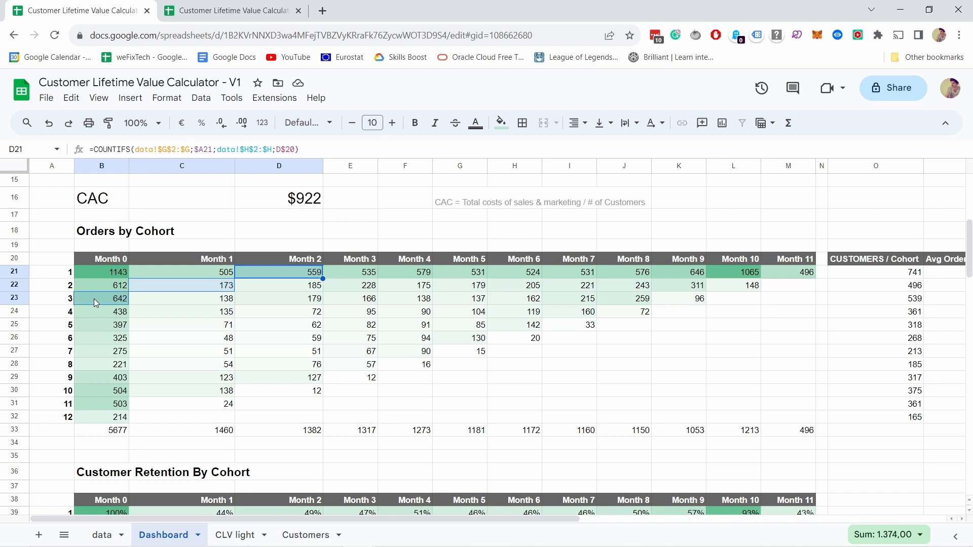
{"action": "left_click", "coordinate": [101, 298]}
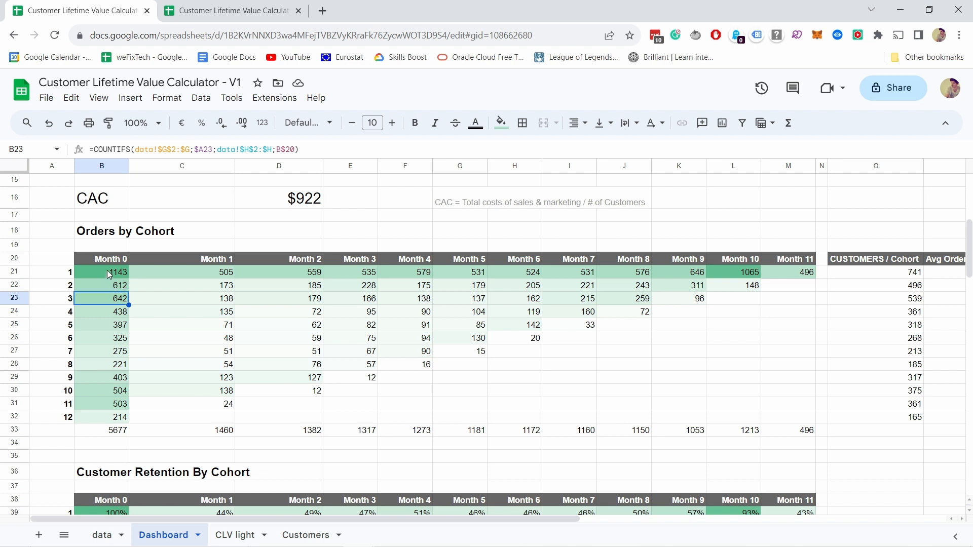
{"action": "left_click", "coordinate": [101, 272]}
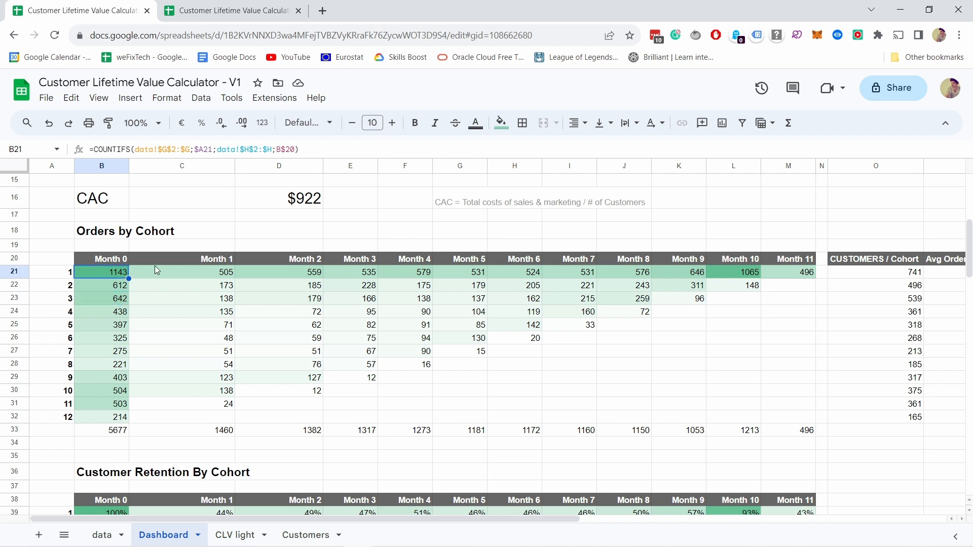
{"action": "left_click", "coordinate": [279, 272]}
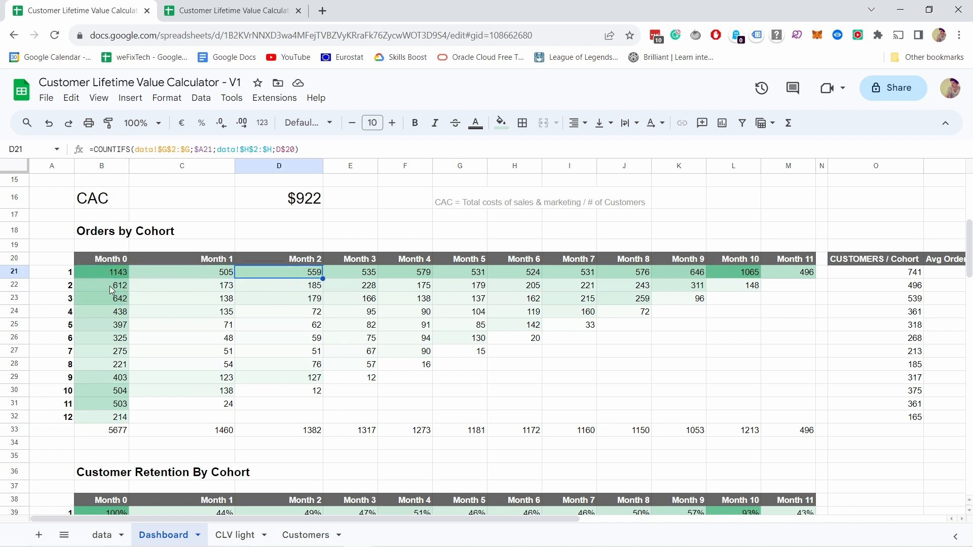
{"action": "left_click", "coordinate": [102, 285]}
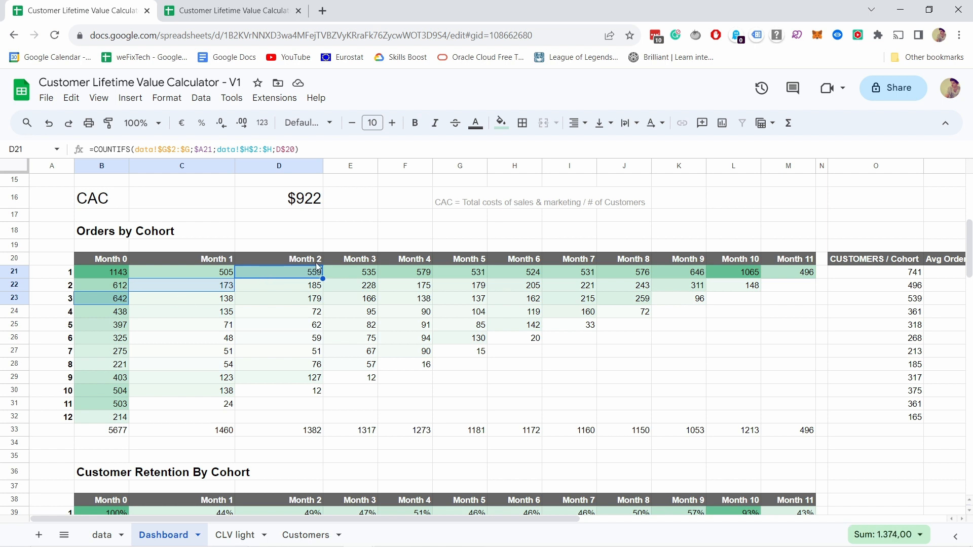
{"action": "mouse_move", "coordinate": [189, 290]}
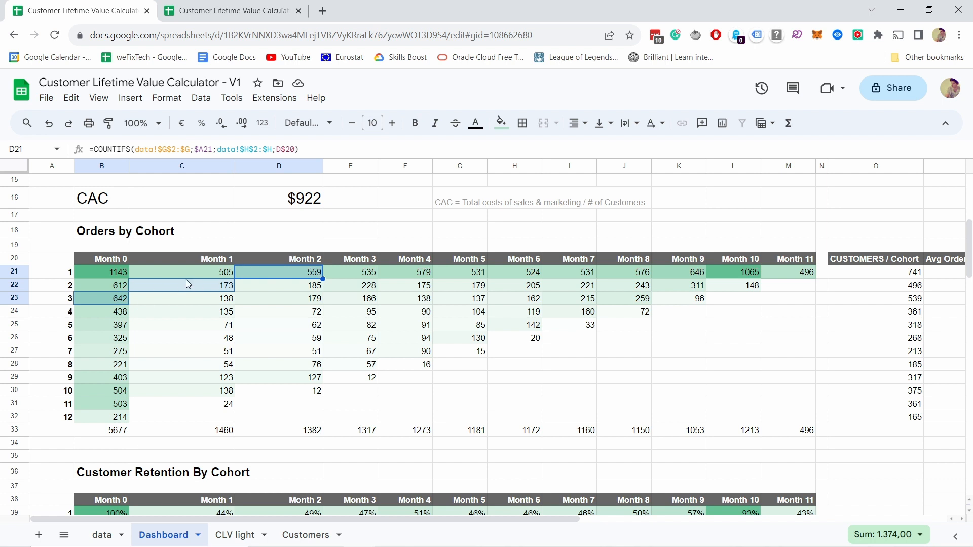
{"action": "left_click", "coordinate": [101, 298]}
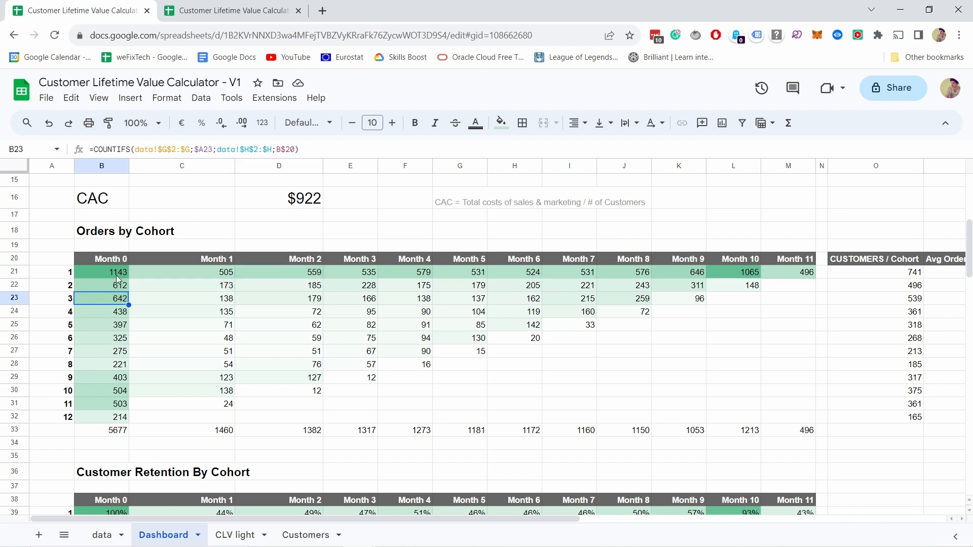
{"action": "mouse_move", "coordinate": [121, 260]}
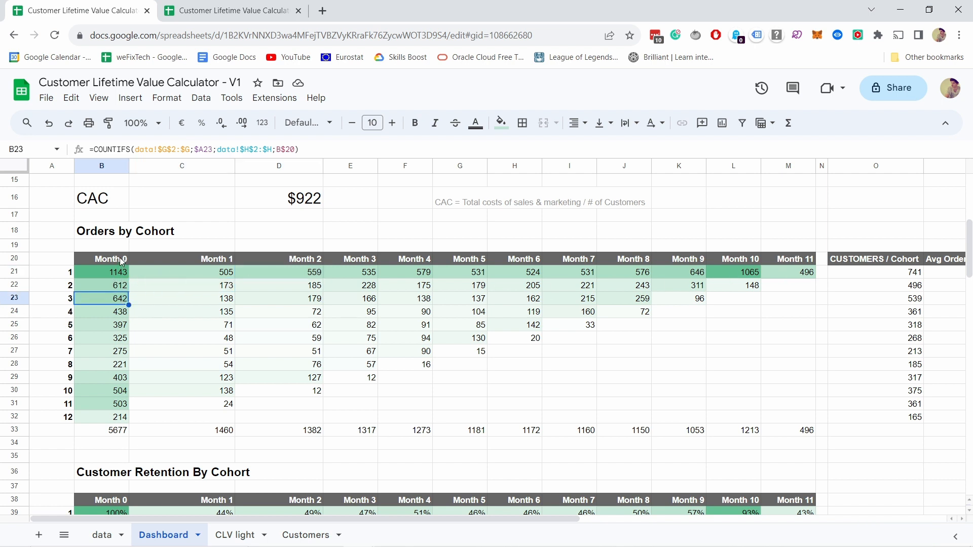
{"action": "mouse_move", "coordinate": [189, 309]}
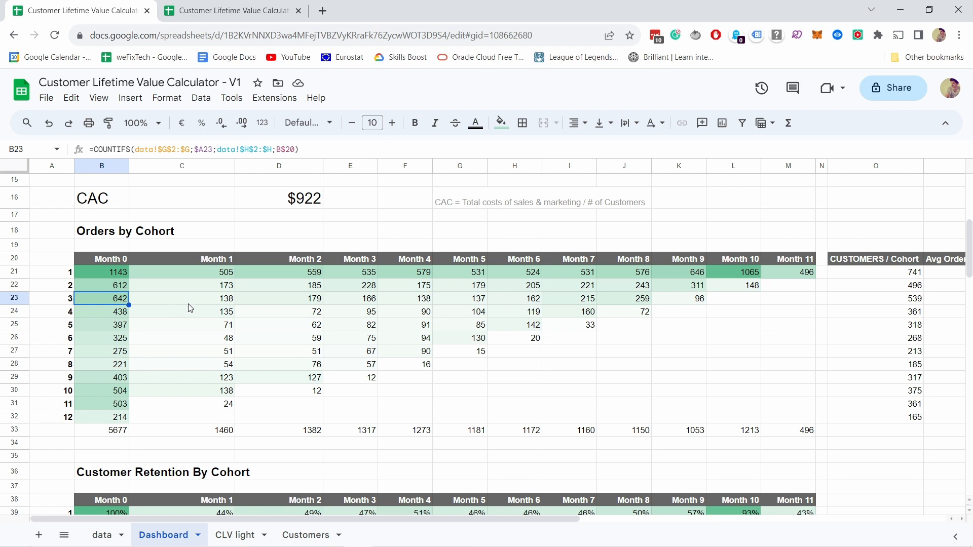
{"action": "mouse_move", "coordinate": [124, 278]}
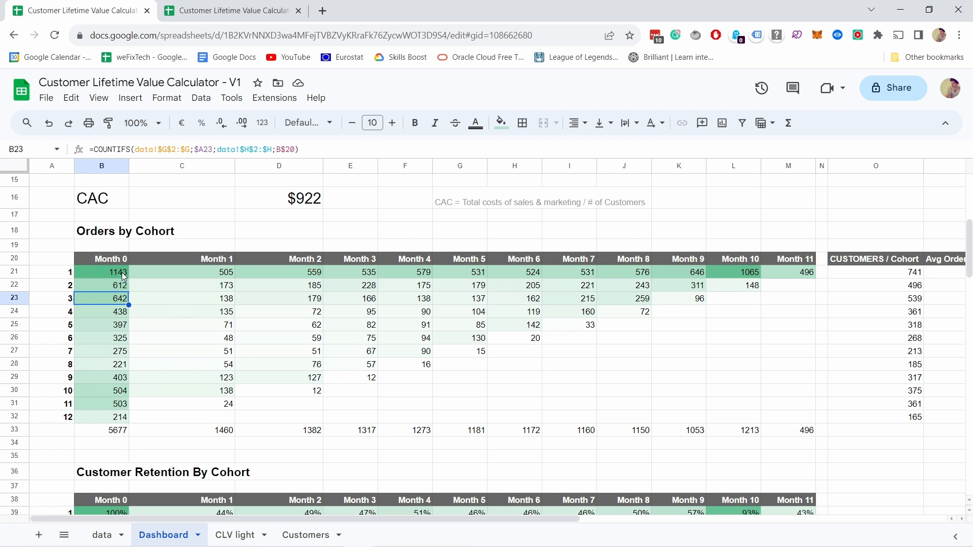
{"action": "mouse_move", "coordinate": [115, 396]}
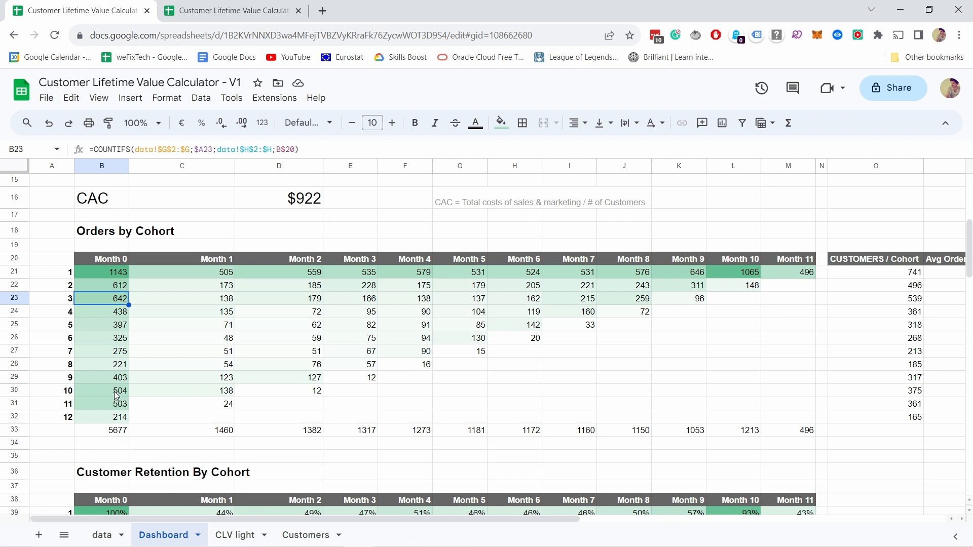
{"action": "mouse_move", "coordinate": [109, 292]}
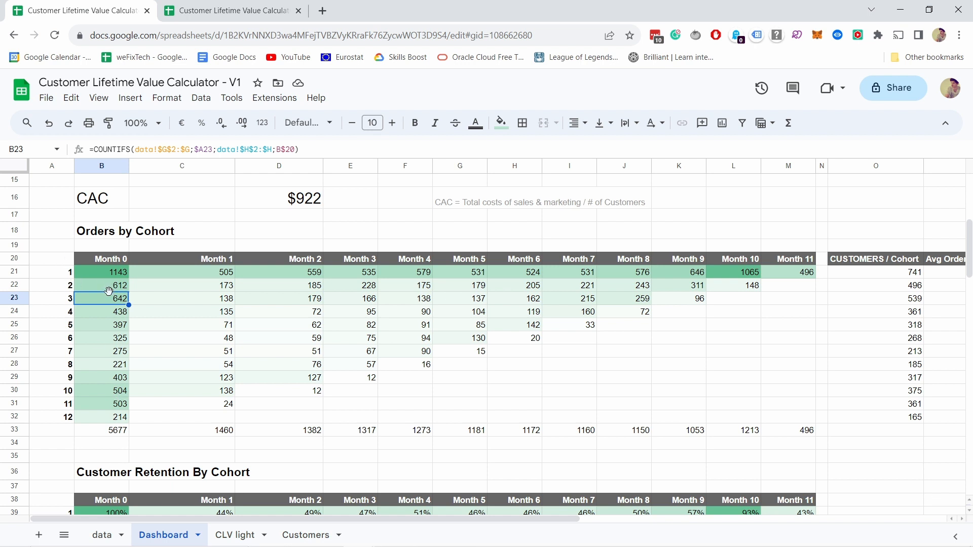
{"action": "mouse_move", "coordinate": [129, 298]}
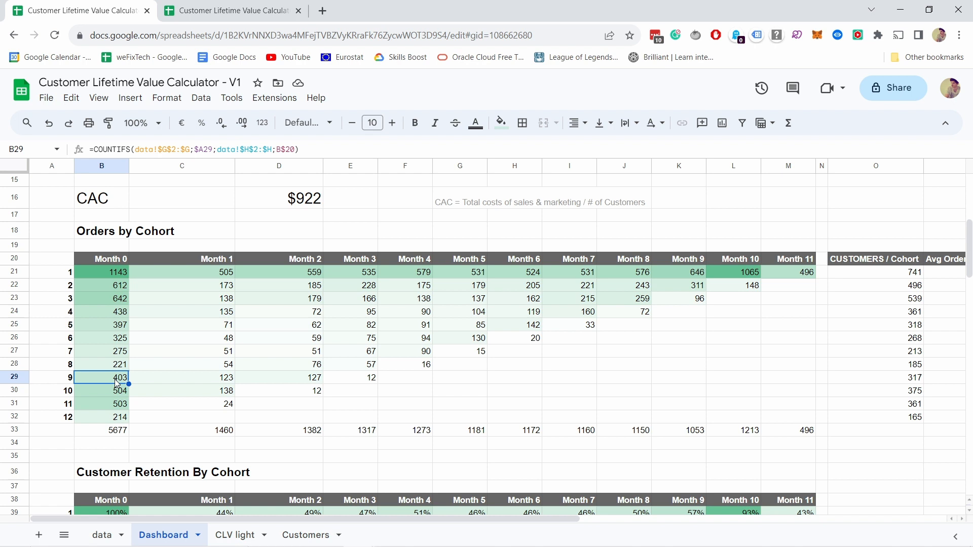
{"action": "left_click", "coordinate": [278, 377]}
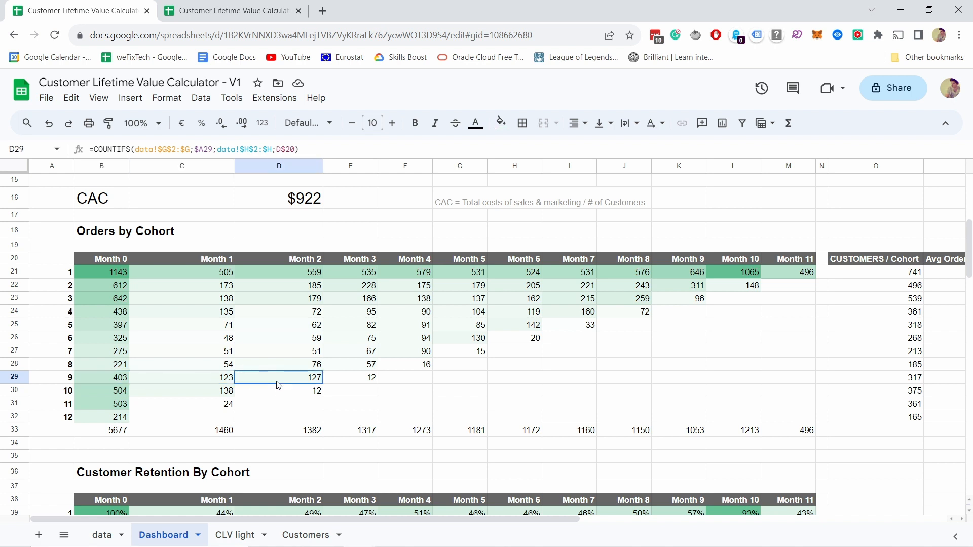
{"action": "left_click", "coordinate": [405, 377]}
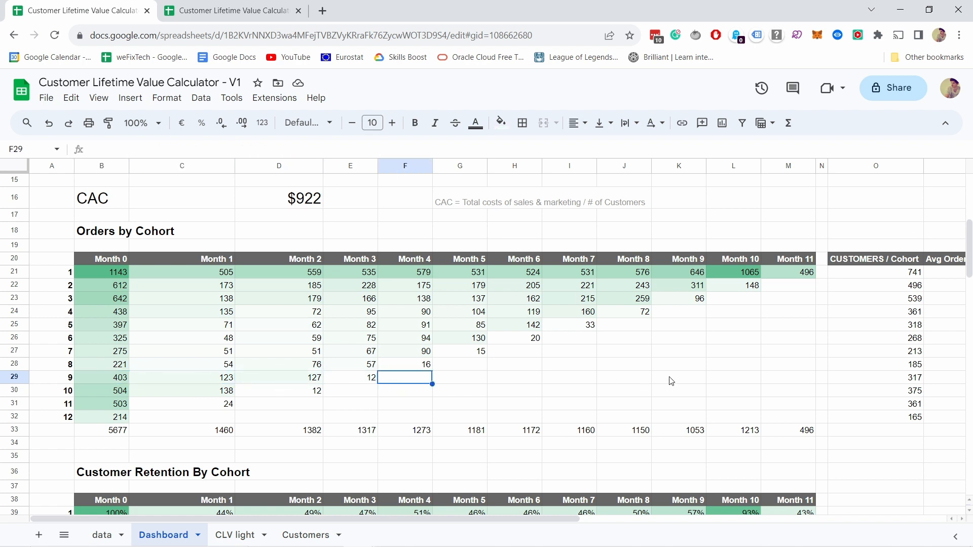
{"action": "mouse_move", "coordinate": [215, 265]}
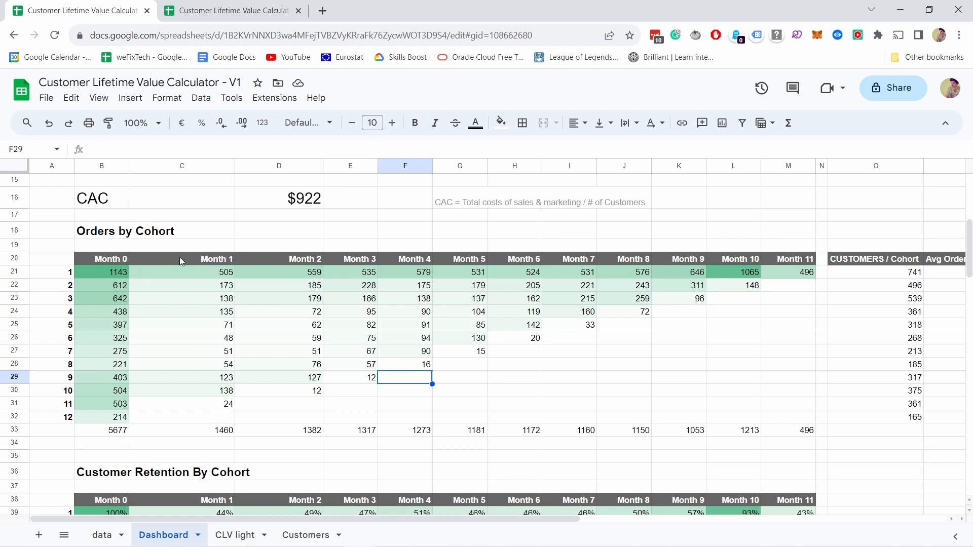
{"action": "mouse_move", "coordinate": [749, 270]}
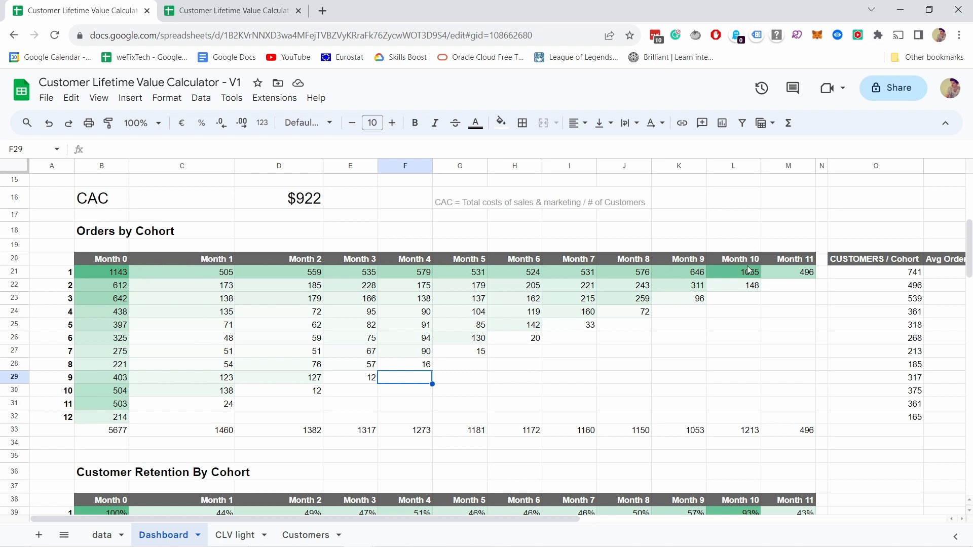
{"action": "mouse_move", "coordinate": [124, 260]}
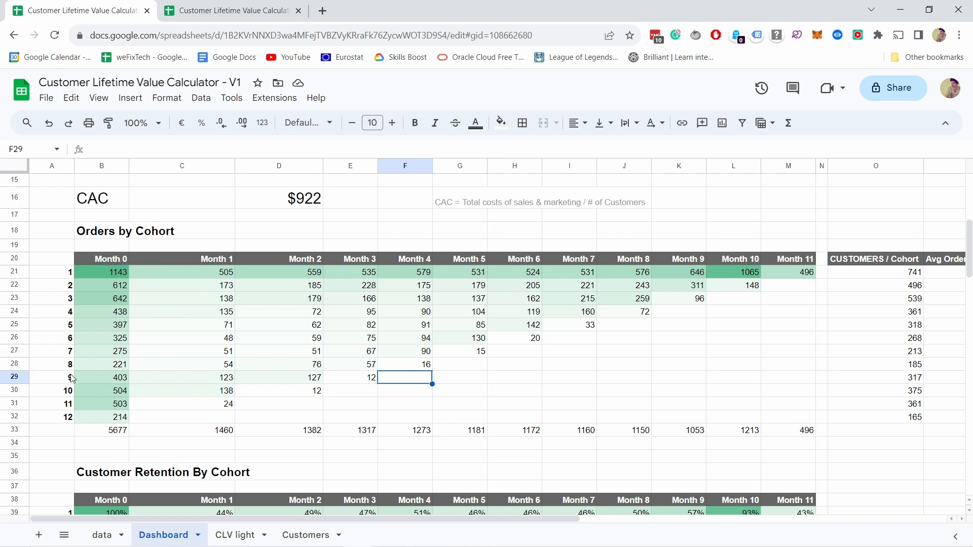
{"action": "left_click", "coordinate": [51, 377]}
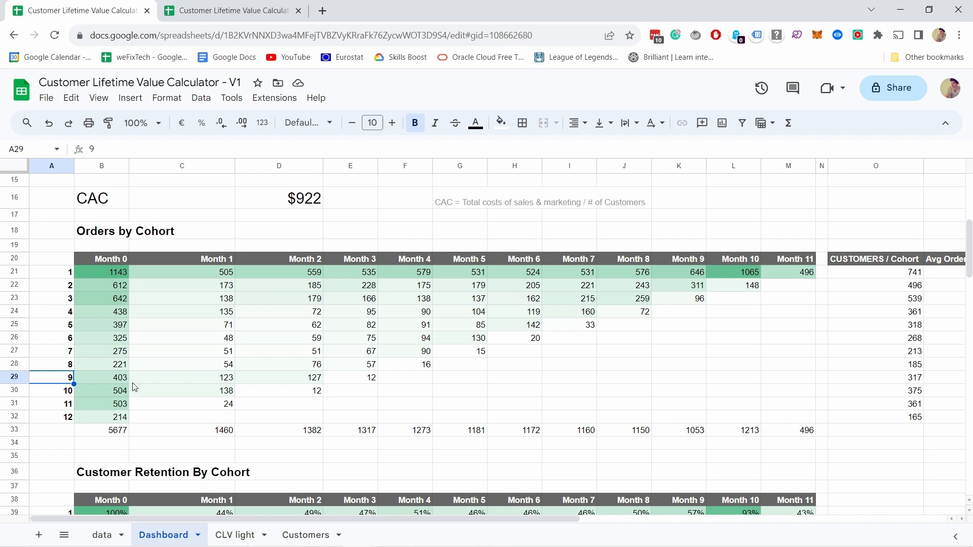
{"action": "left_click", "coordinate": [101, 377]}
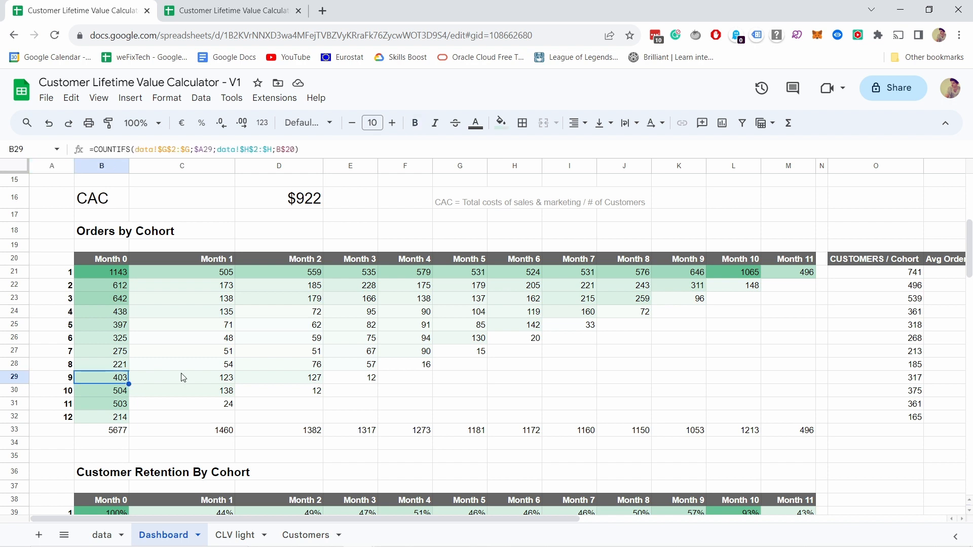
{"action": "left_click", "coordinate": [279, 377]}
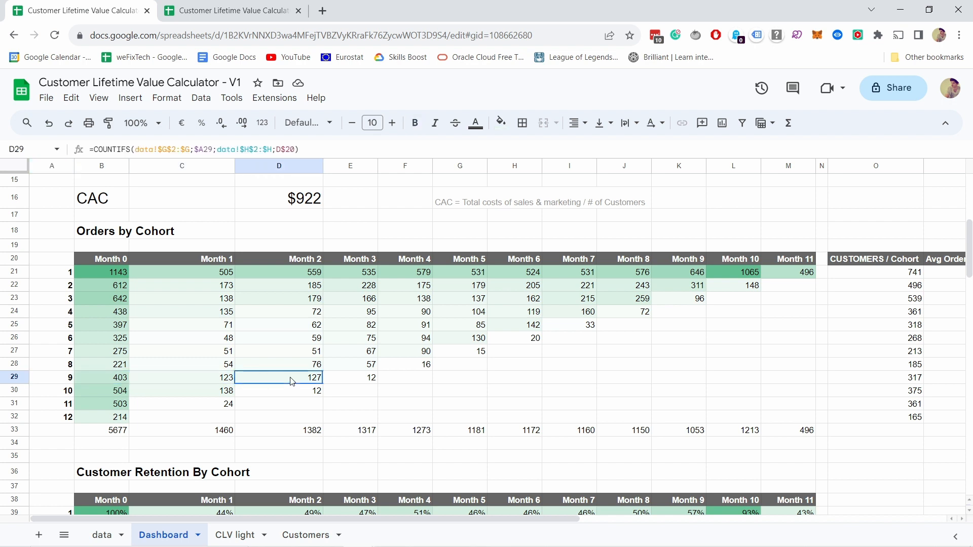
{"action": "left_click", "coordinate": [349, 377]}
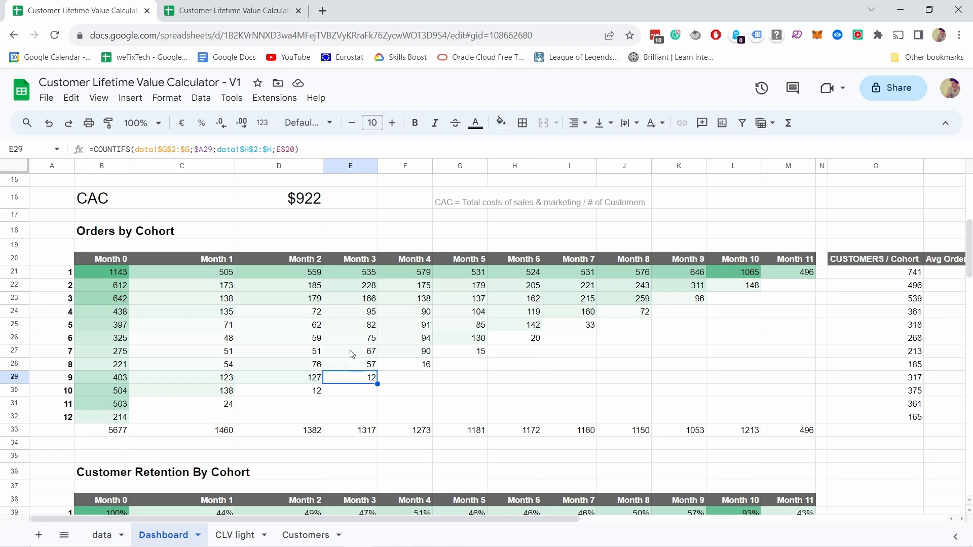
{"action": "left_click", "coordinate": [405, 377]}
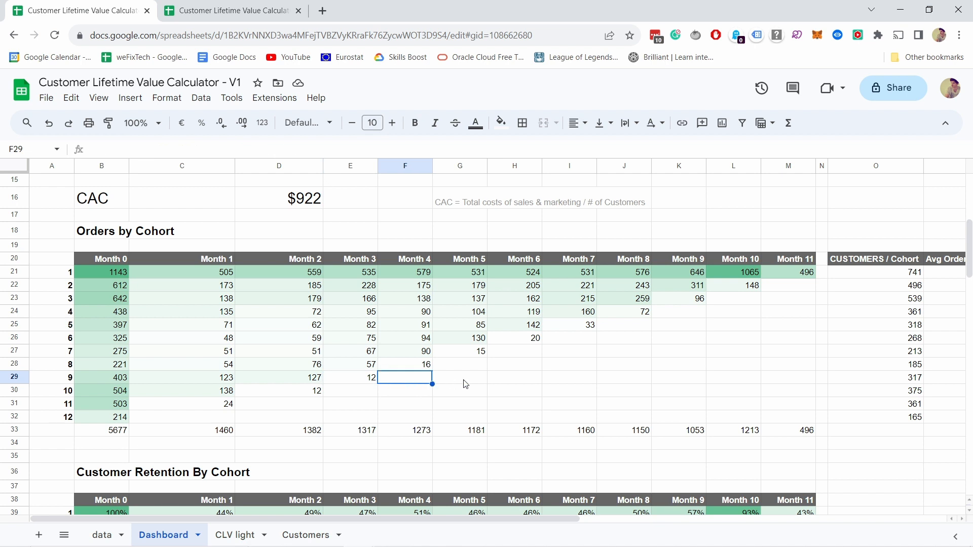
{"action": "mouse_move", "coordinate": [739, 250]}
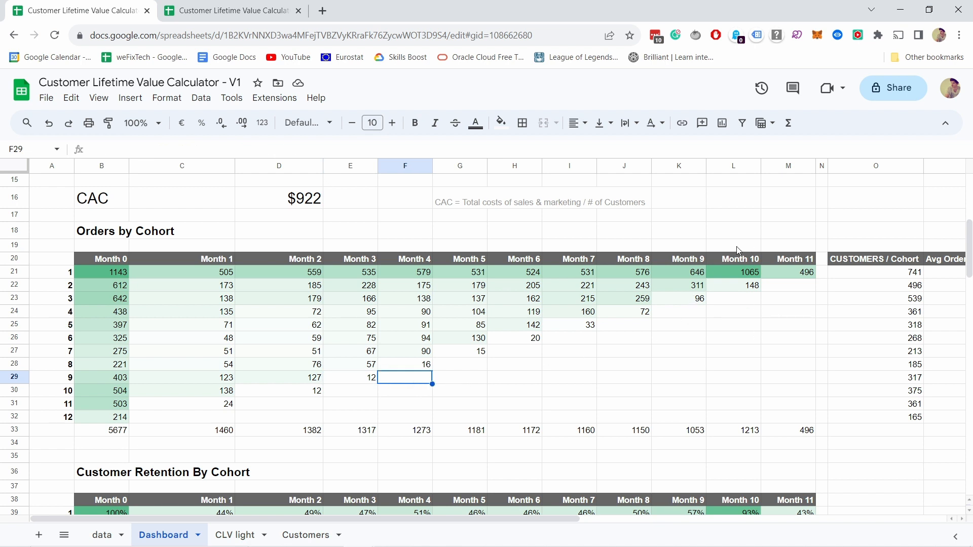
{"action": "mouse_move", "coordinate": [576, 336]}
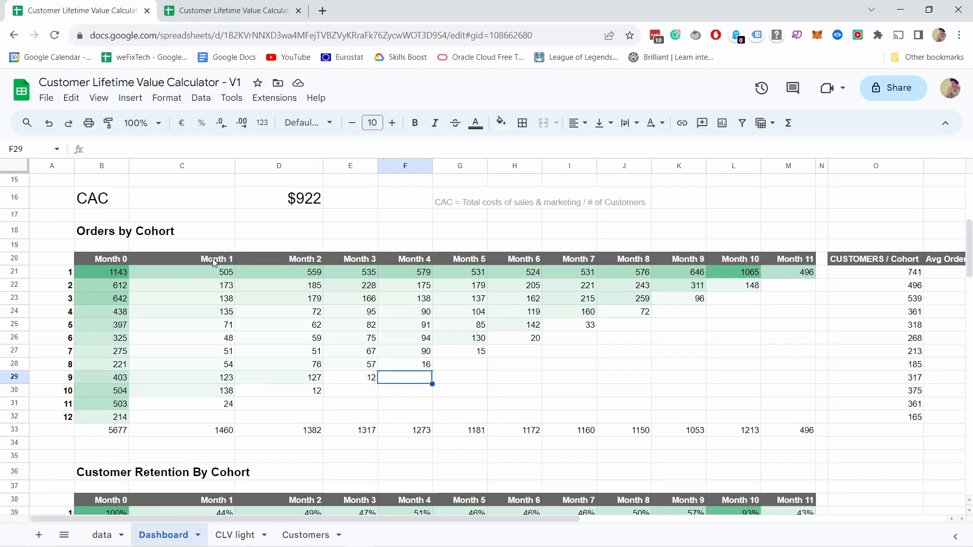
{"action": "scroll", "scroll_direction": "down", "scroll_amount": 3}
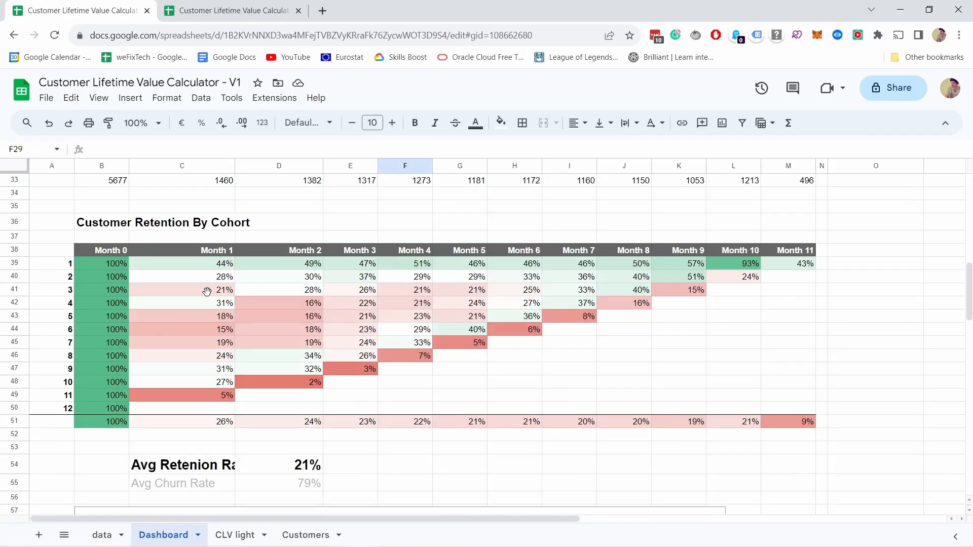
{"action": "mouse_move", "coordinate": [90, 234]}
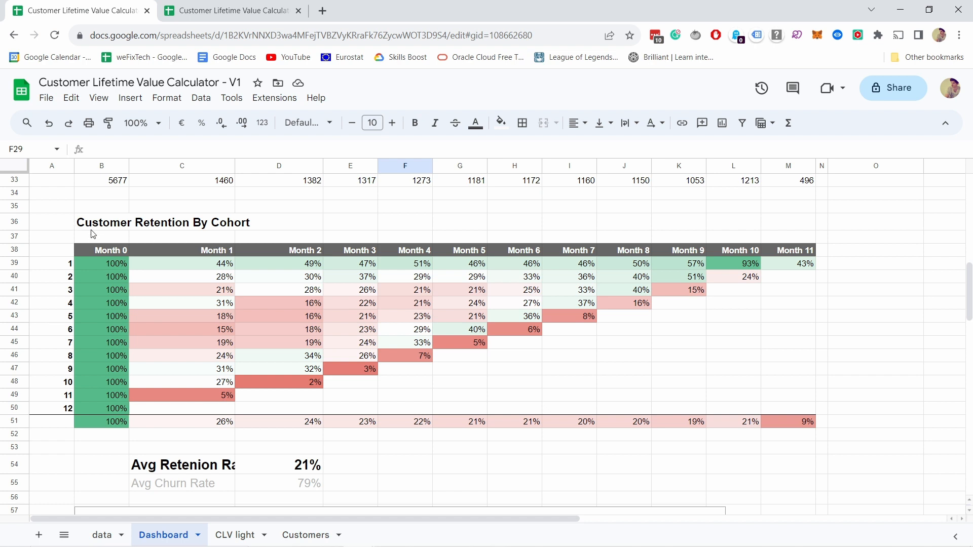
{"action": "mouse_move", "coordinate": [204, 269]}
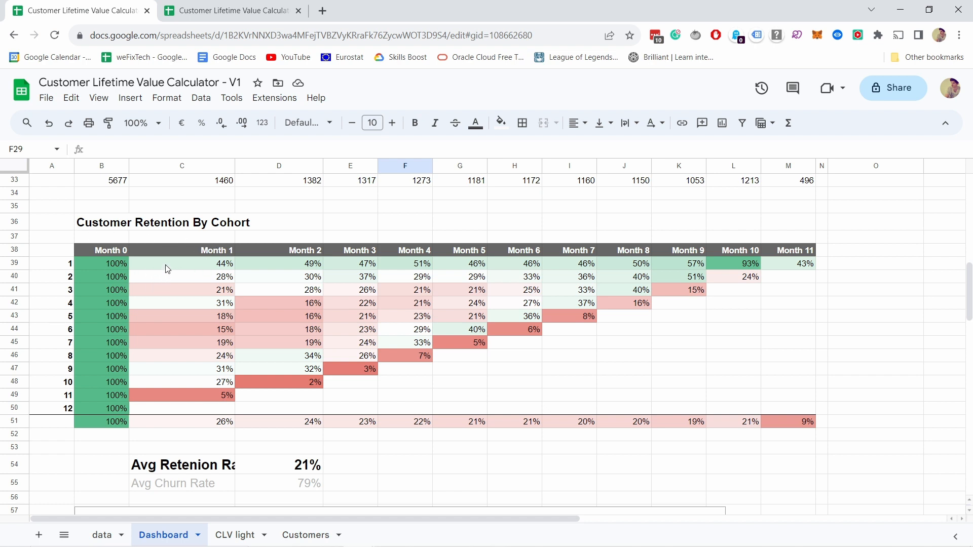
{"action": "left_click_drag", "start_coordinate": [182, 264], "coordinate": [623, 264]}
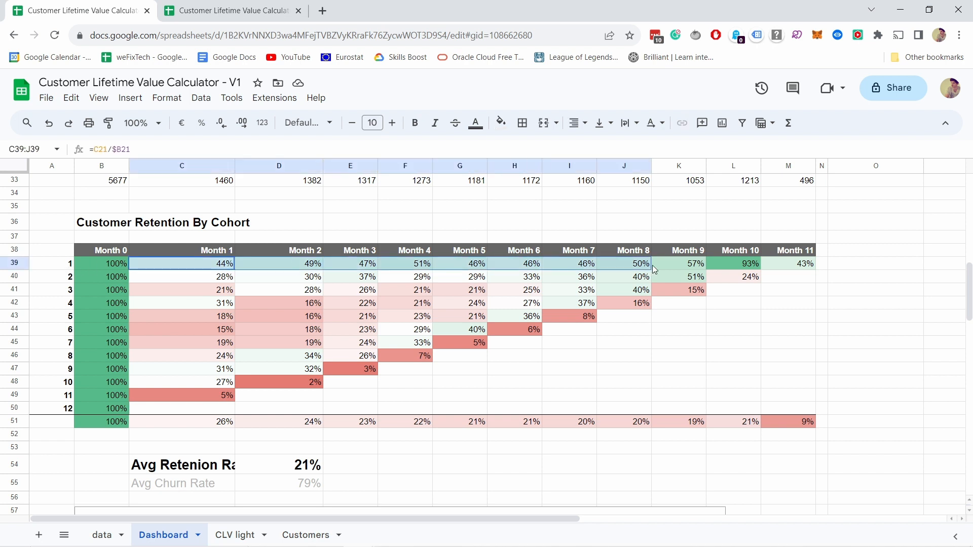
{"action": "left_click", "coordinate": [748, 264]}
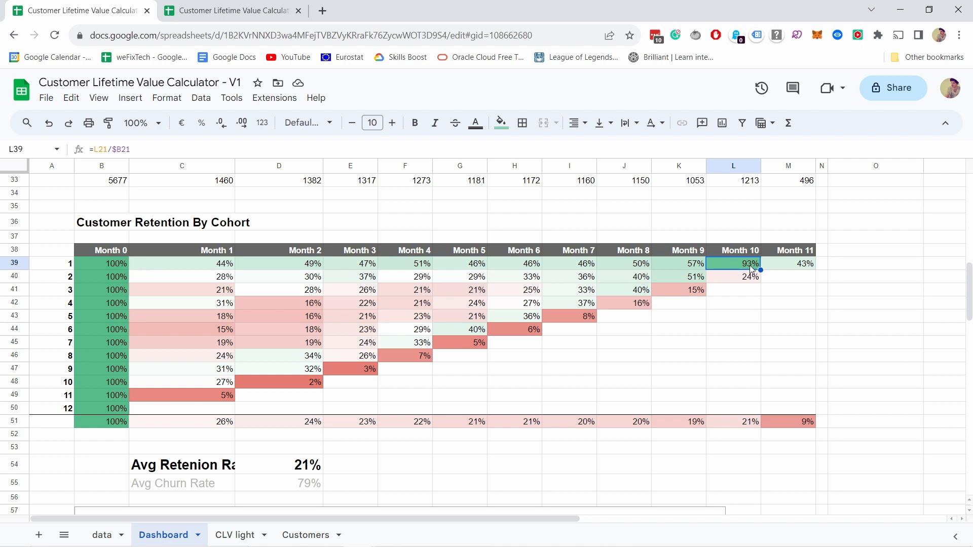
{"action": "mouse_move", "coordinate": [744, 268]}
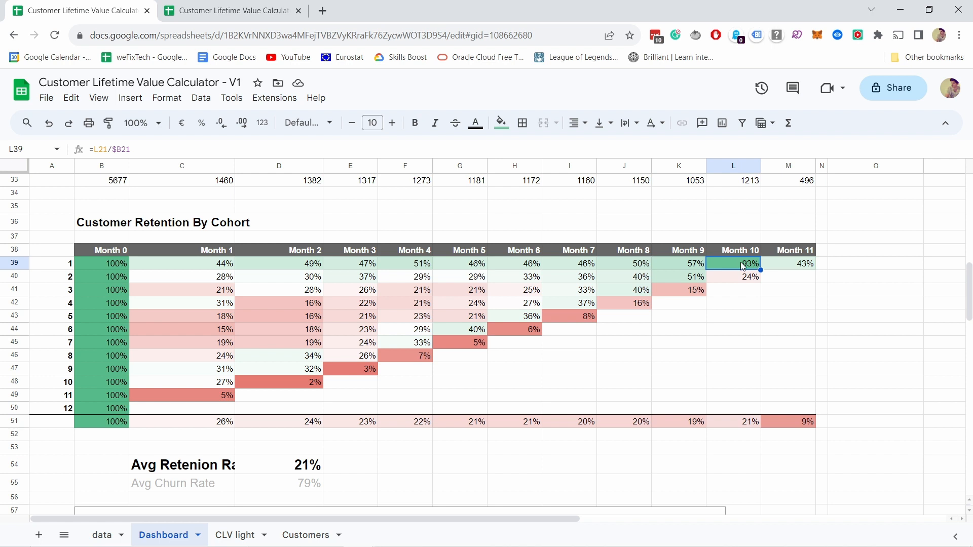
{"action": "mouse_move", "coordinate": [738, 273]}
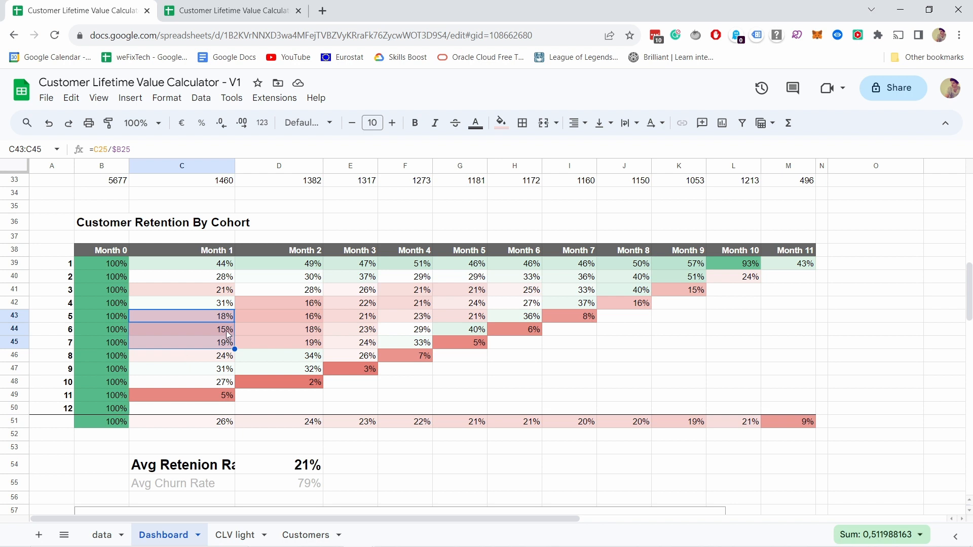
{"action": "mouse_move", "coordinate": [246, 329]}
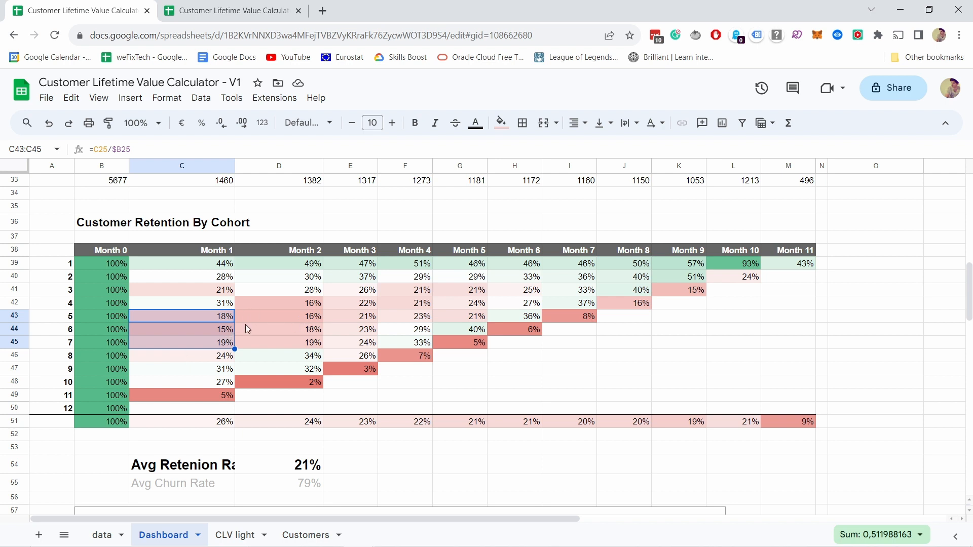
{"action": "mouse_move", "coordinate": [225, 319]}
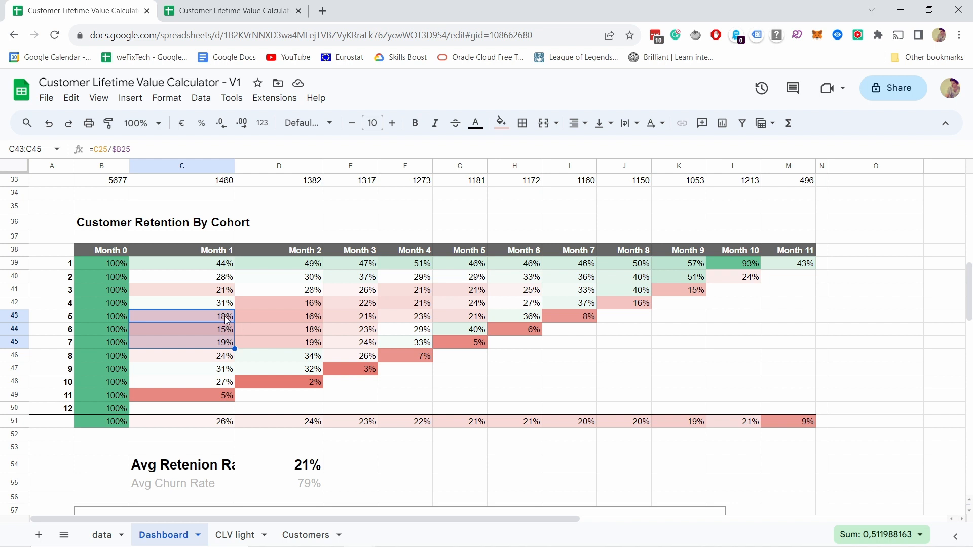
{"action": "mouse_move", "coordinate": [226, 324]}
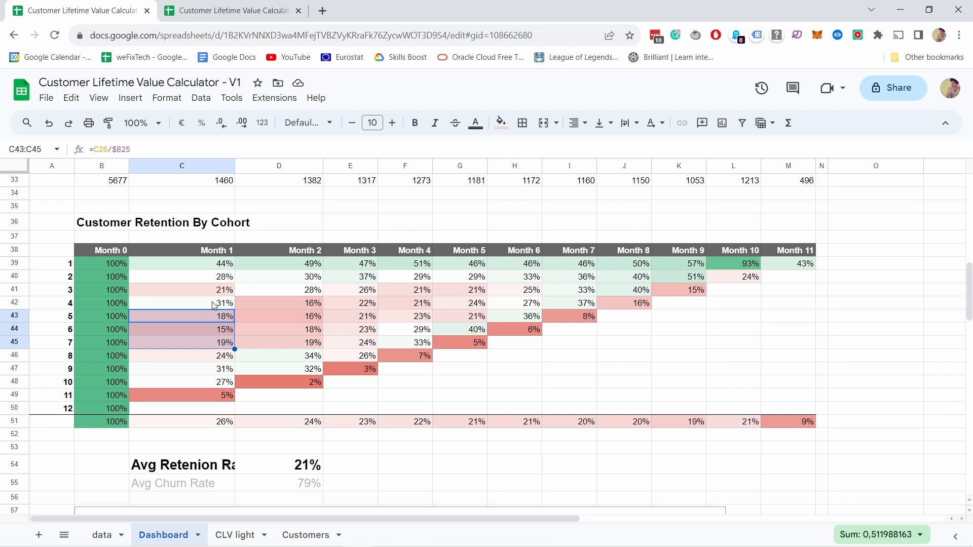
{"action": "left_click", "coordinate": [279, 303]}
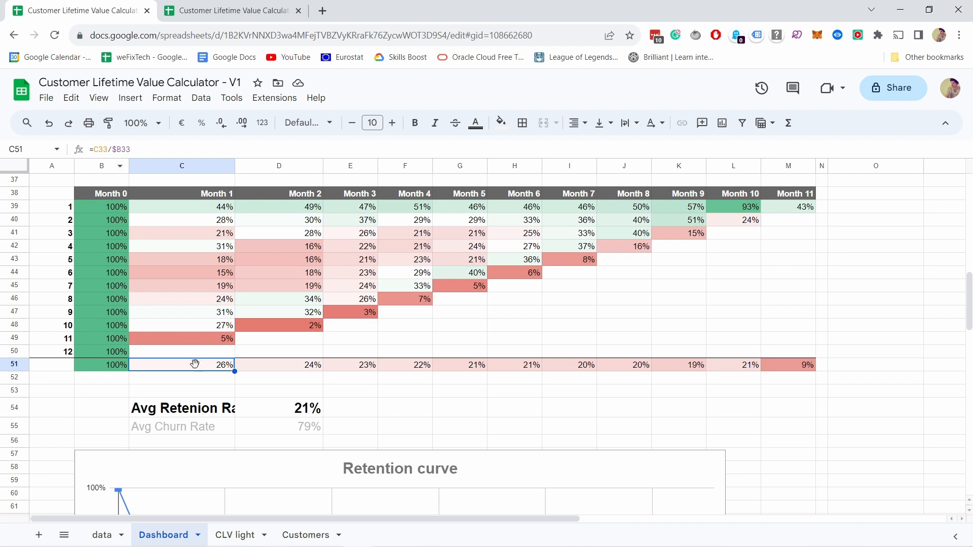
{"action": "mouse_move", "coordinate": [195, 377]}
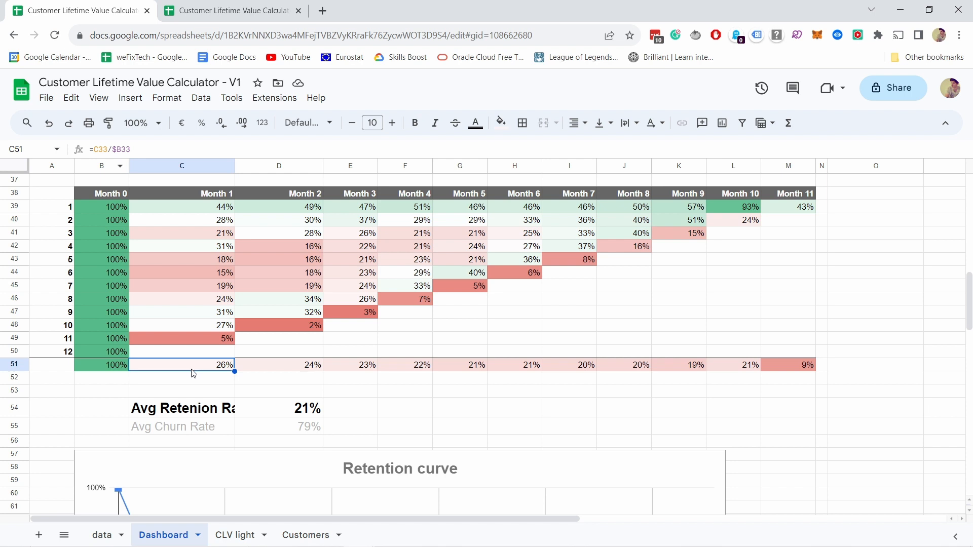
{"action": "mouse_move", "coordinate": [287, 369]}
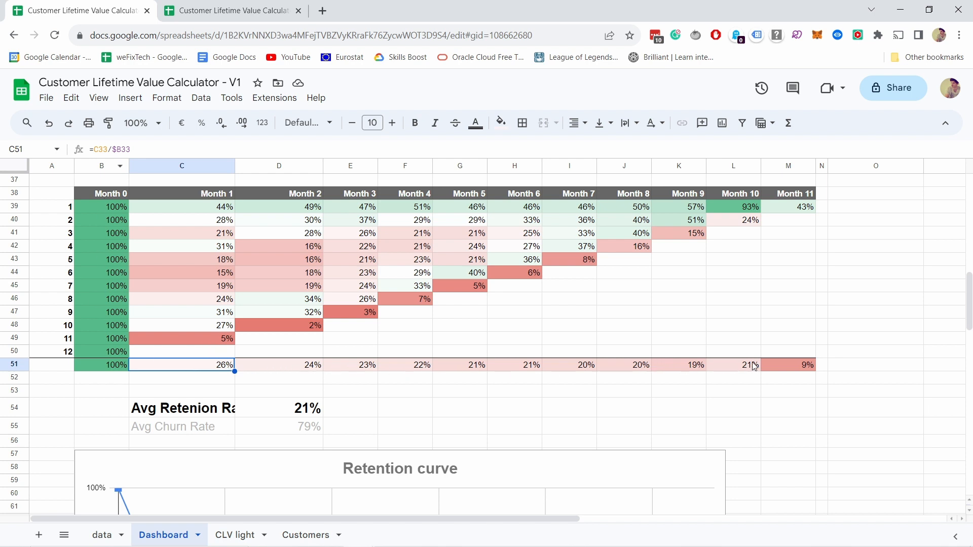
{"action": "mouse_move", "coordinate": [611, 371]}
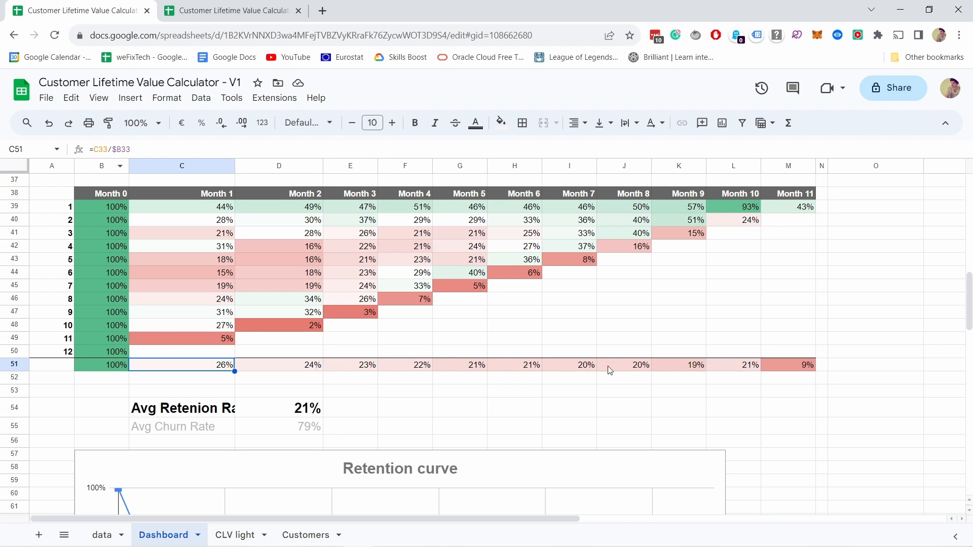
{"action": "mouse_move", "coordinate": [756, 366]}
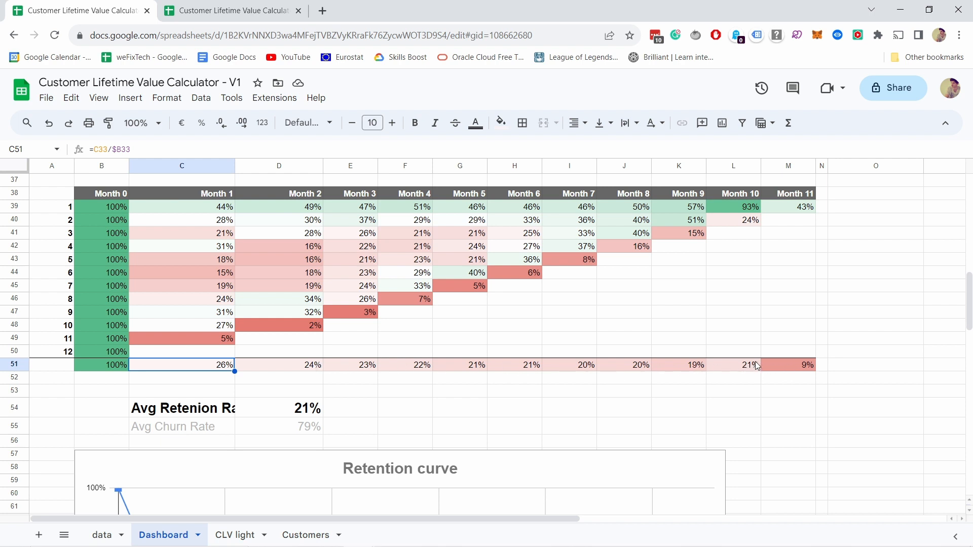
{"action": "mouse_move", "coordinate": [595, 375]}
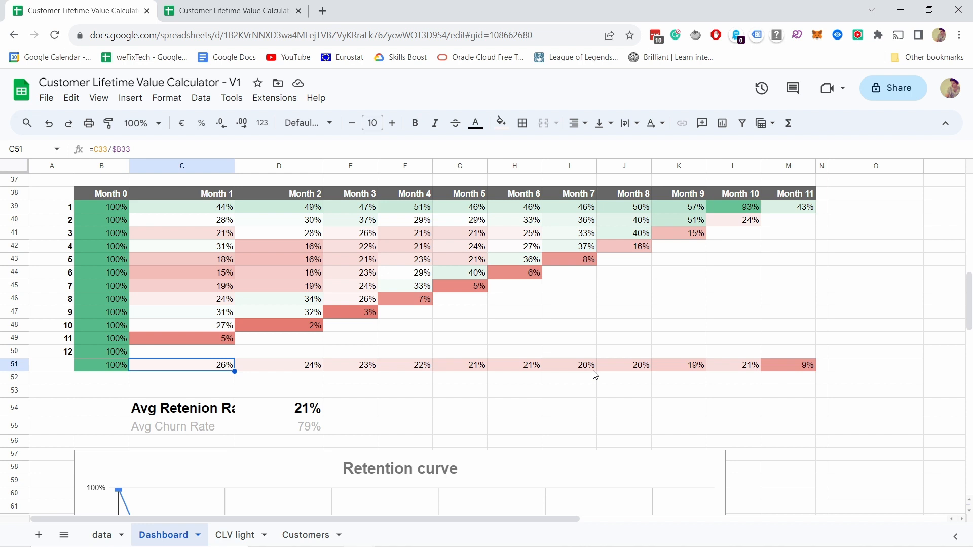
{"action": "mouse_move", "coordinate": [643, 381]}
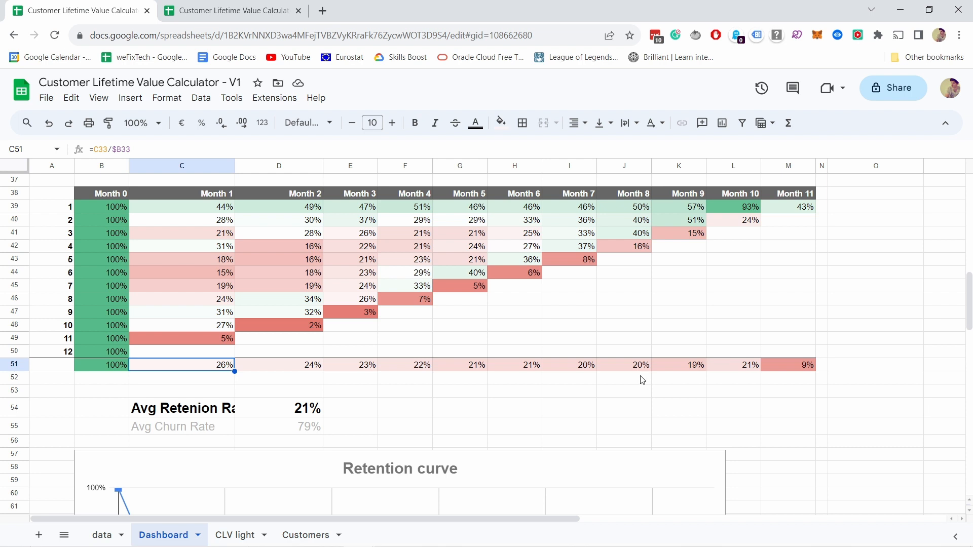
{"action": "mouse_move", "coordinate": [176, 414]}
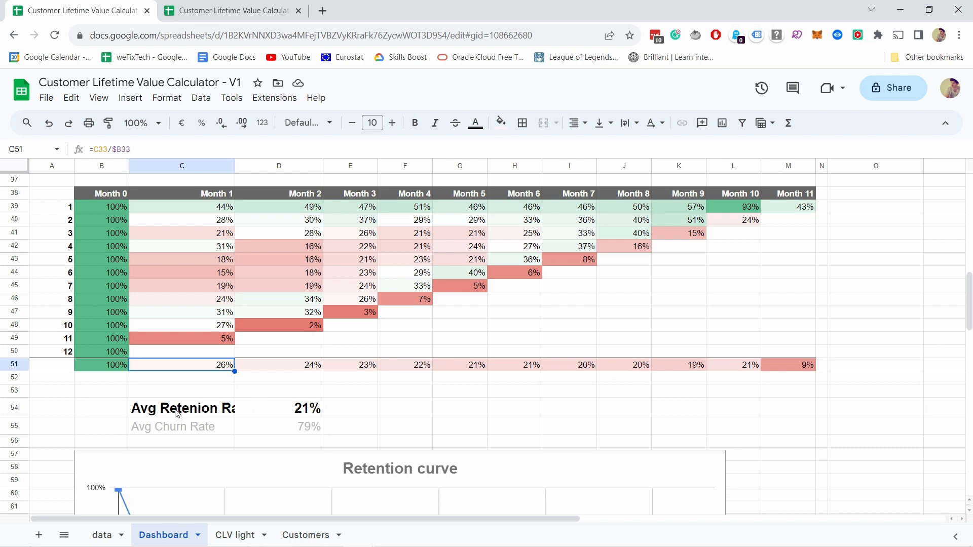
- Show the 21% average retention as =AVERAGE(C51:M51), then bring the Retention curve chart into view
{"action": "left_click", "coordinate": [307, 409]}
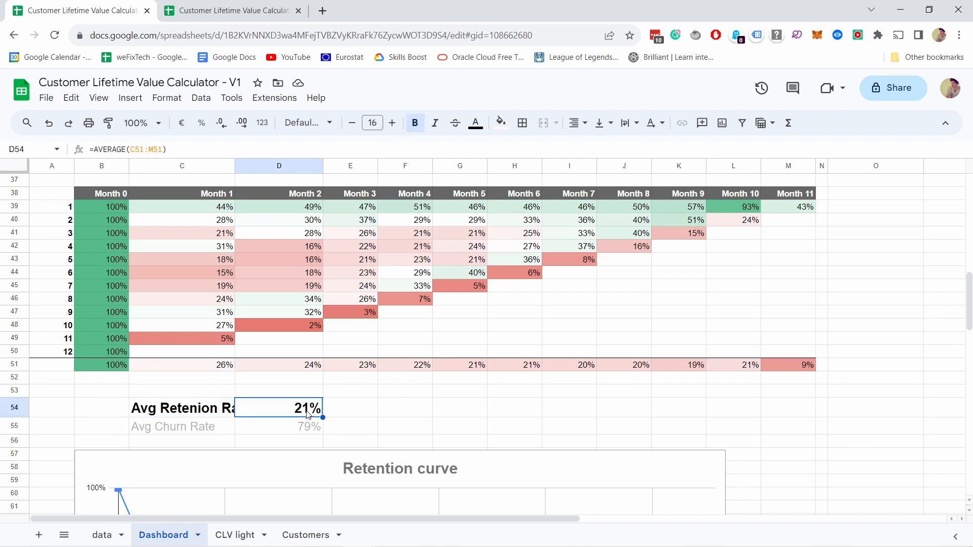
{"action": "mouse_move", "coordinate": [392, 372]}
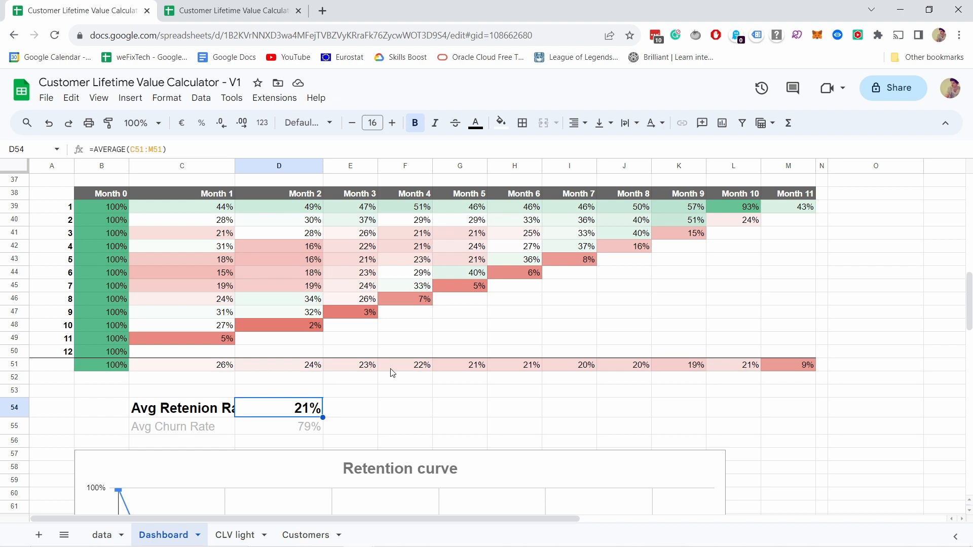
{"action": "mouse_move", "coordinate": [327, 405]}
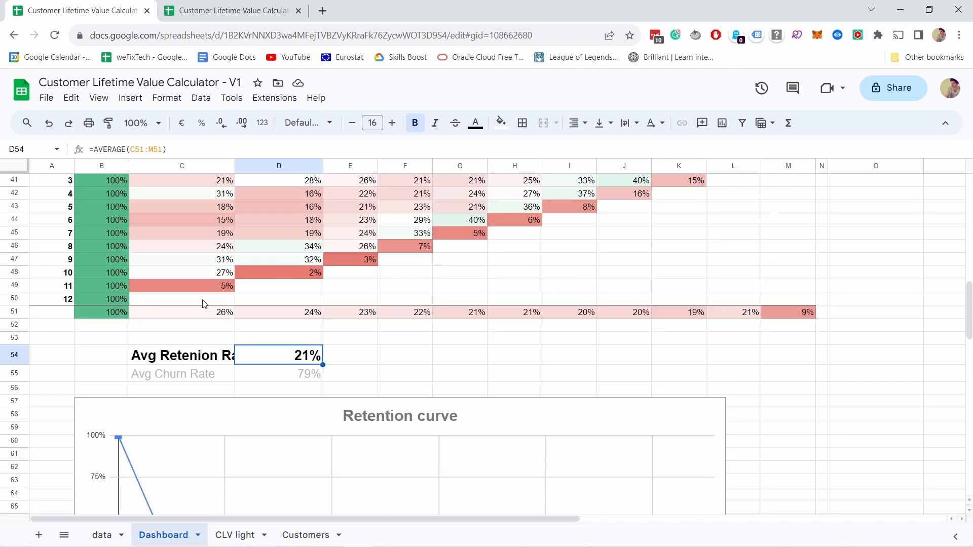
{"action": "scroll", "scroll_direction": "down", "scroll_amount": 3}
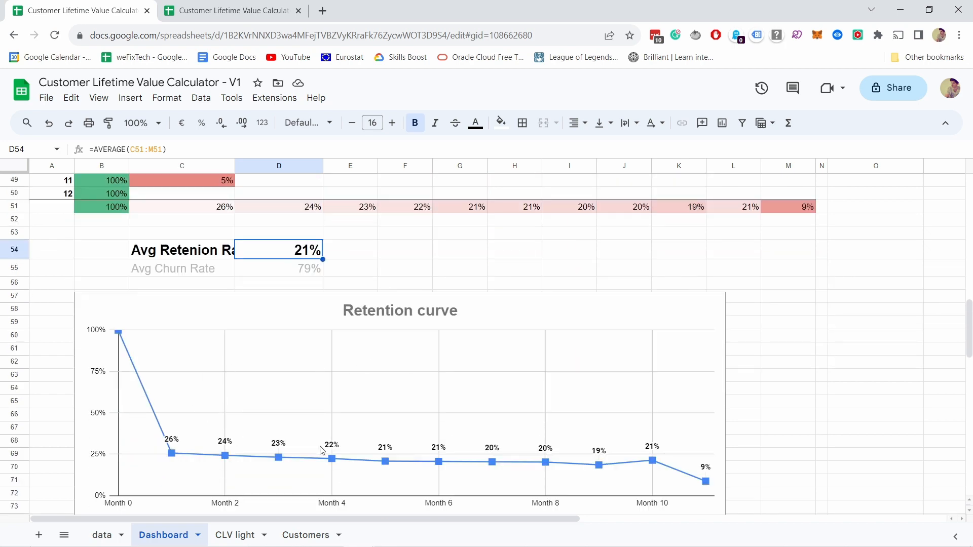
- Inspect the Customer Revenue By Cohort Month 1 cells C86:C88 as SUMs of FILTERed data-tab amounts
{"action": "scroll", "scroll_direction": "down", "scroll_amount": 3}
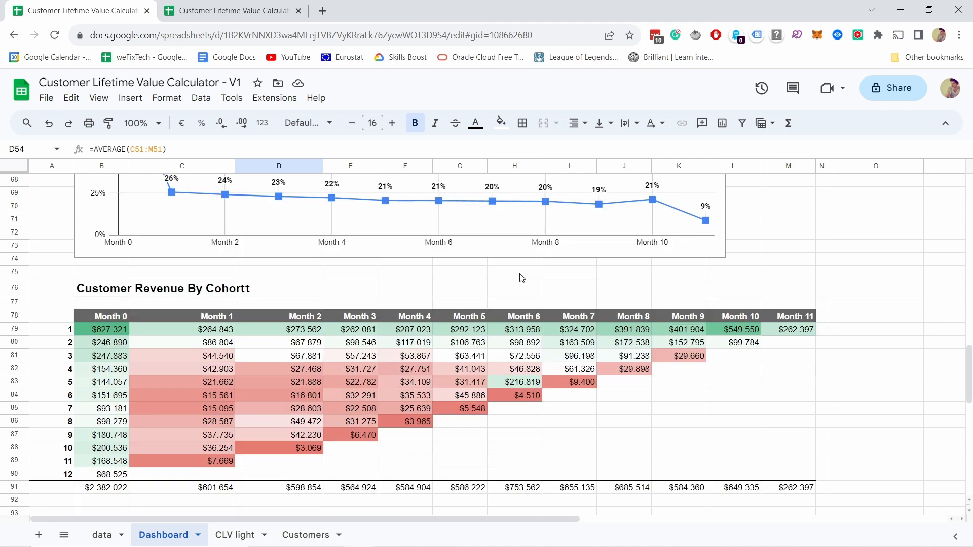
{"action": "scroll", "scroll_direction": "down", "scroll_amount": 3}
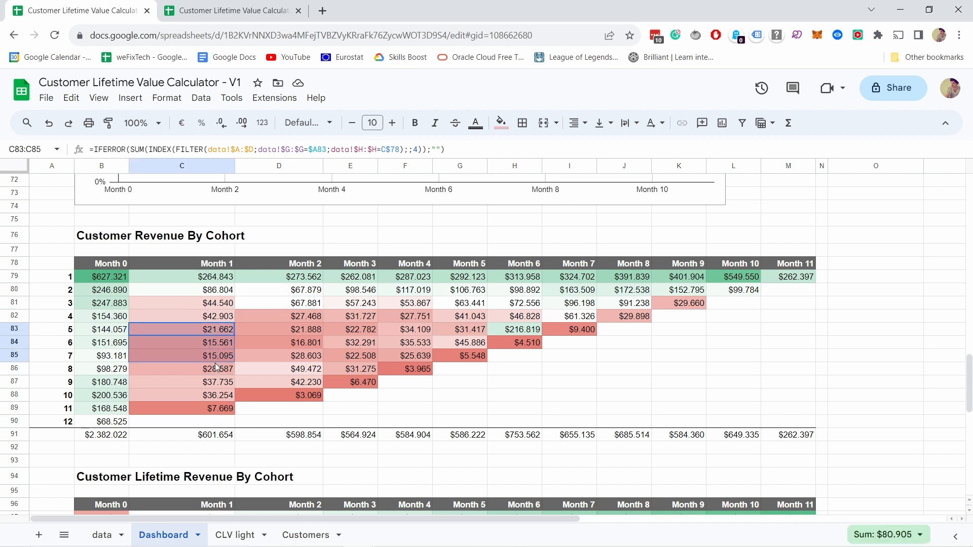
{"action": "left_click", "coordinate": [181, 369]}
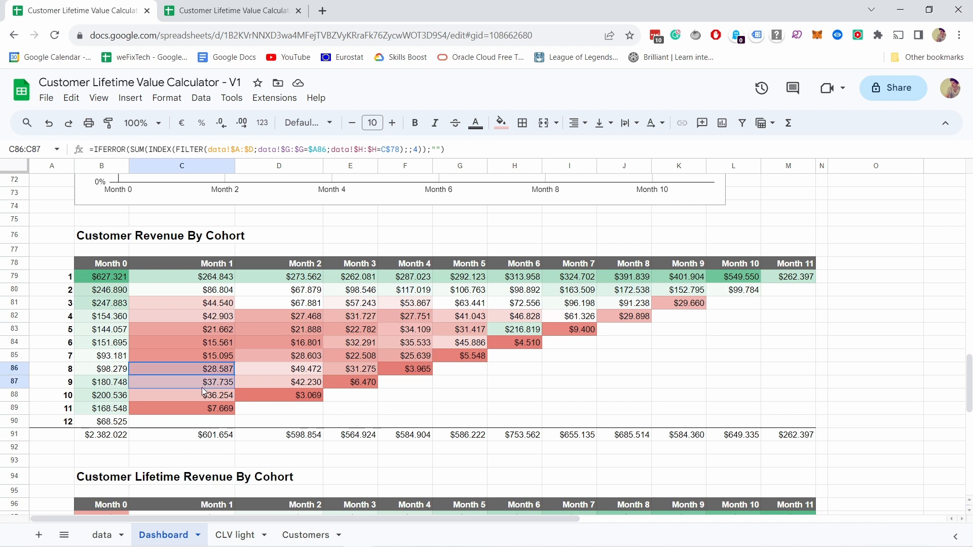
{"action": "left_click", "coordinate": [181, 395]}
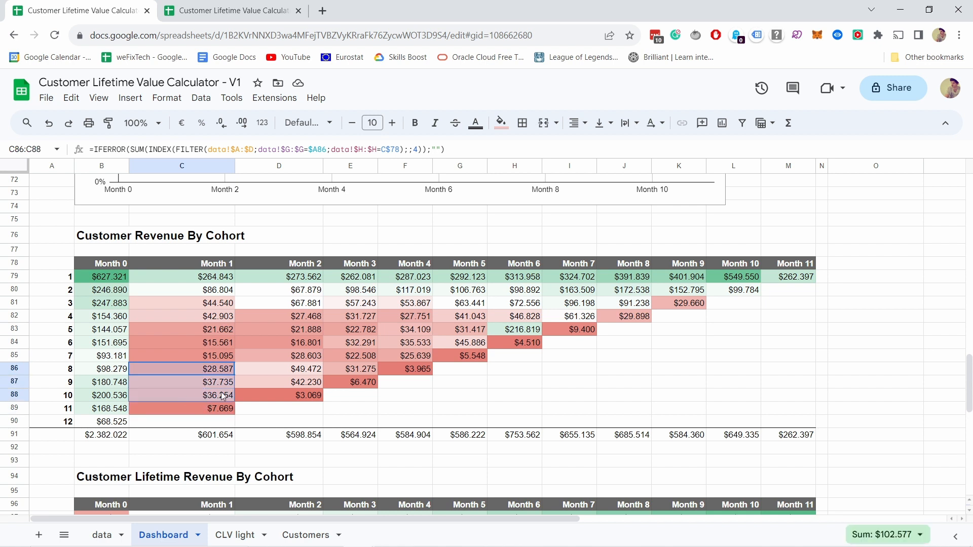
{"action": "left_click_drag", "start_coordinate": [211, 369], "coordinate": [409, 382]}
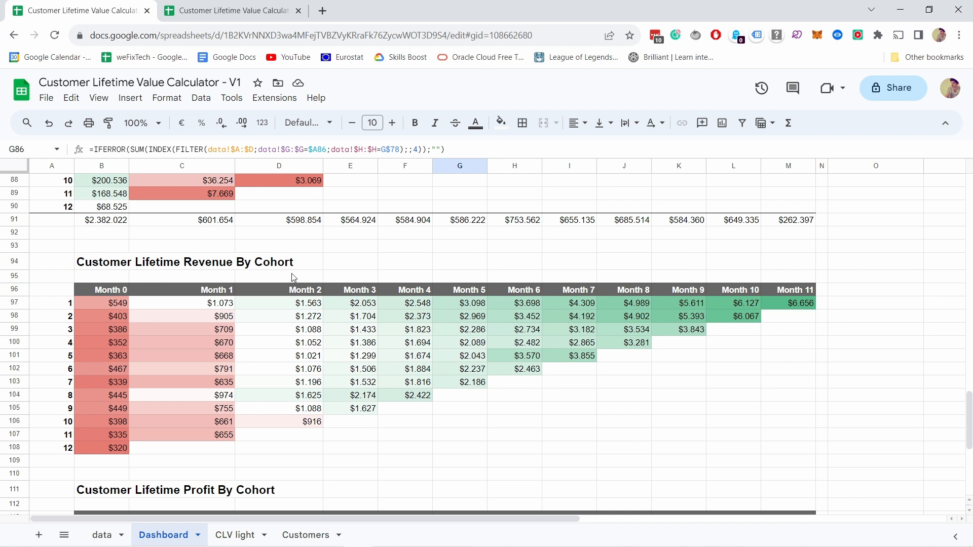
{"action": "mouse_move", "coordinate": [248, 343]}
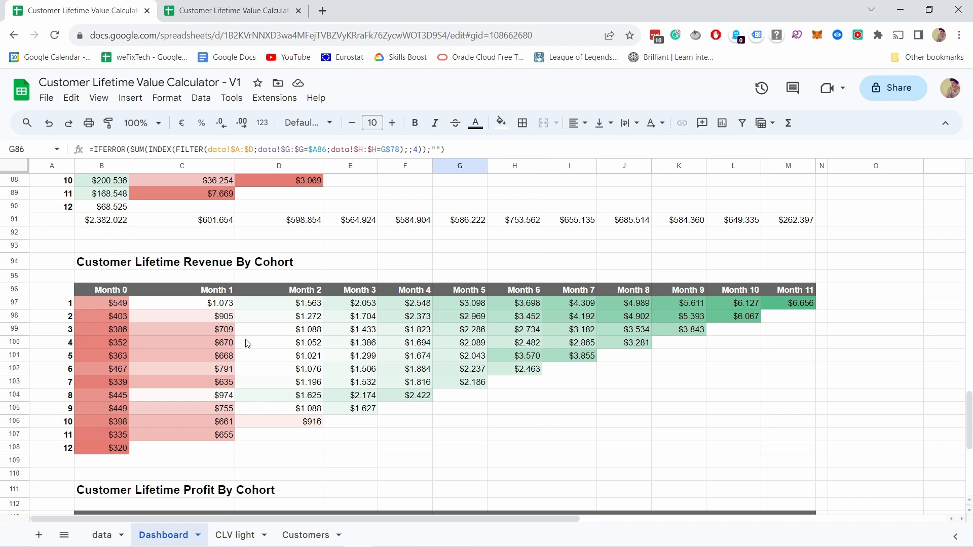
{"action": "mouse_move", "coordinate": [120, 310]}
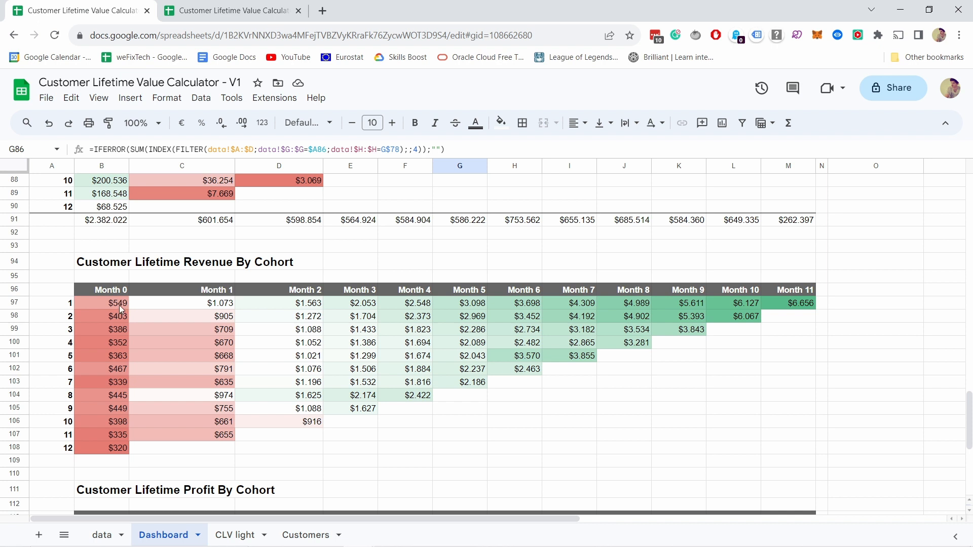
{"action": "left_click", "coordinate": [101, 303]}
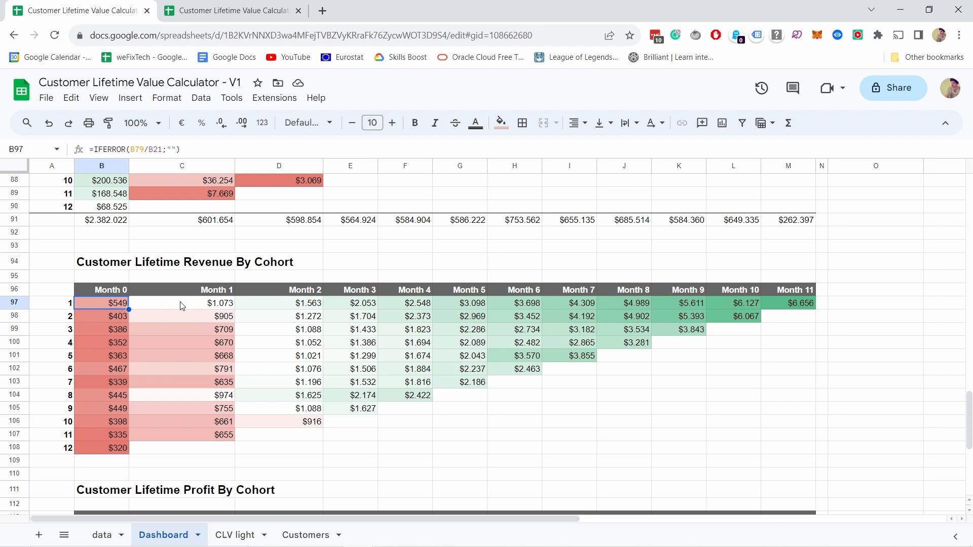
{"action": "mouse_move", "coordinate": [193, 307]}
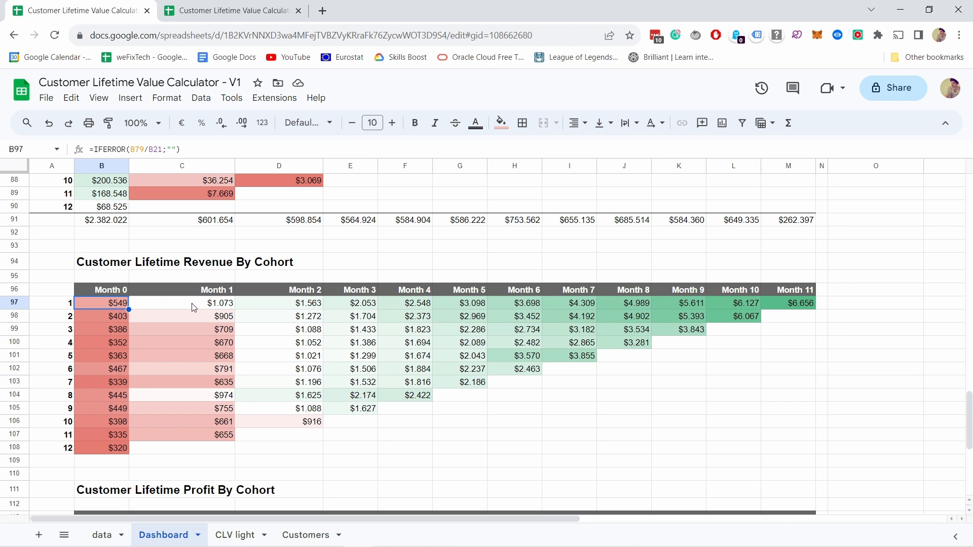
{"action": "left_click", "coordinate": [181, 303]}
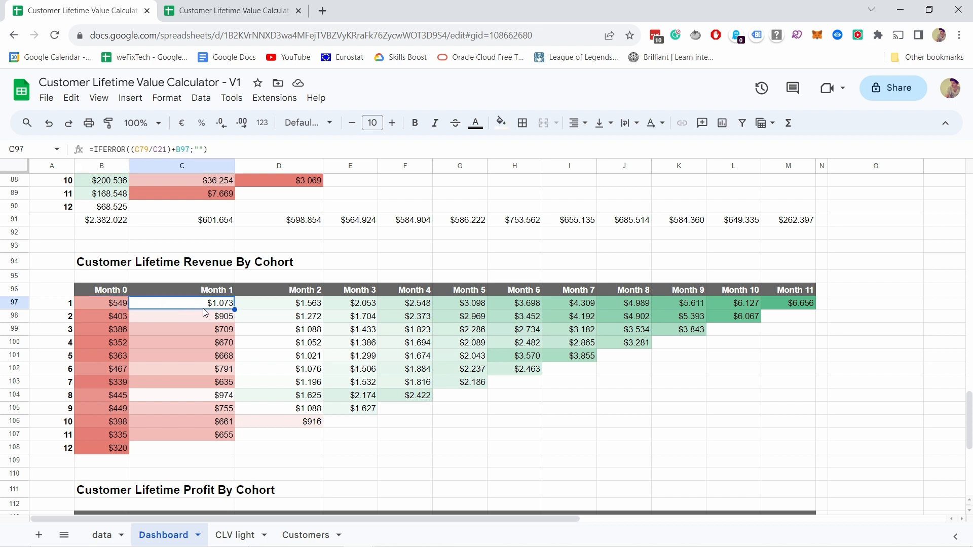
{"action": "left_click", "coordinate": [278, 303]}
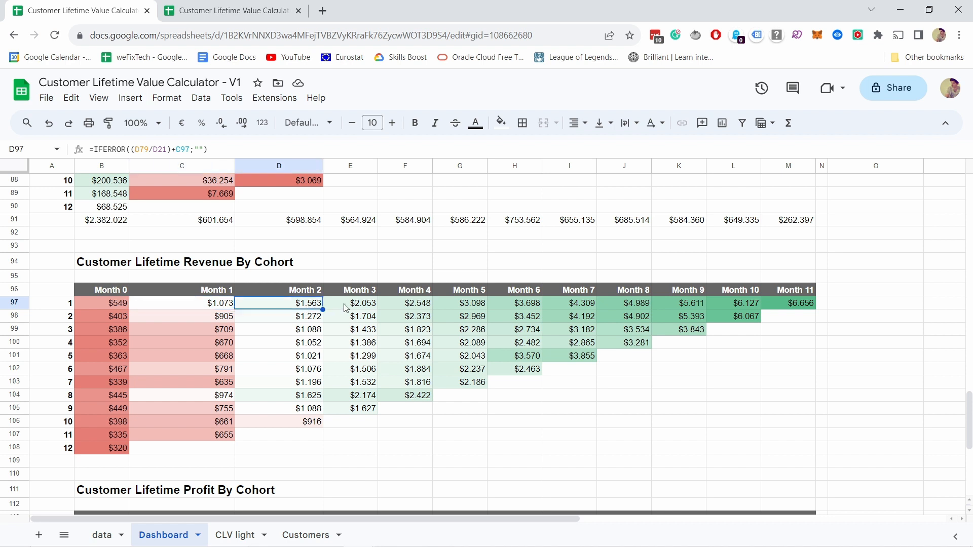
{"action": "left_click", "coordinate": [404, 303]}
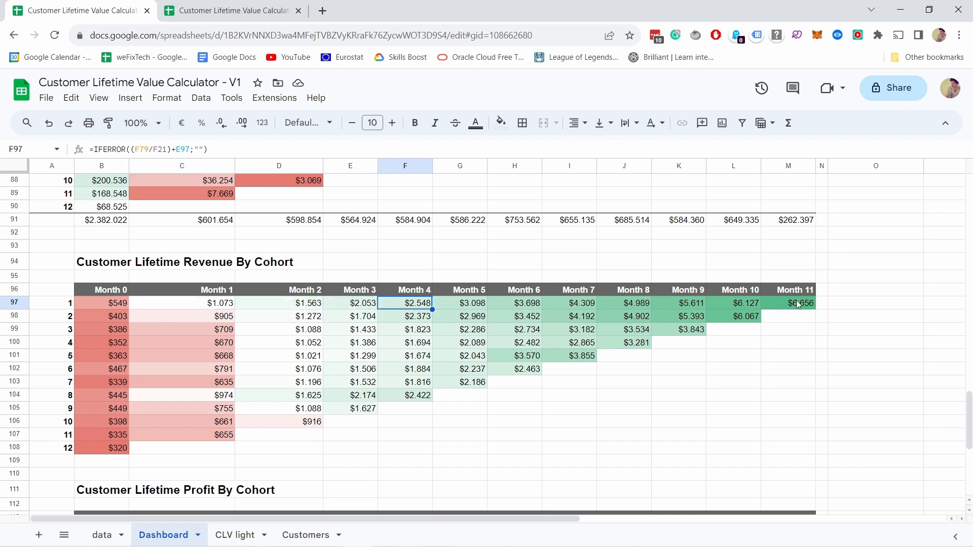
{"action": "left_click", "coordinate": [795, 303]}
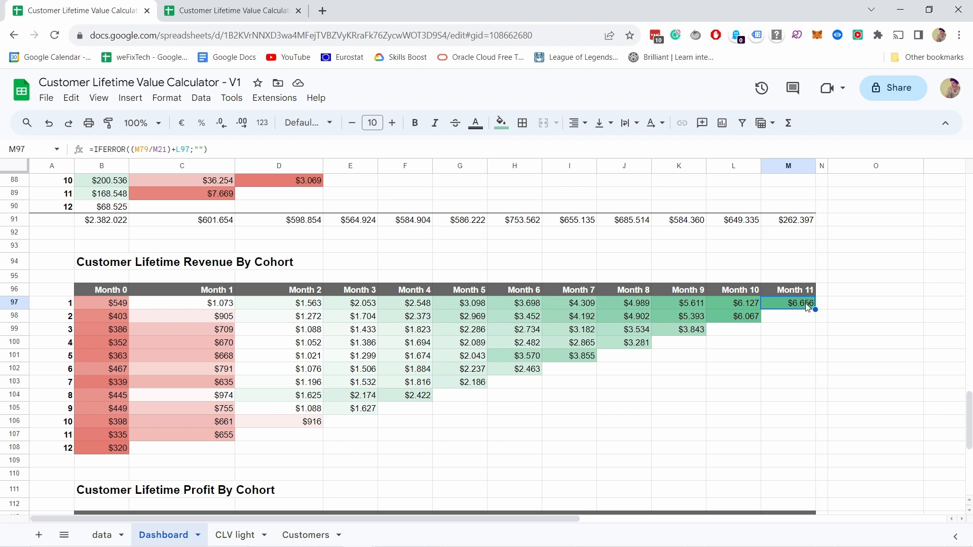
{"action": "left_click", "coordinate": [678, 330]}
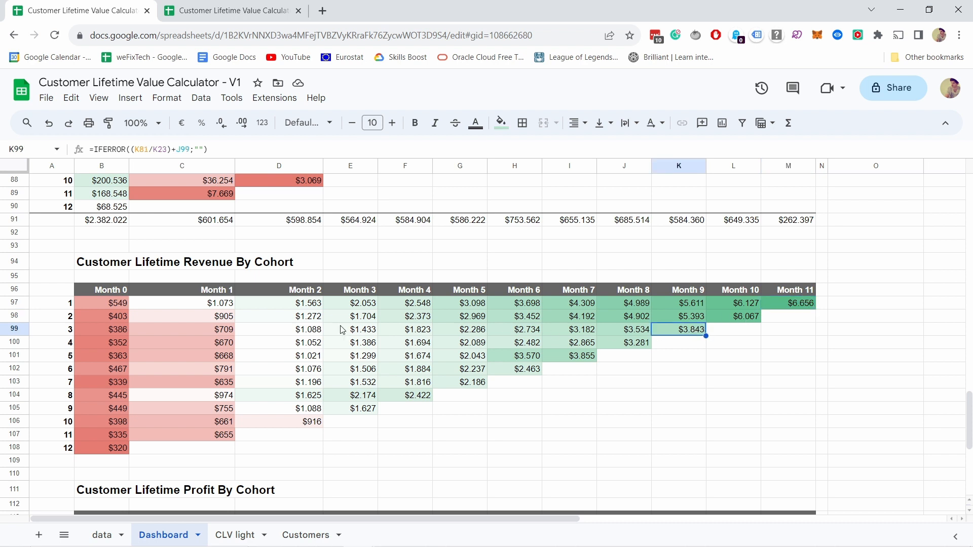
{"action": "mouse_move", "coordinate": [734, 313]}
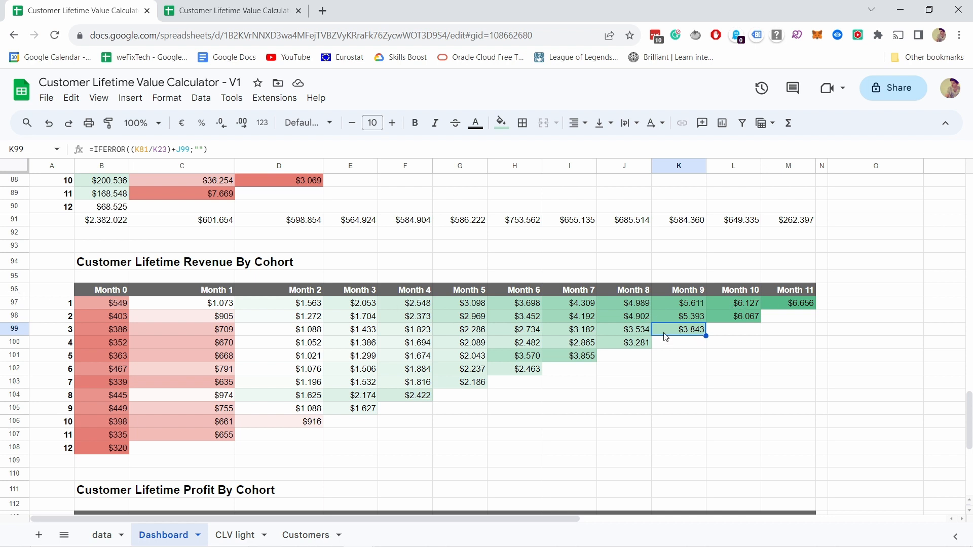
{"action": "mouse_move", "coordinate": [487, 387]}
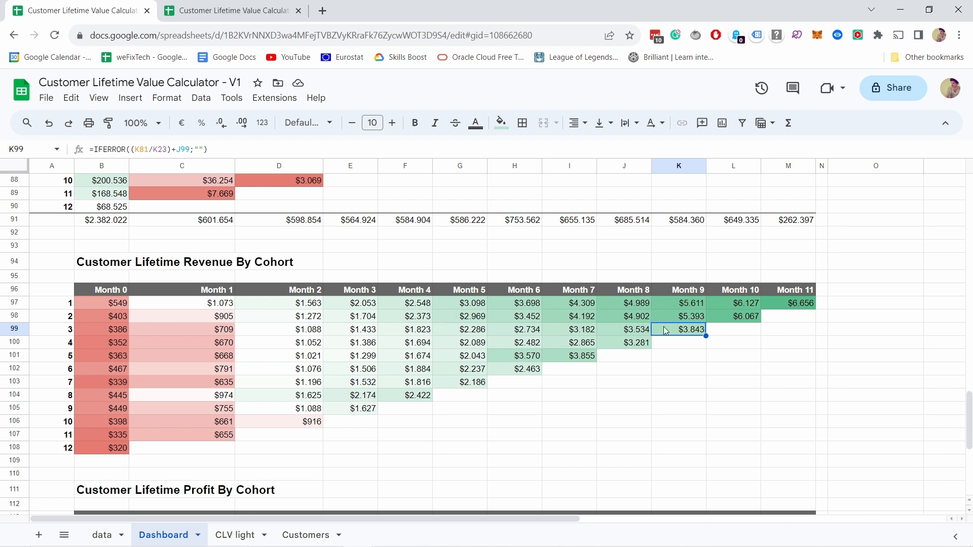
{"action": "mouse_move", "coordinate": [656, 334]}
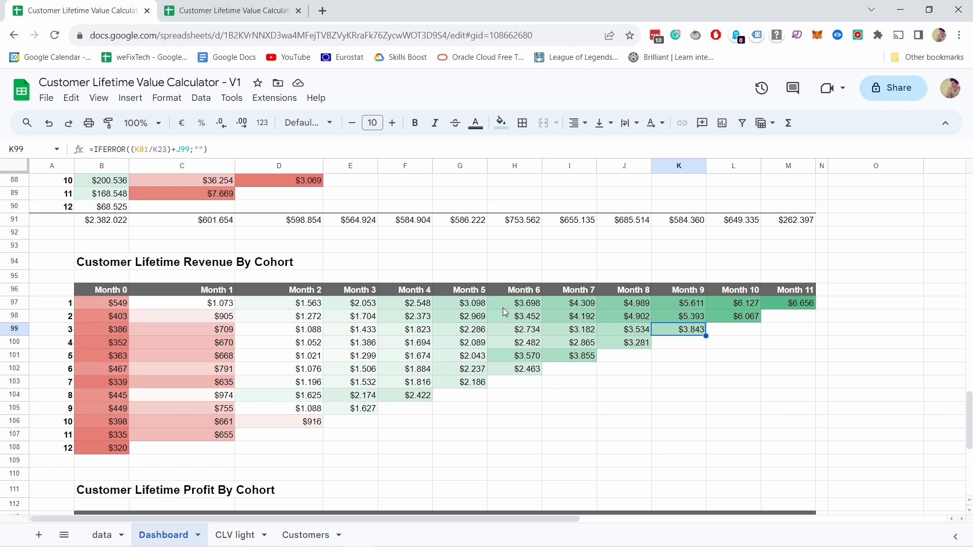
{"action": "scroll", "scroll_direction": "down", "scroll_amount": 3}
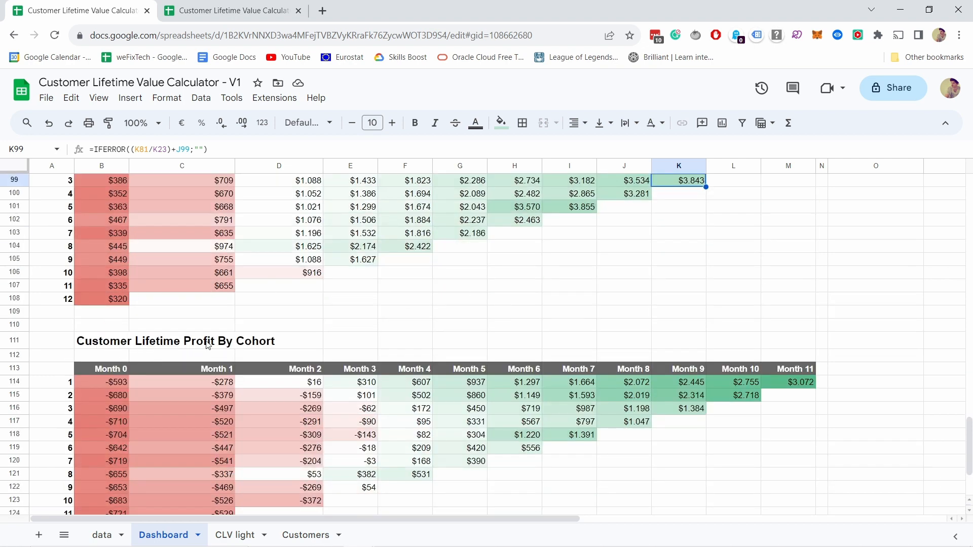
{"action": "scroll", "scroll_direction": "down", "scroll_amount": 3}
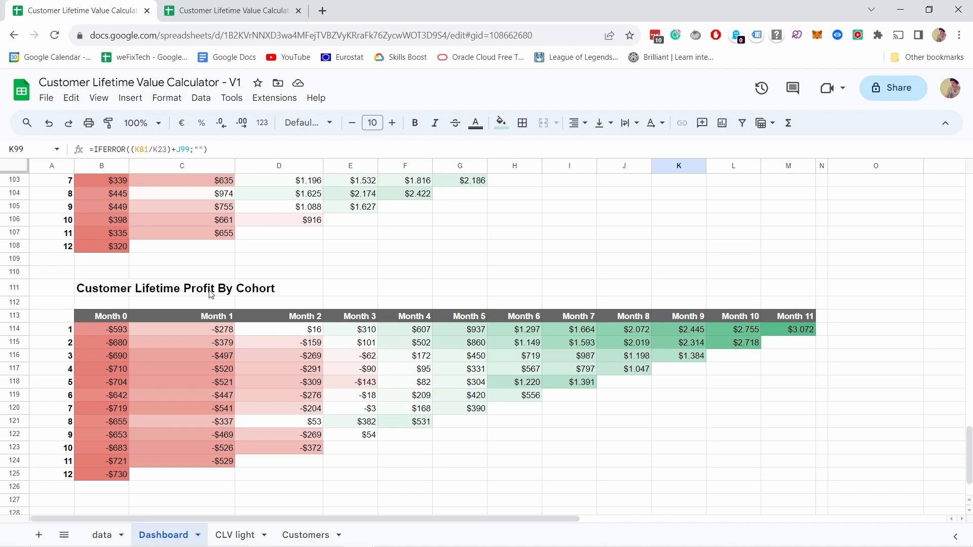
{"action": "scroll", "scroll_direction": "up", "scroll_amount": 3}
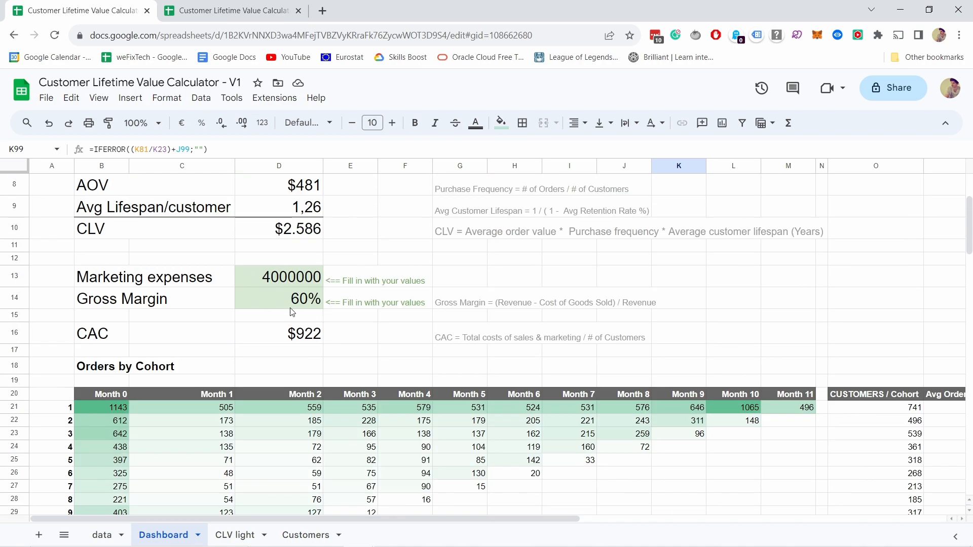
{"action": "mouse_move", "coordinate": [308, 304]}
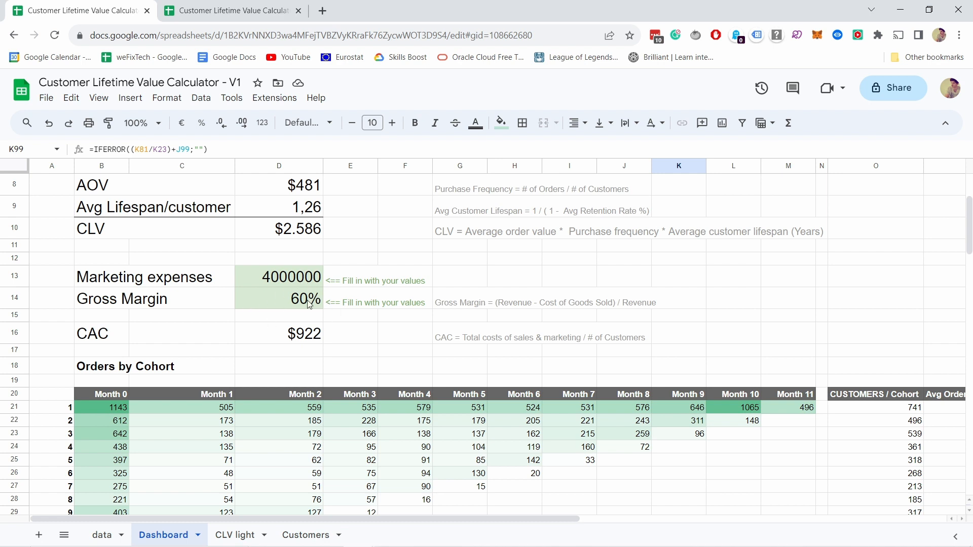
{"action": "mouse_move", "coordinate": [346, 350]}
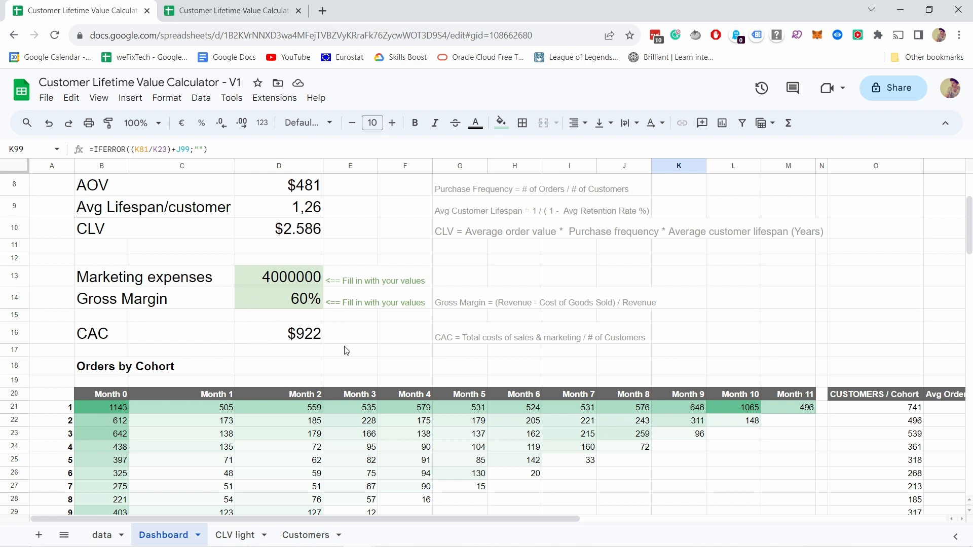
{"action": "mouse_move", "coordinate": [318, 341]}
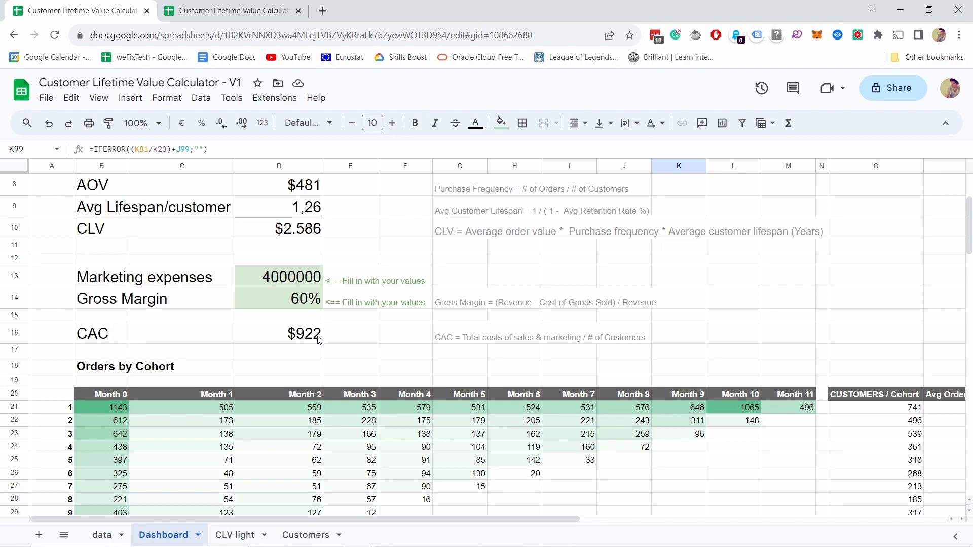
{"action": "mouse_move", "coordinate": [300, 294]}
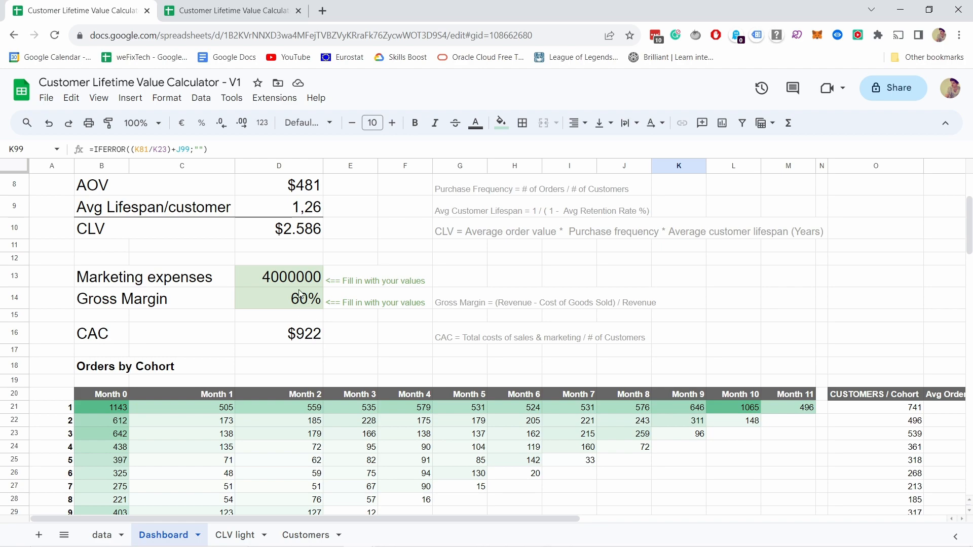
{"action": "scroll", "scroll_direction": "down", "scroll_amount": 3}
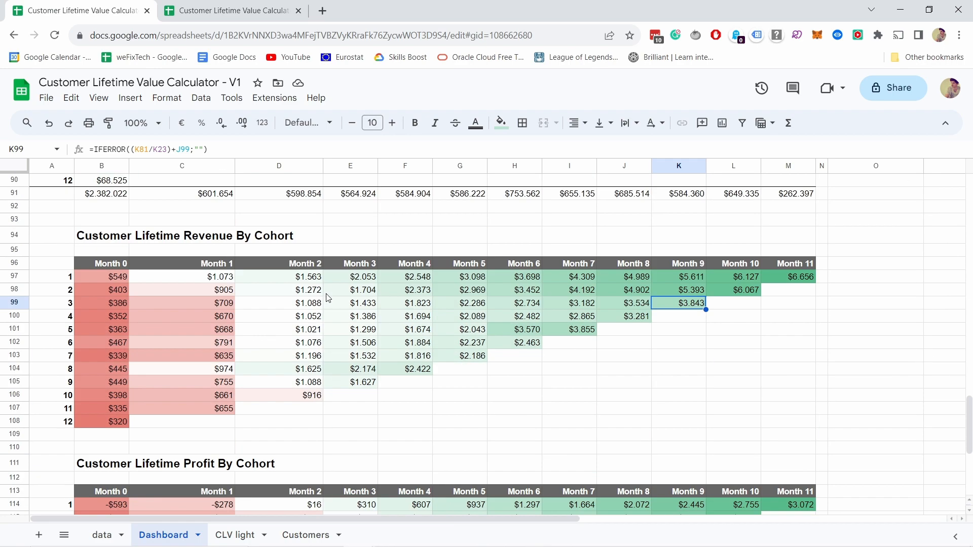
{"action": "scroll", "scroll_direction": "down", "scroll_amount": 3}
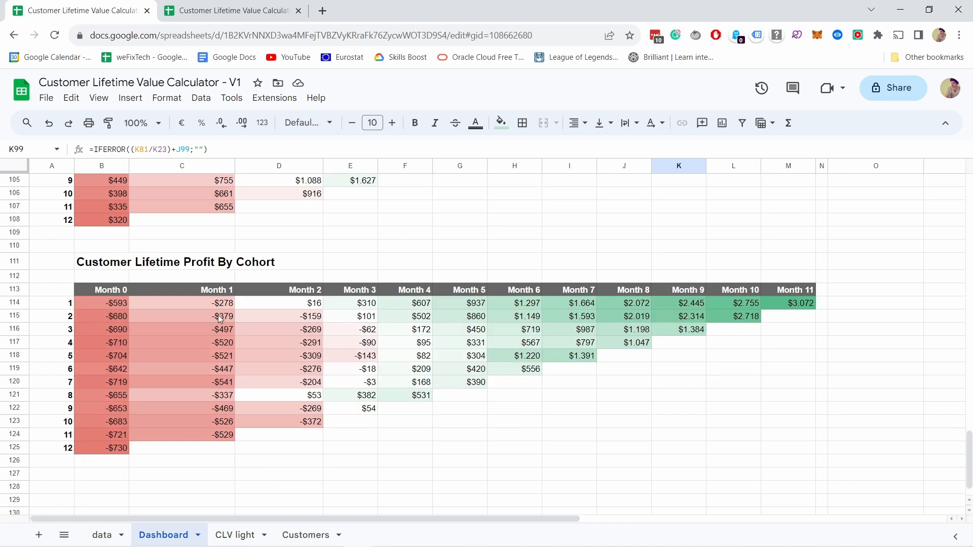
{"action": "left_click", "coordinate": [101, 303]}
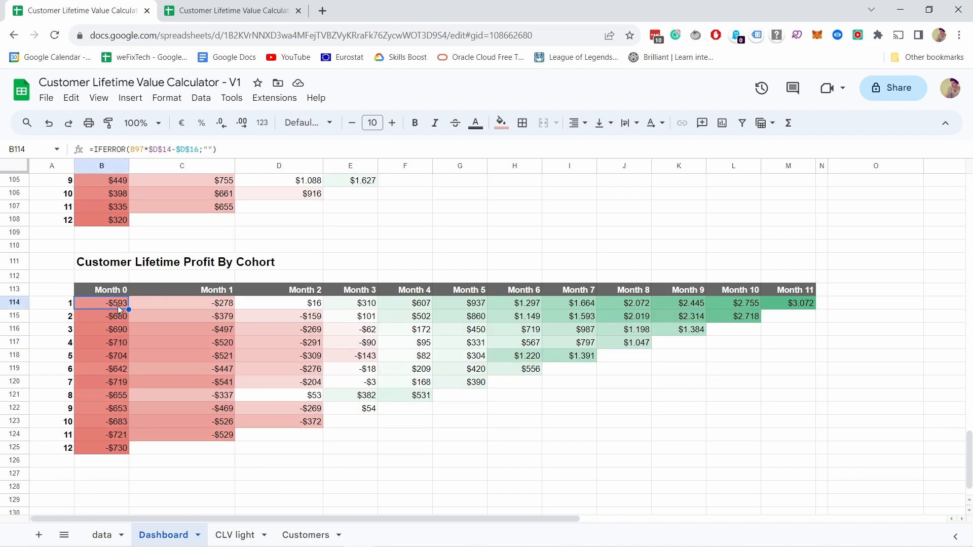
{"action": "mouse_move", "coordinate": [193, 309]}
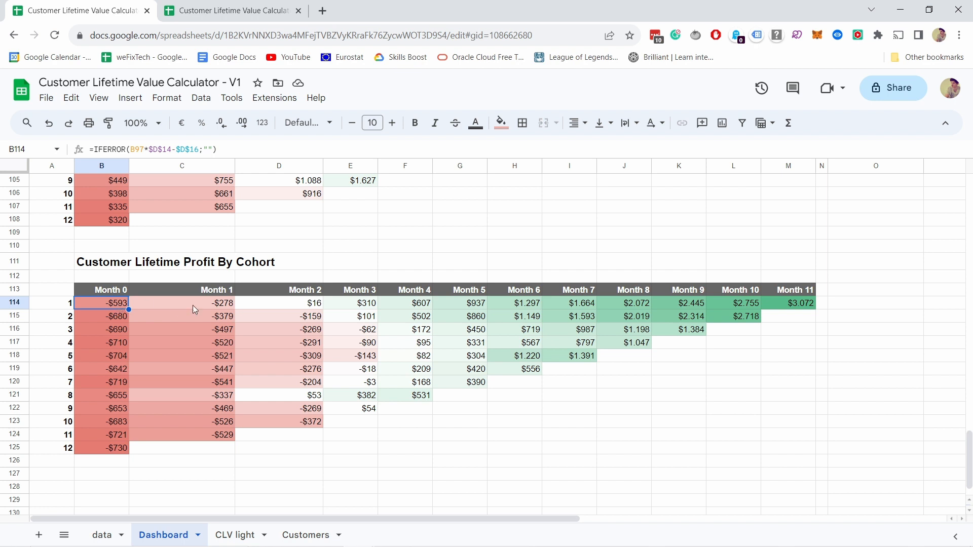
{"action": "left_click", "coordinate": [181, 303]}
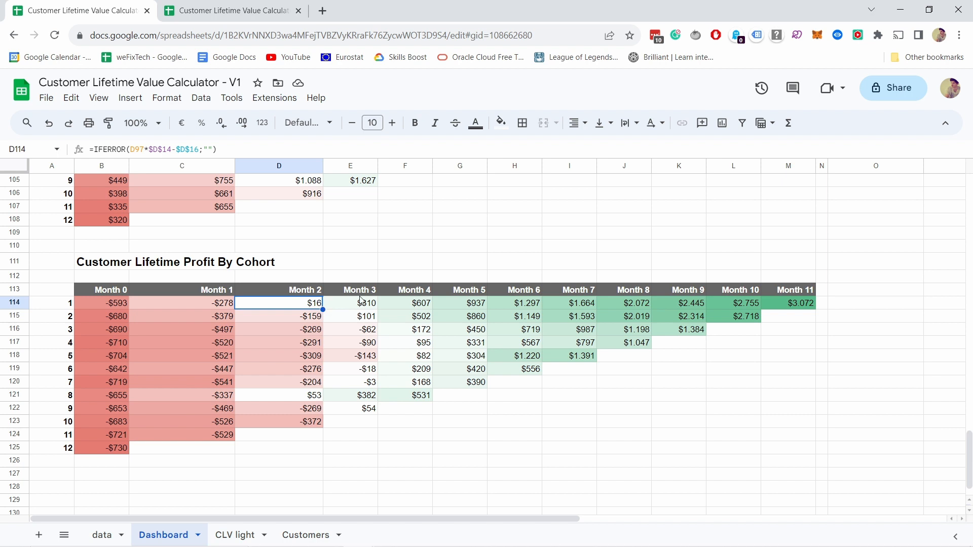
{"action": "left_click", "coordinate": [349, 304]}
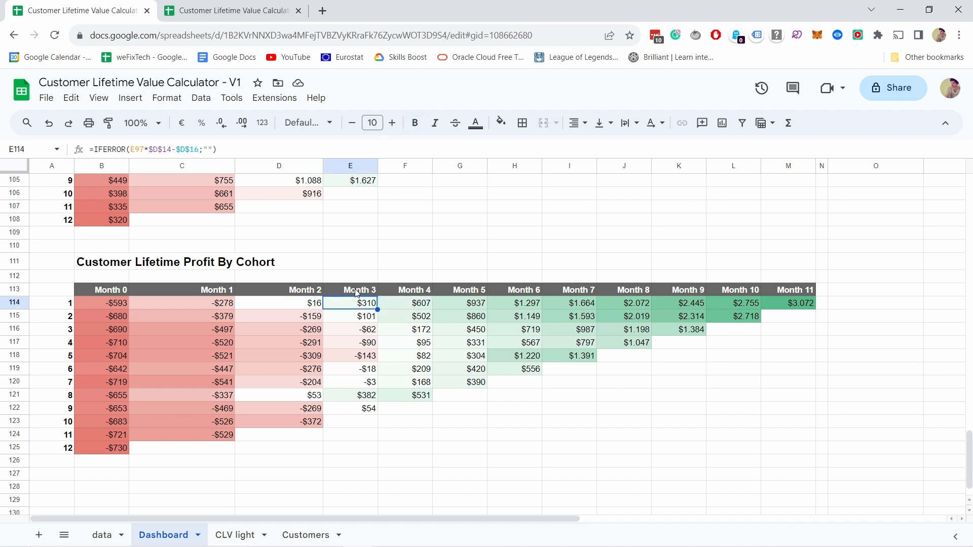
{"action": "left_click_drag", "start_coordinate": [366, 304], "coordinate": [408, 409]}
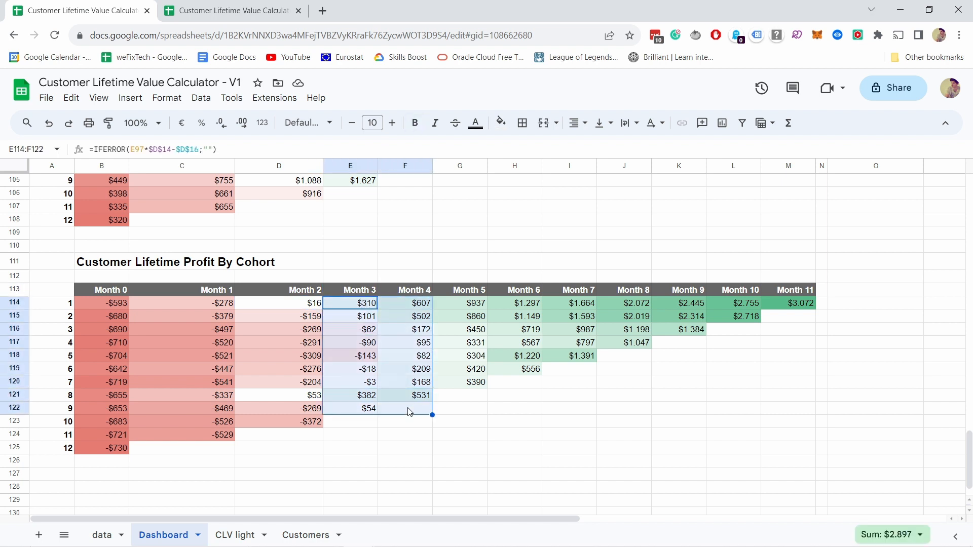
{"action": "mouse_move", "coordinate": [405, 334]}
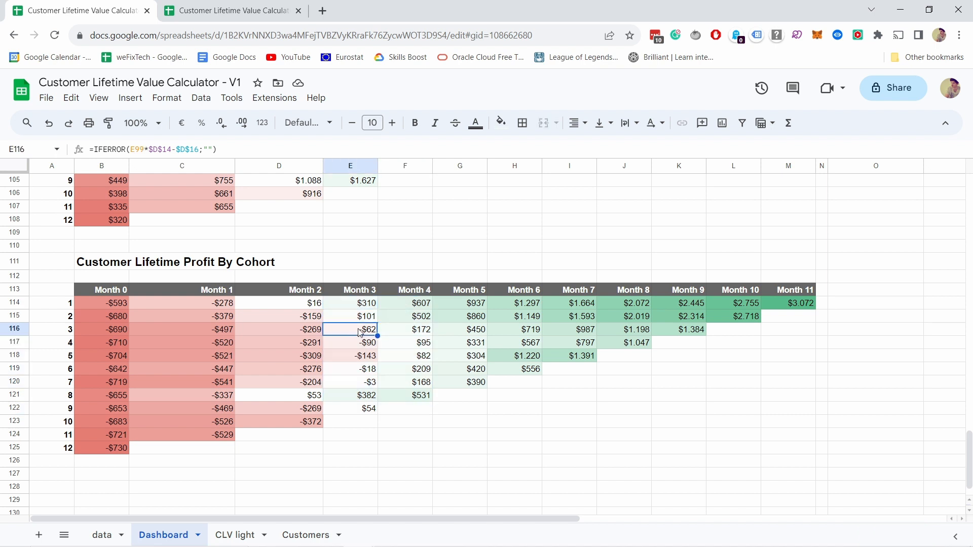
{"action": "left_click", "coordinate": [406, 328]}
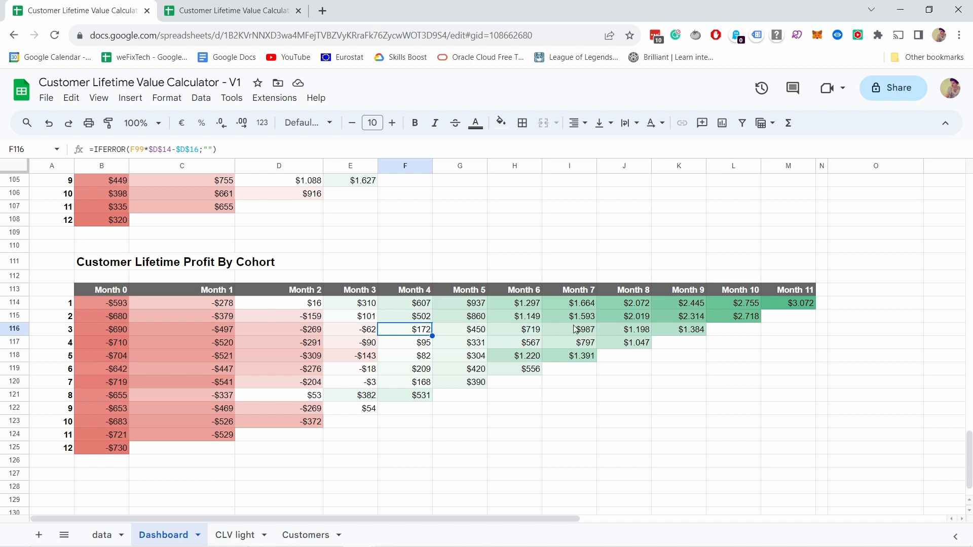
{"action": "mouse_move", "coordinate": [662, 336]}
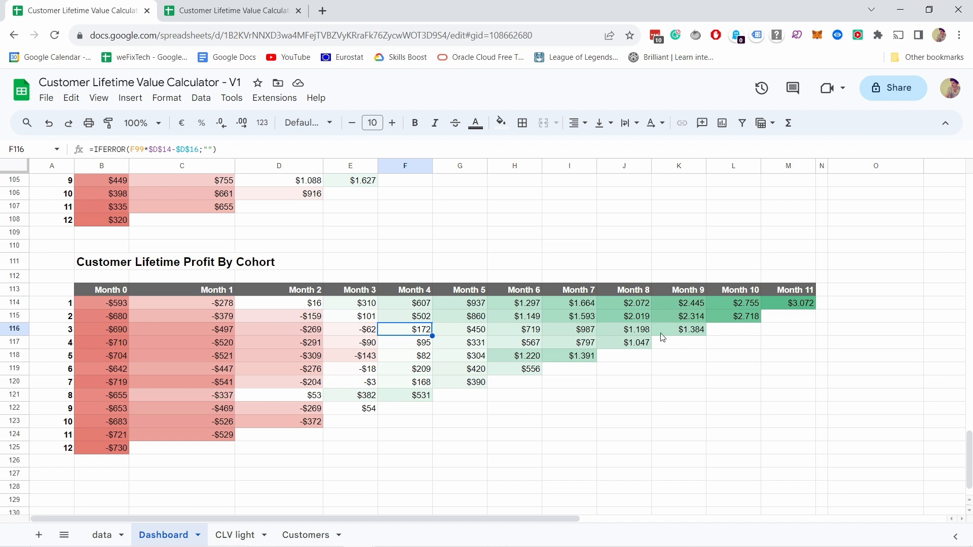
{"action": "mouse_move", "coordinate": [643, 329]}
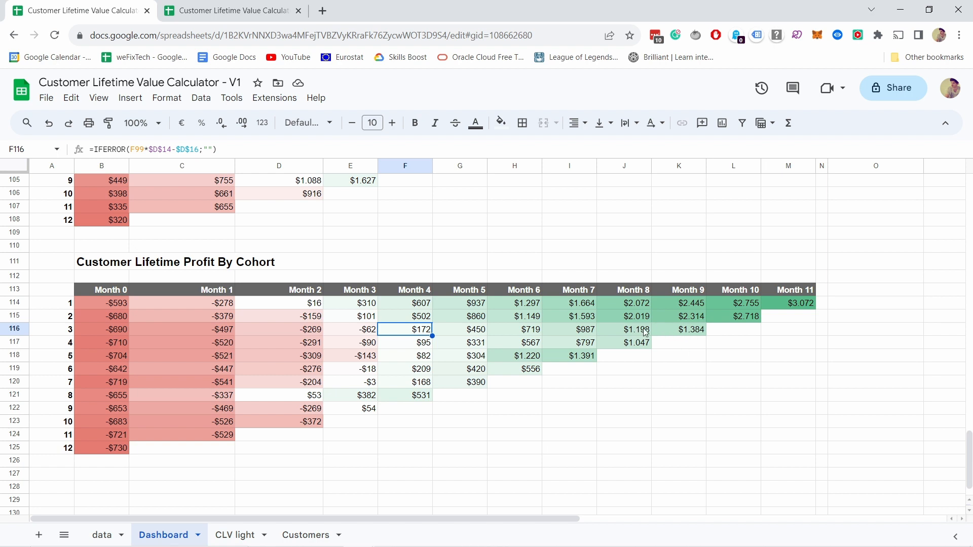
{"action": "mouse_move", "coordinate": [668, 348]}
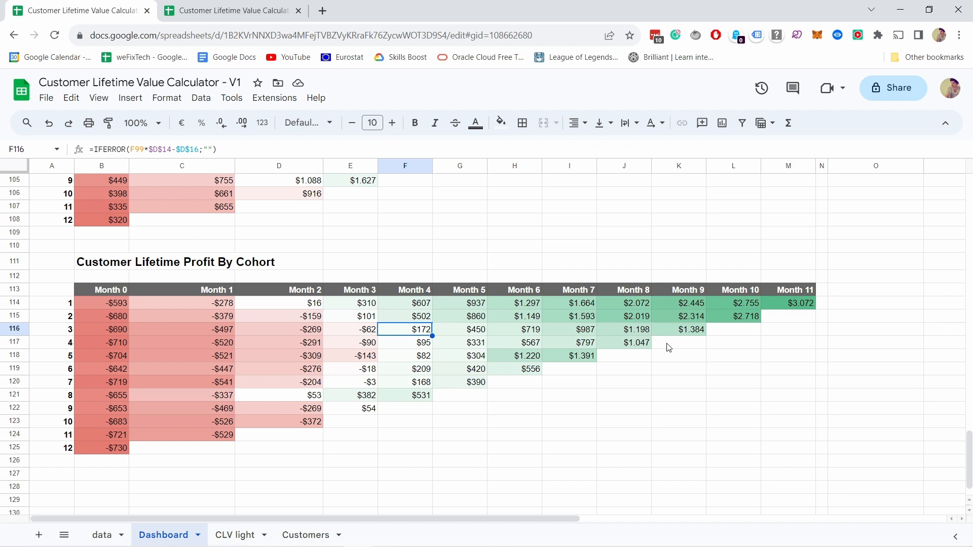
{"action": "mouse_move", "coordinate": [610, 358]}
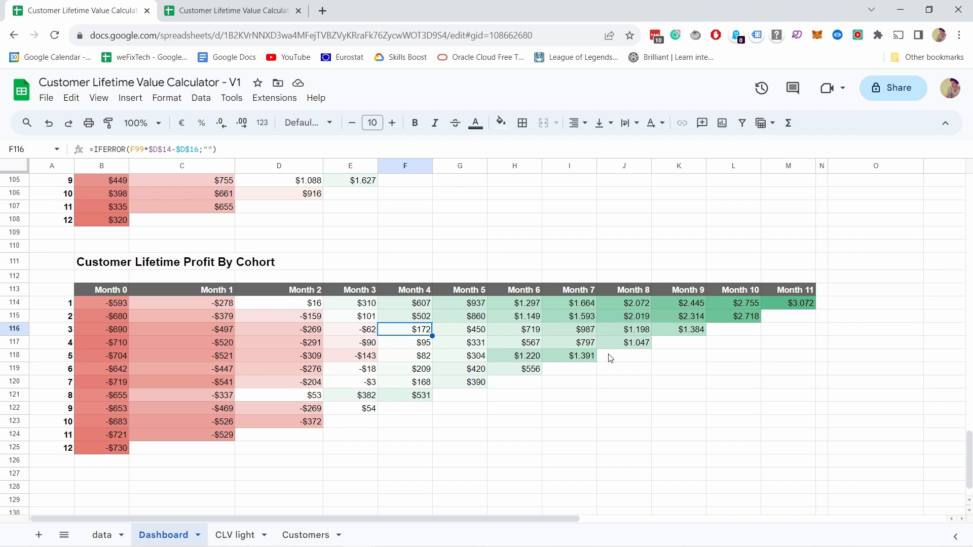
{"action": "mouse_move", "coordinate": [606, 341]}
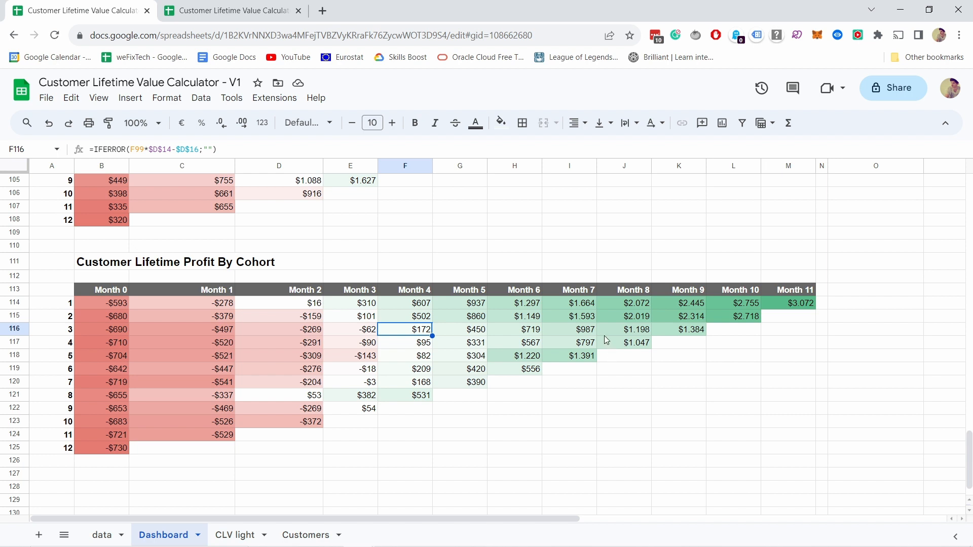